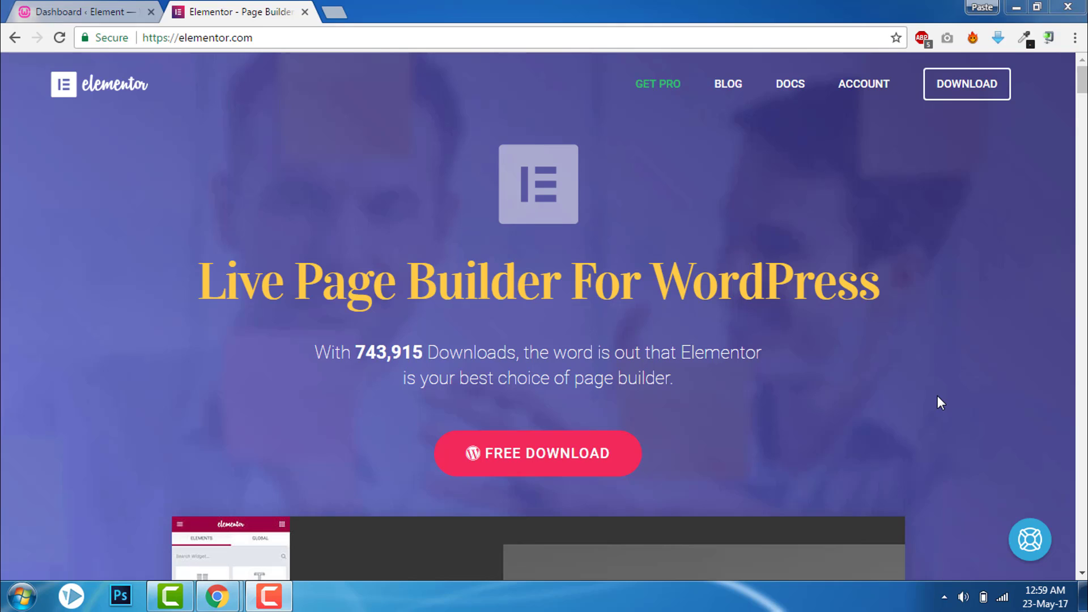
mouse_move(945, 409)
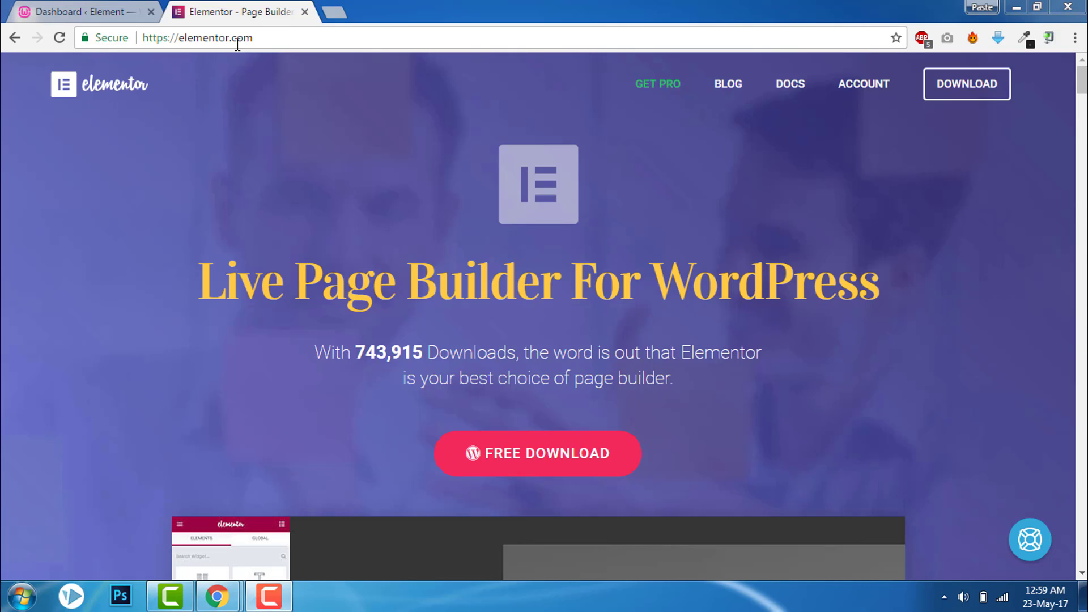
mouse_move(238, 97)
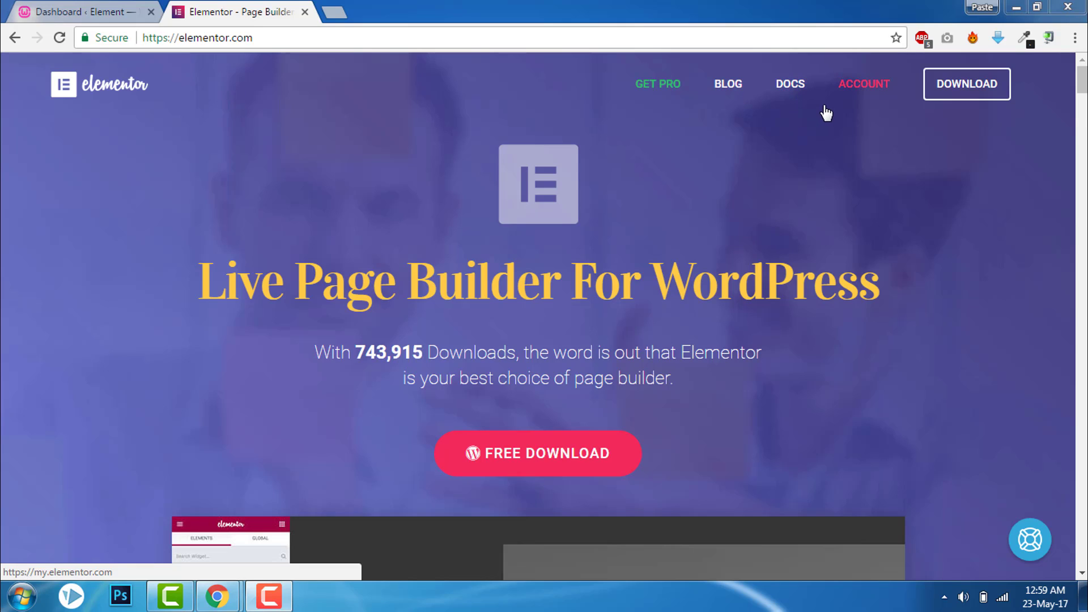
mouse_move(90, 11)
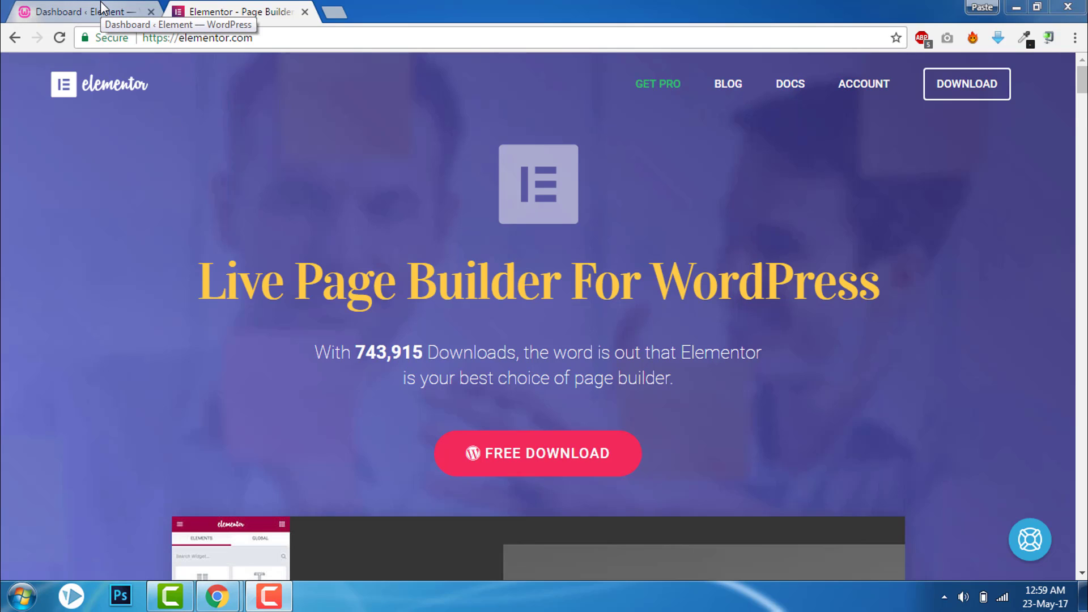
Start a new WordPress page and title it 'Transparent Header'
click(83, 11)
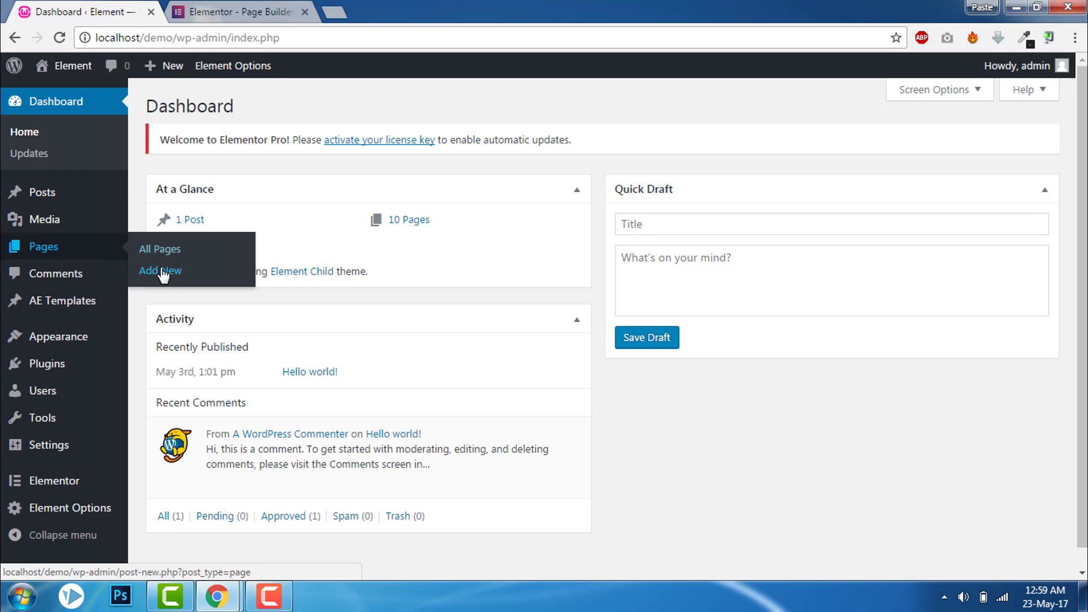
click(160, 271)
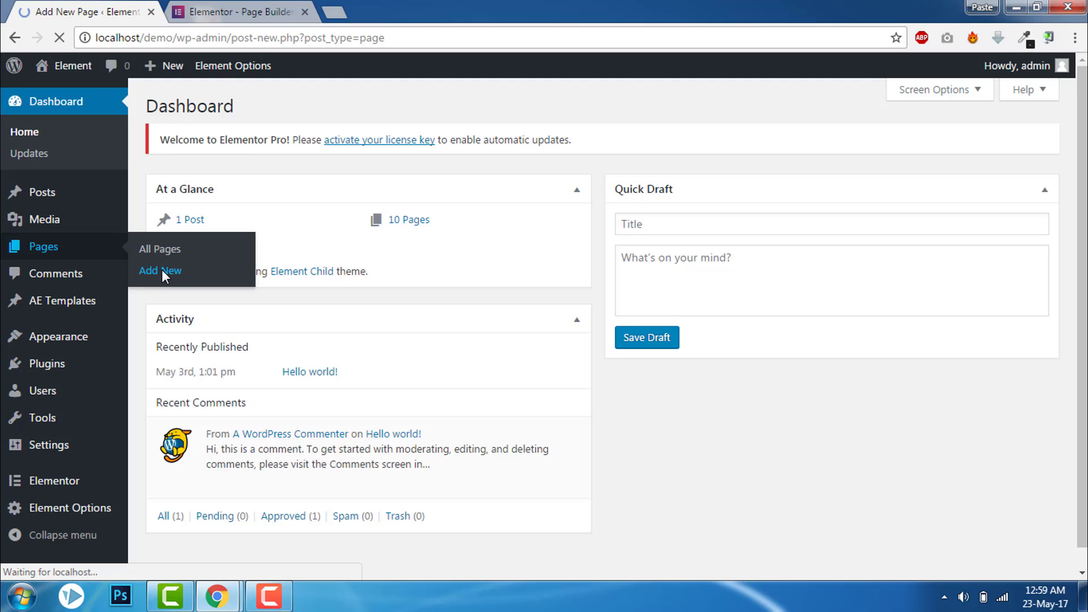
click(160, 271)
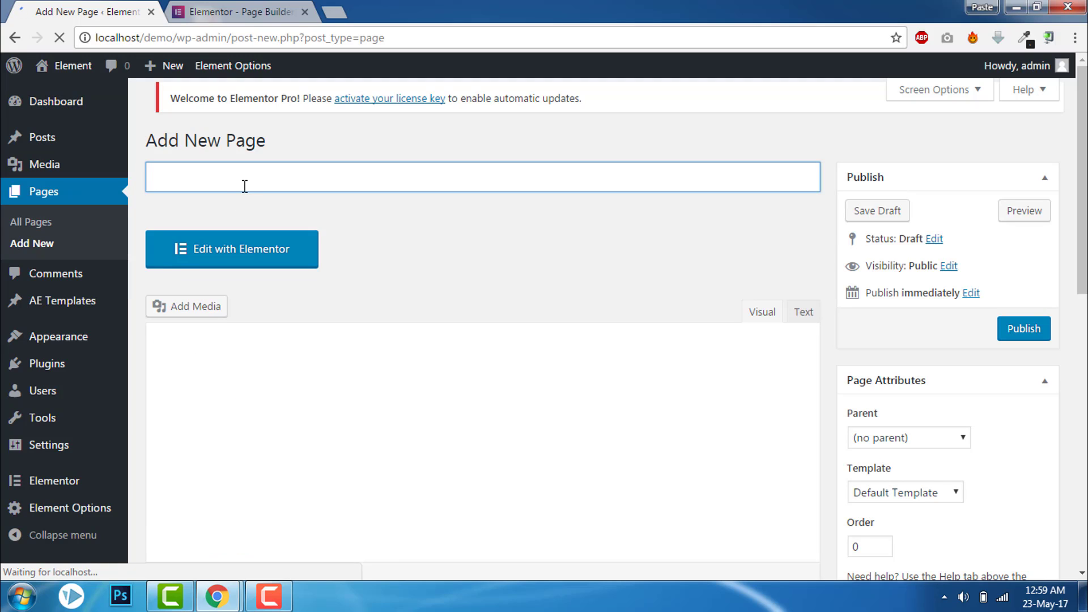
text(Tra)
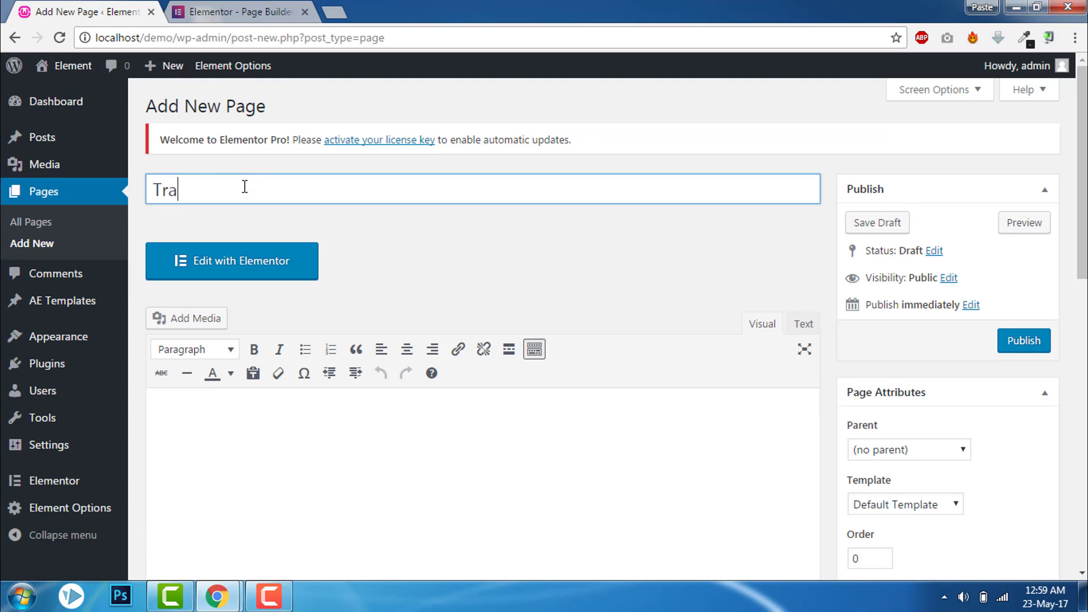
text(nsparent)
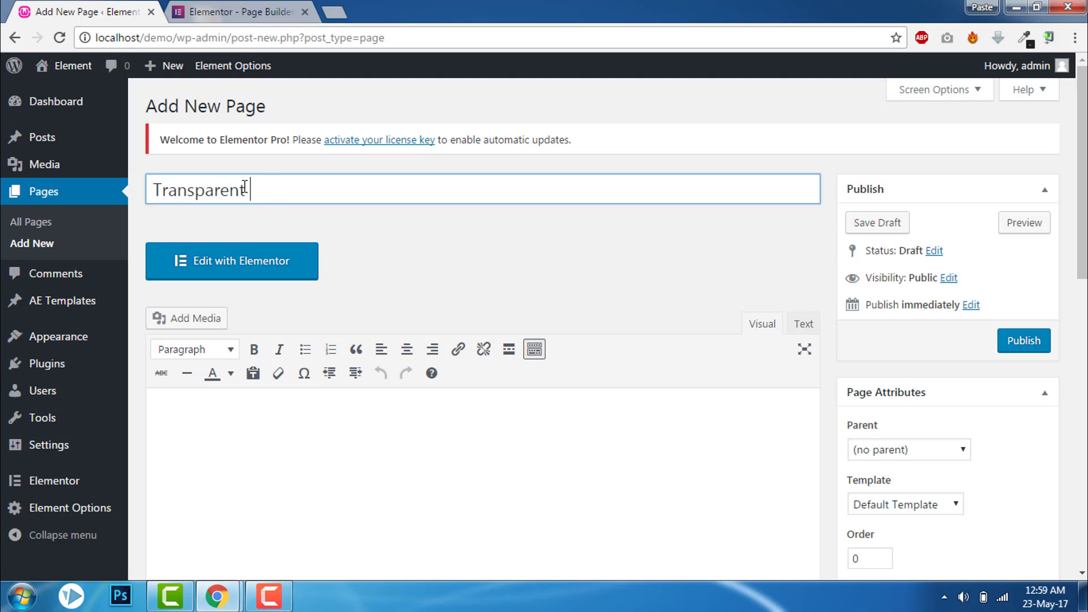
text(Header)
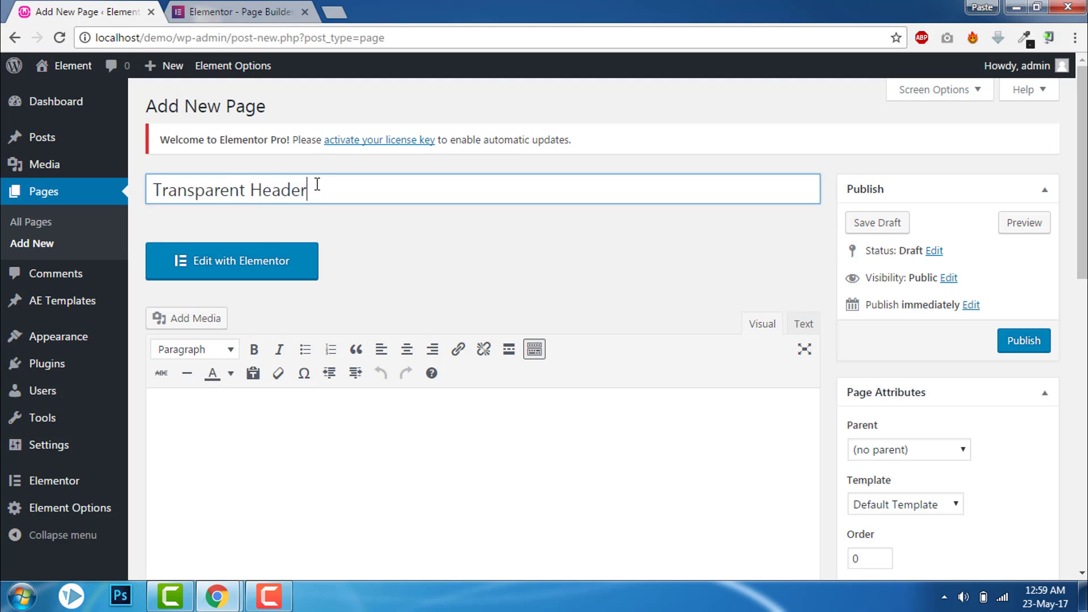
mouse_move(933, 496)
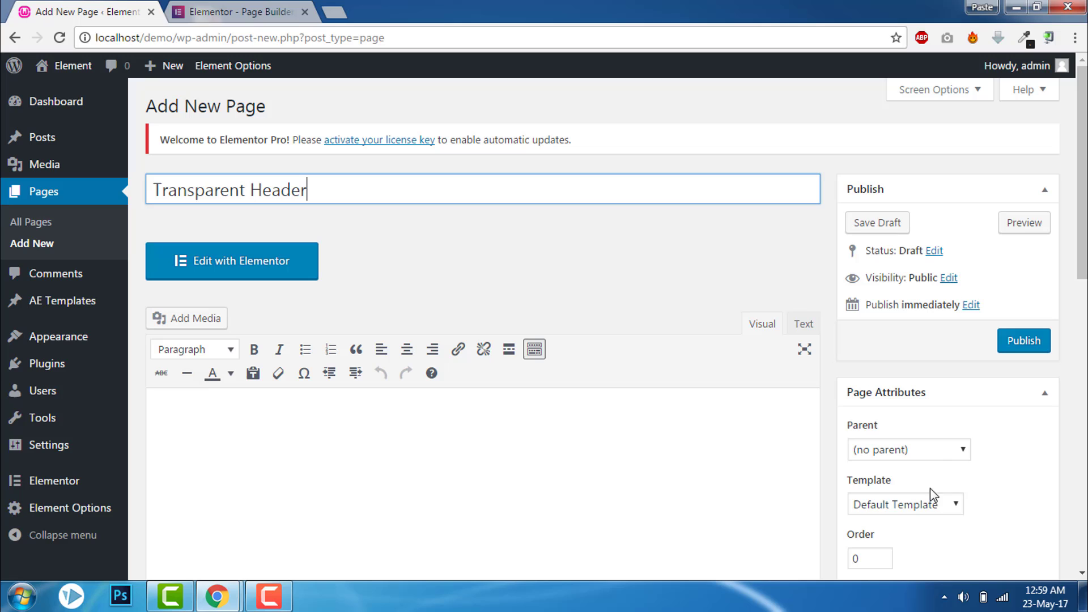
Assign the Element Blank page template and publish the page
click(905, 503)
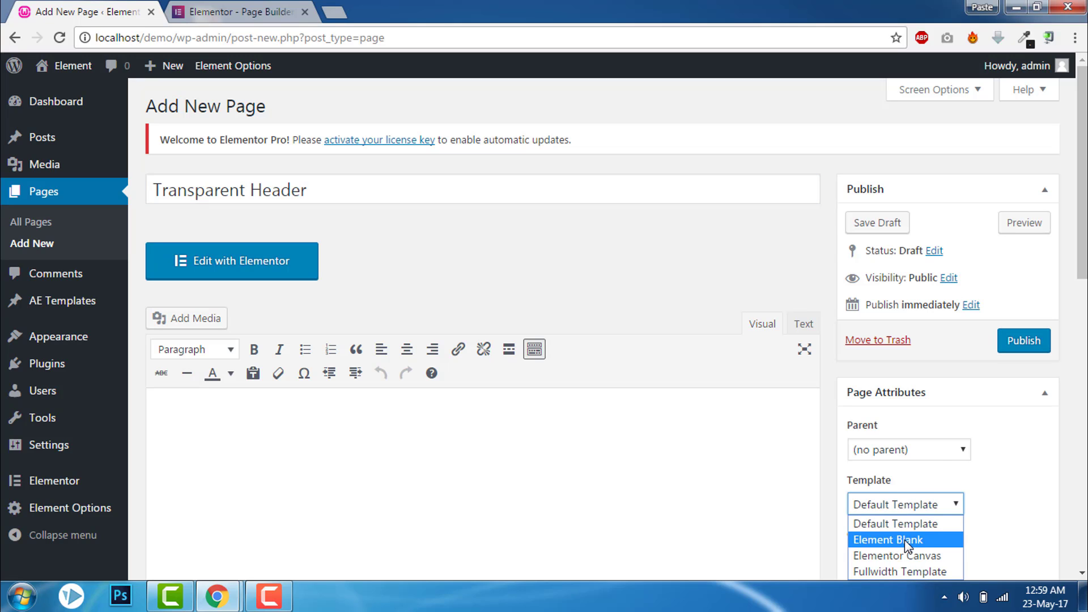
click(888, 539)
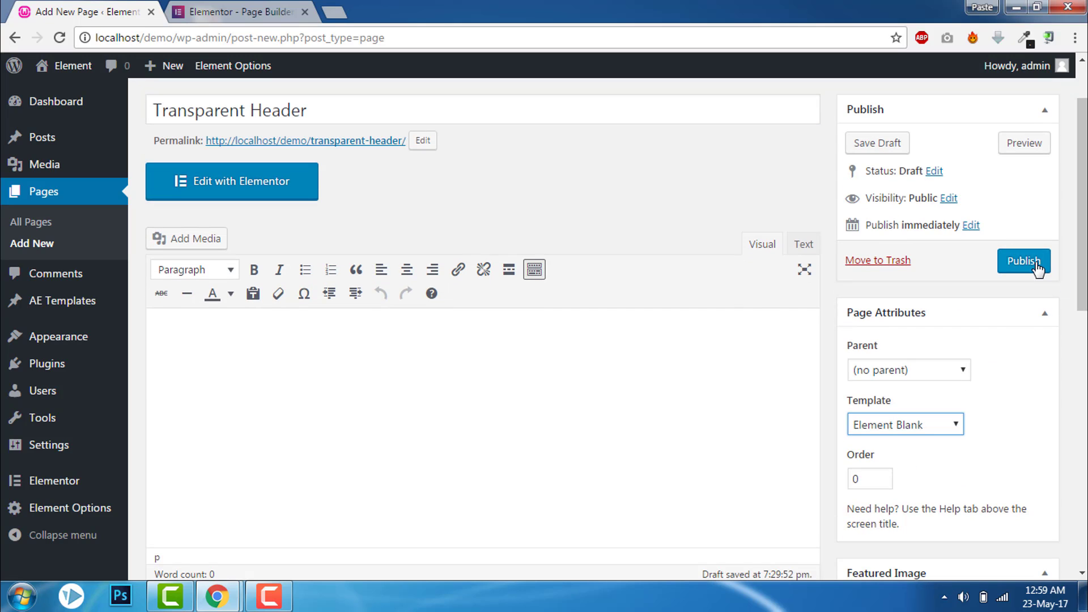
click(1022, 261)
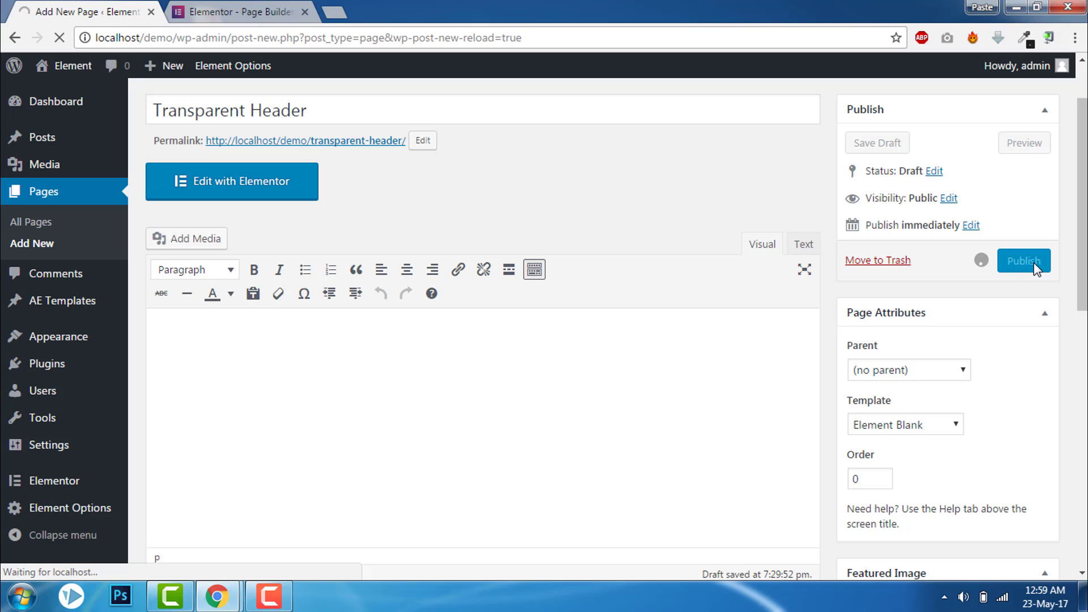
click(1023, 260)
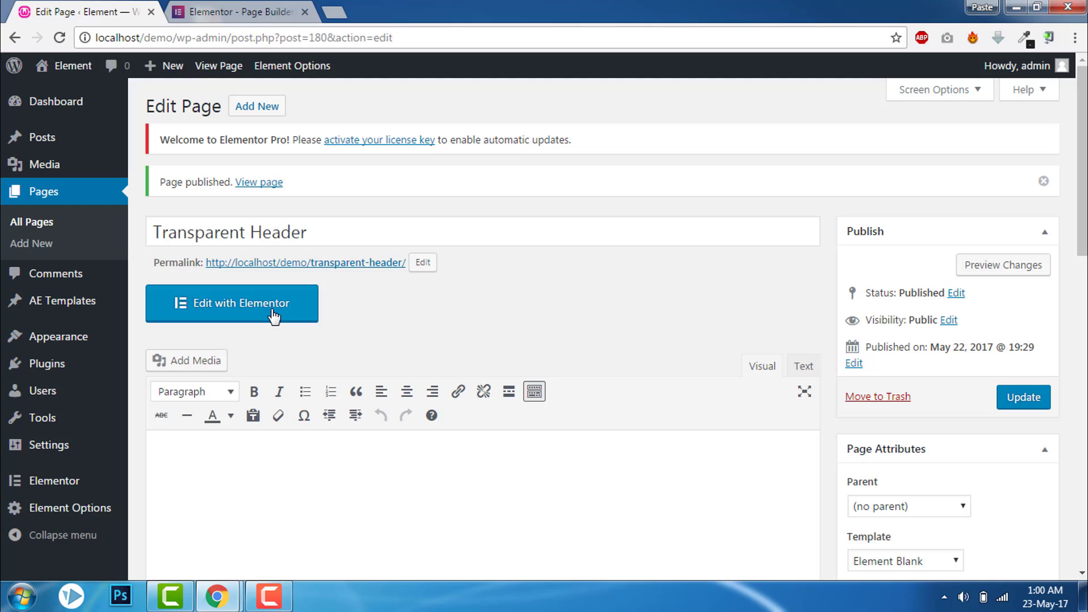
Edit the page with Elementor and add a new one-column section
click(231, 304)
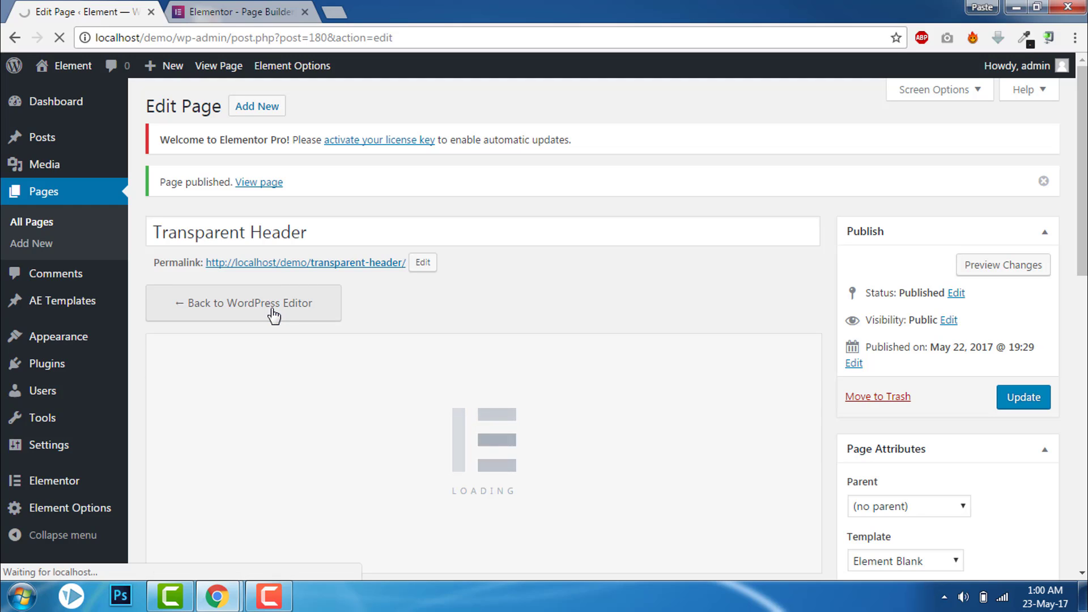
click(243, 304)
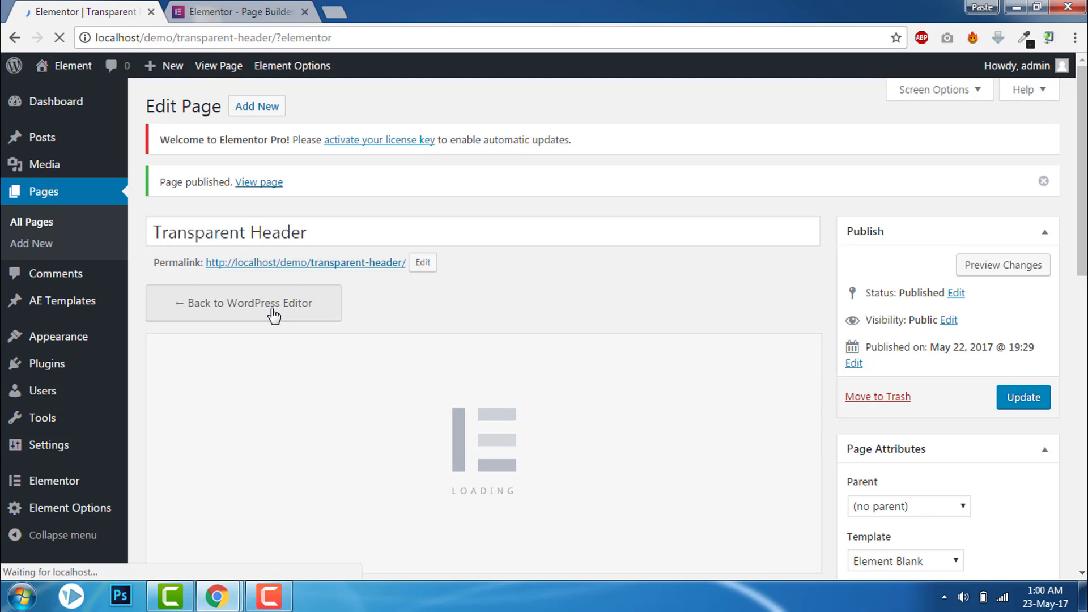
click(244, 302)
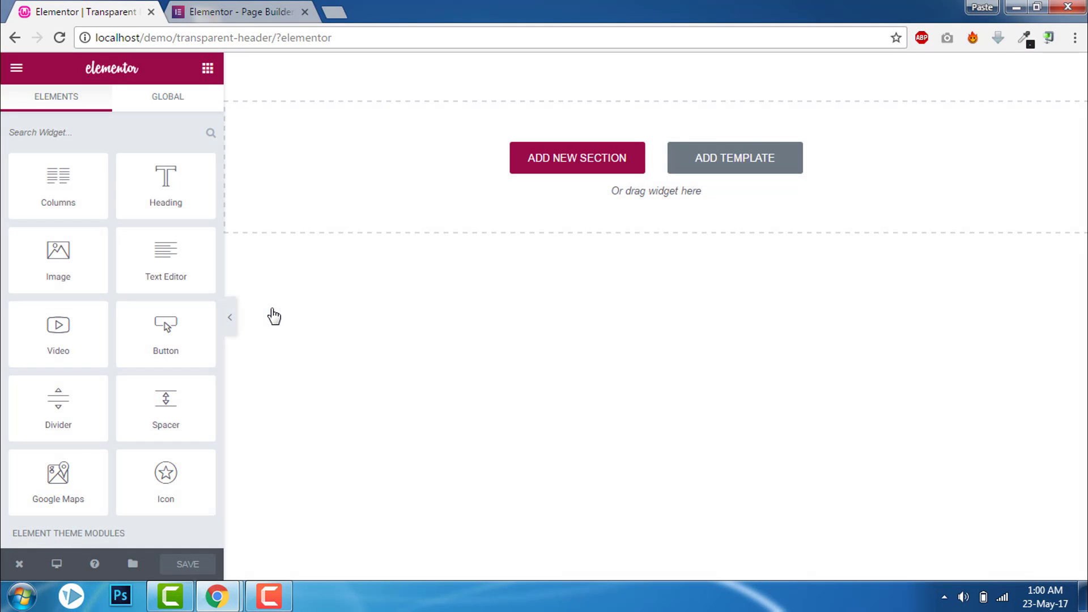
click(577, 157)
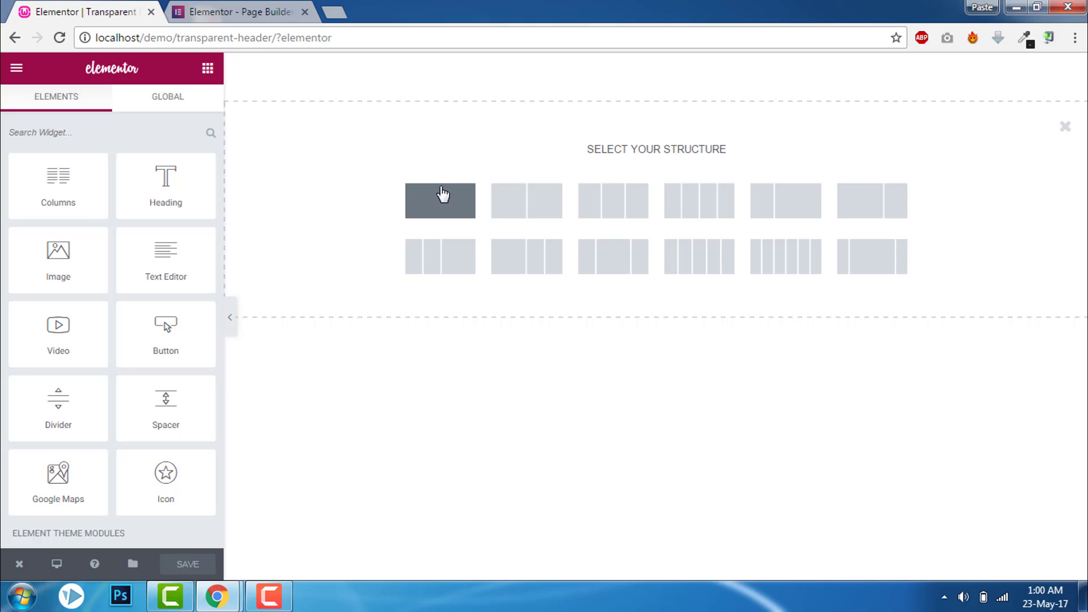
click(440, 201)
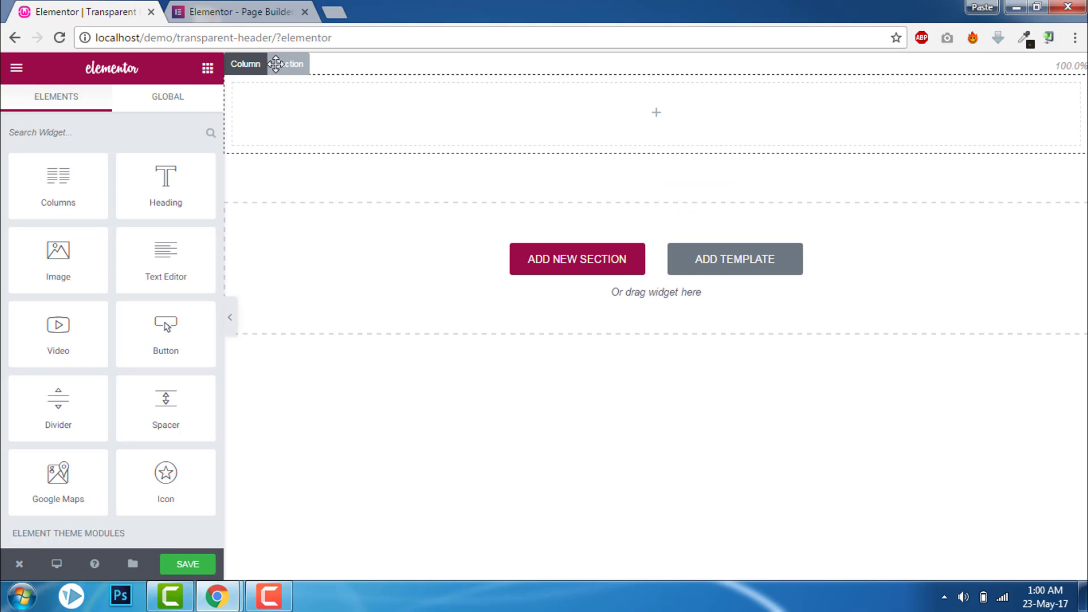
Set the section's Content Width to Full Width in its Layout settings
click(234, 11)
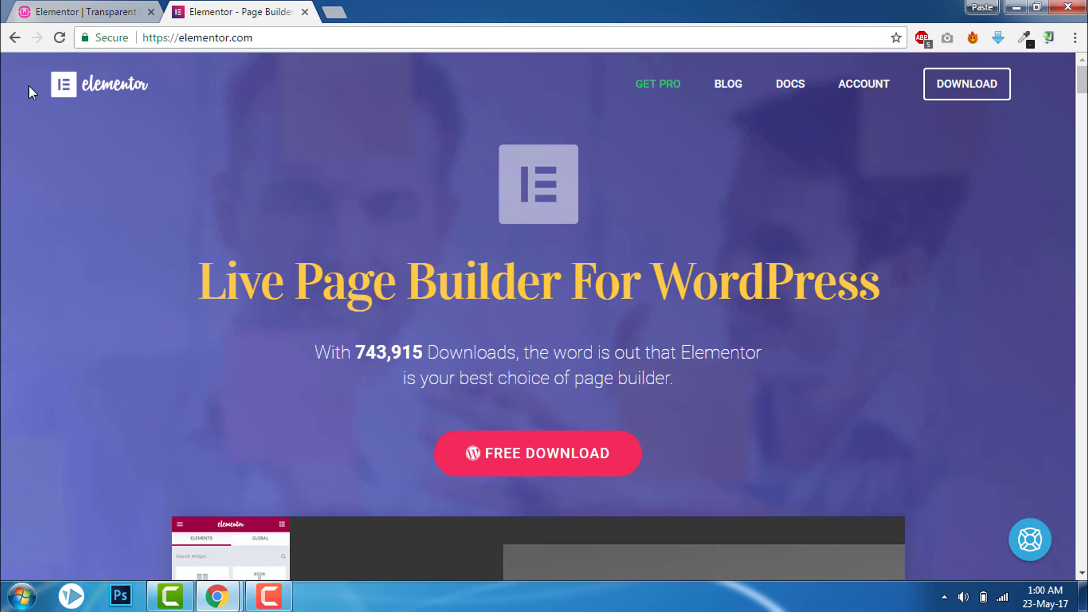
click(83, 11)
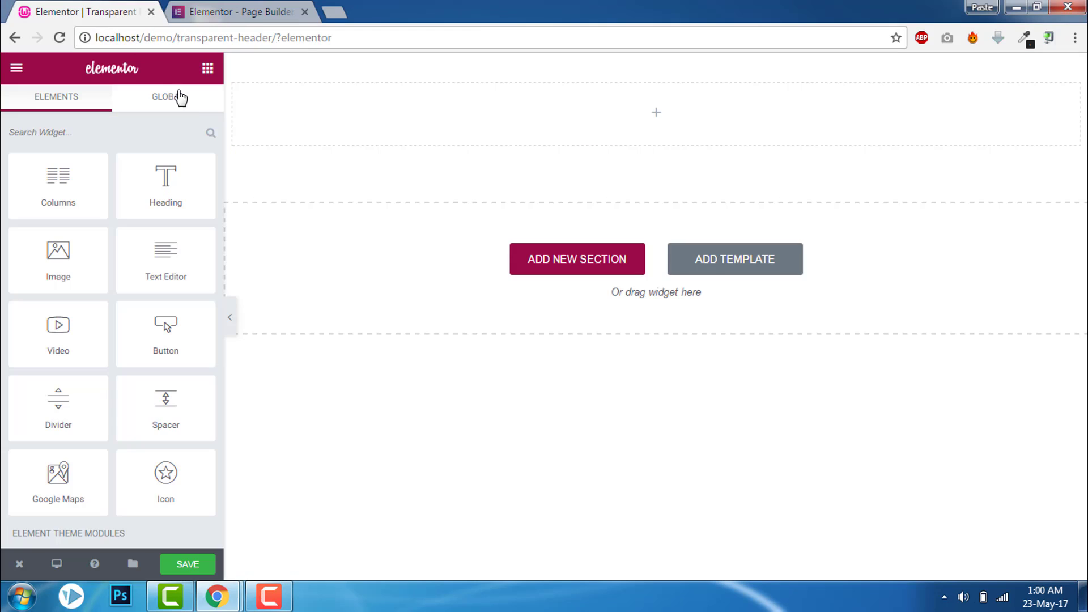
click(655, 112)
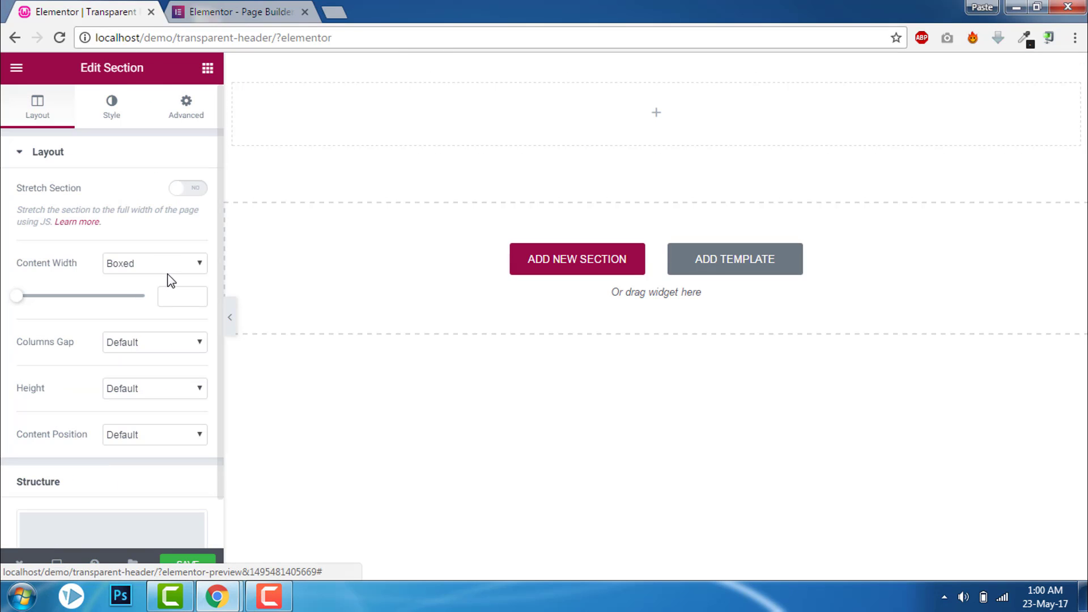
click(154, 263)
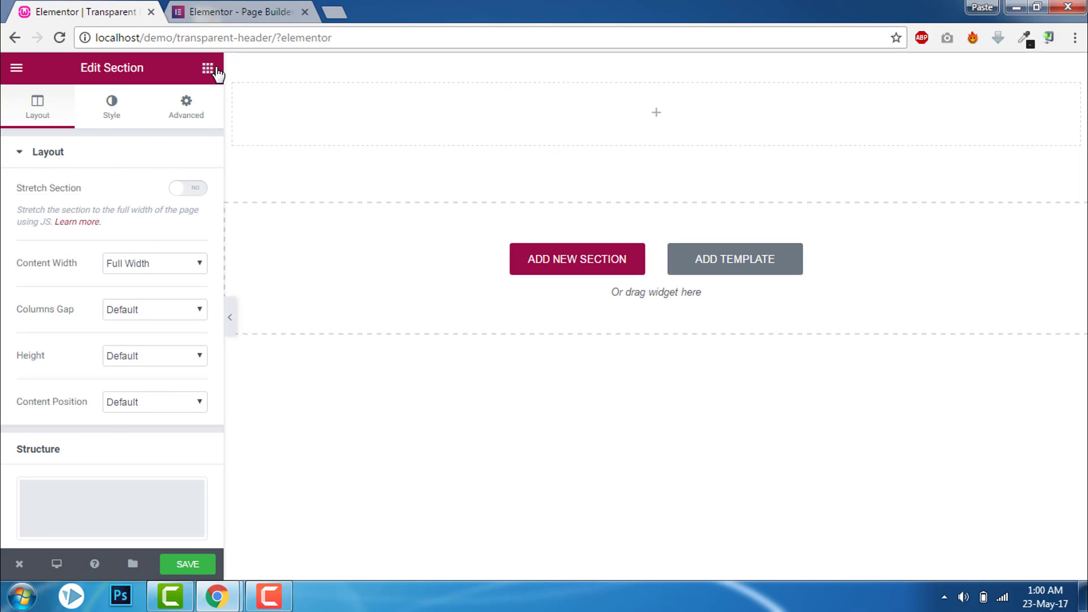
Add a header widget to the section showing the Menu Cons menu
click(206, 68)
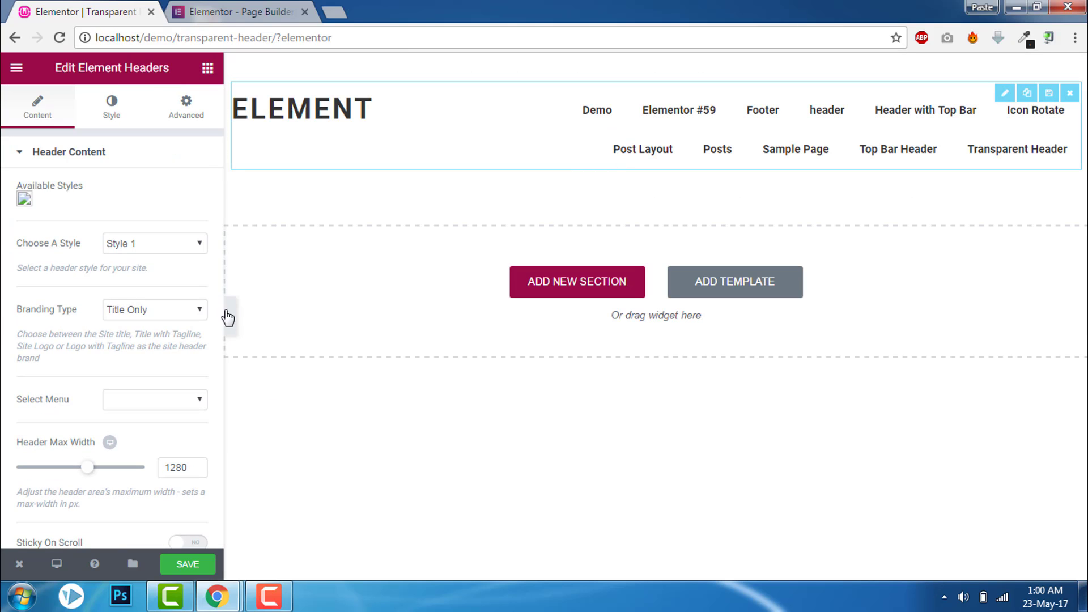
click(154, 399)
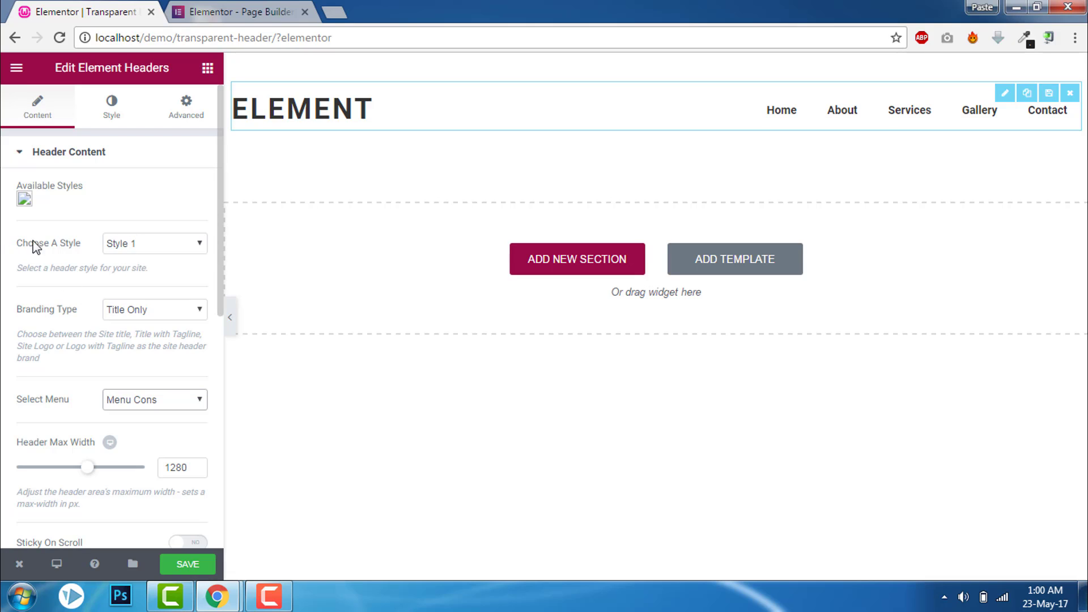
scroll(down, 3)
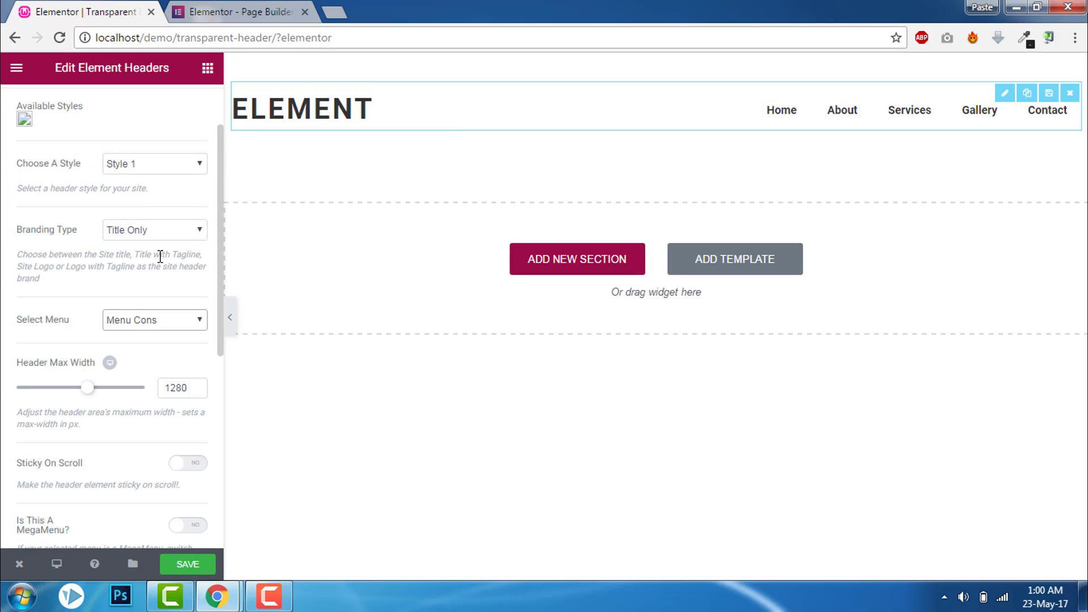
scroll(down, 3)
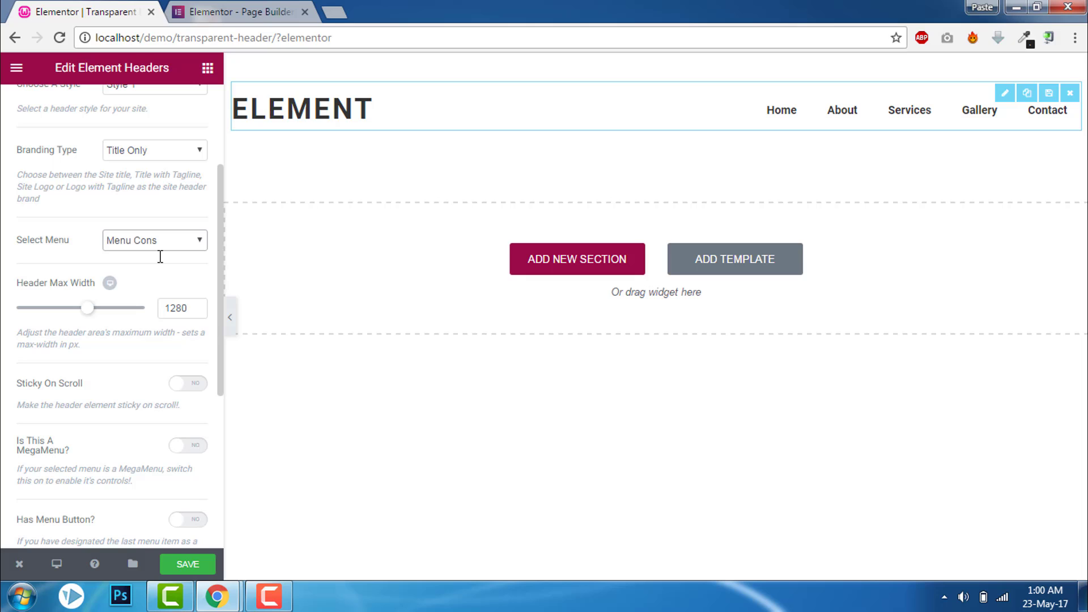
mouse_move(191, 385)
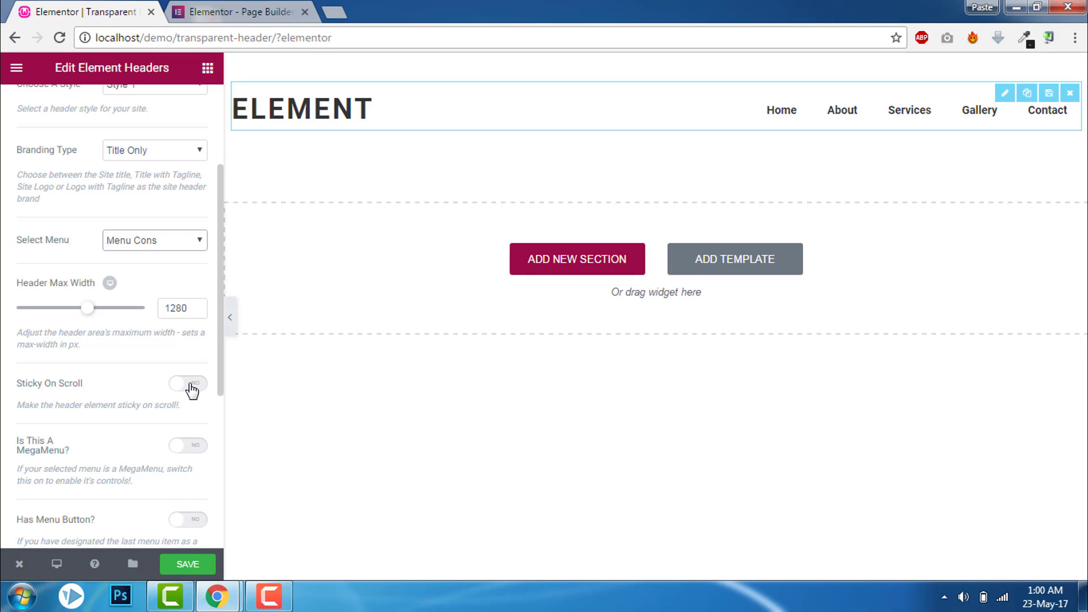
Enable Sticky On Scroll with offset 80 and set Has Menu Button? to YES
click(188, 383)
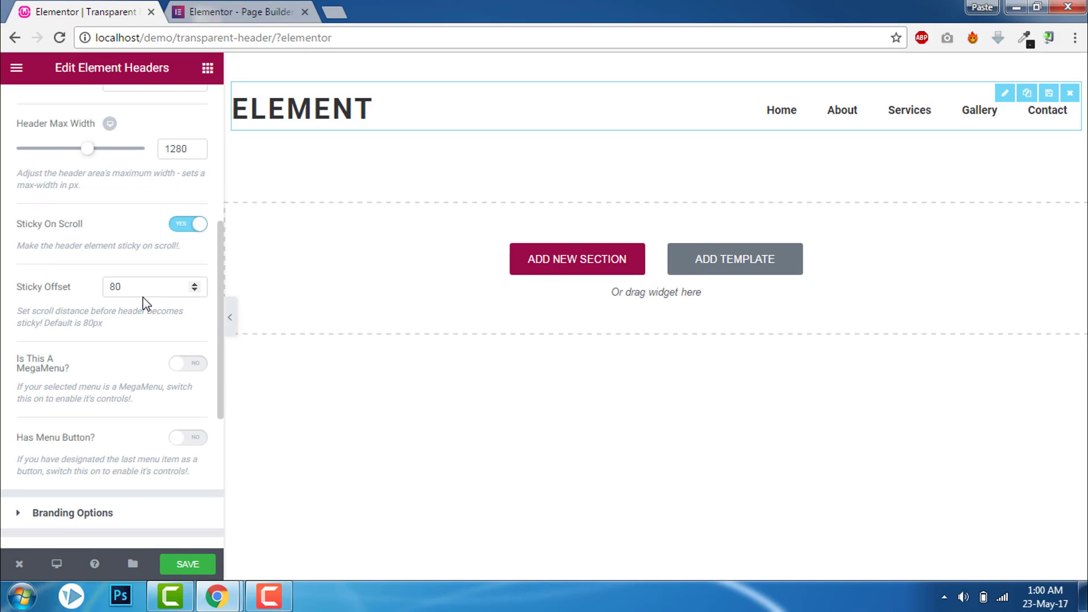
scroll(down, 3)
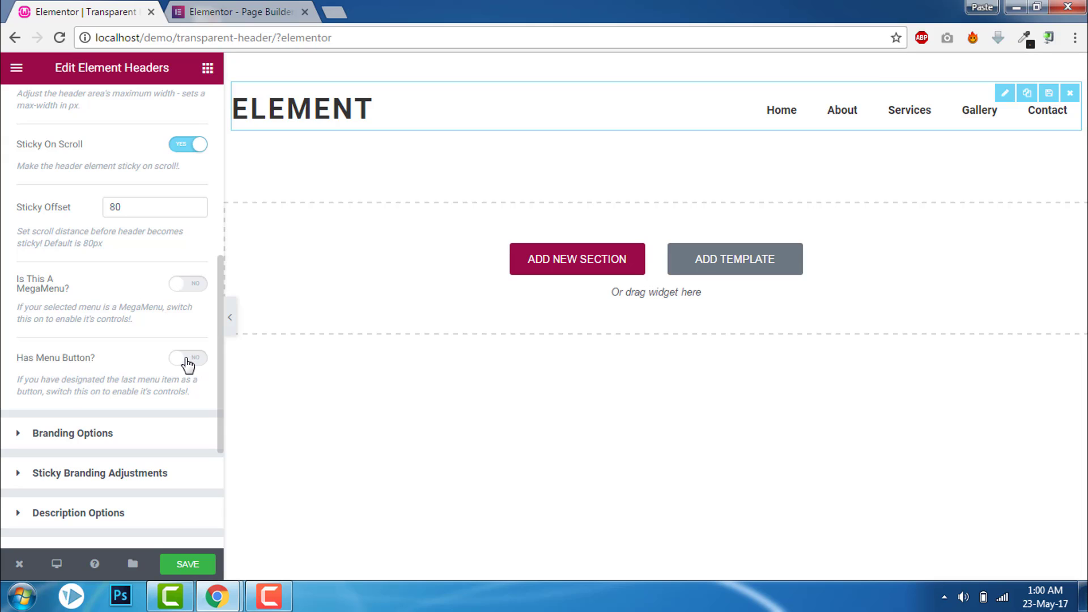
click(187, 360)
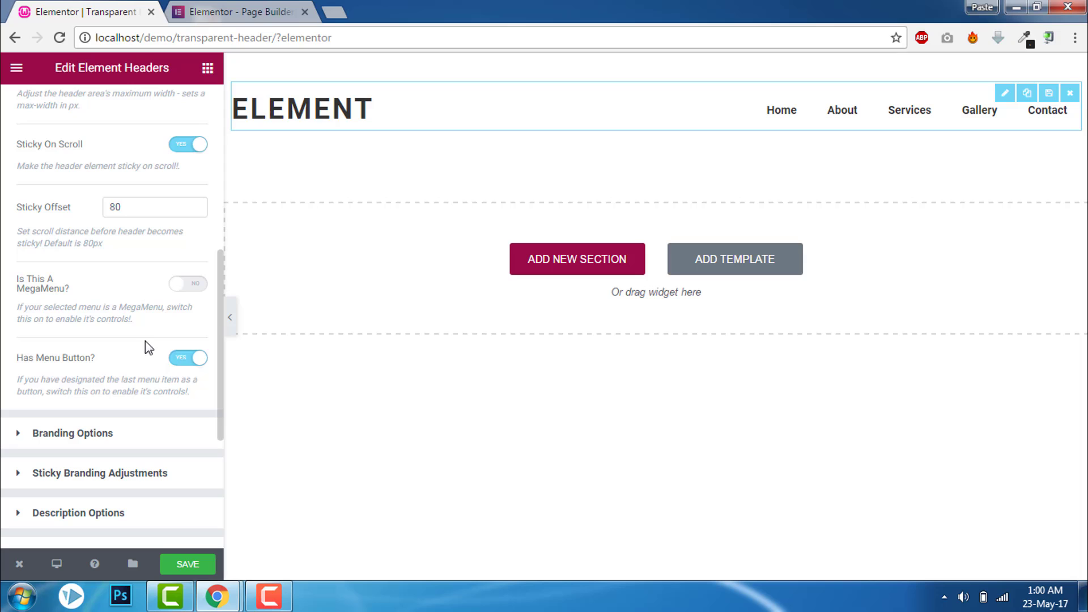
scroll(down, 3)
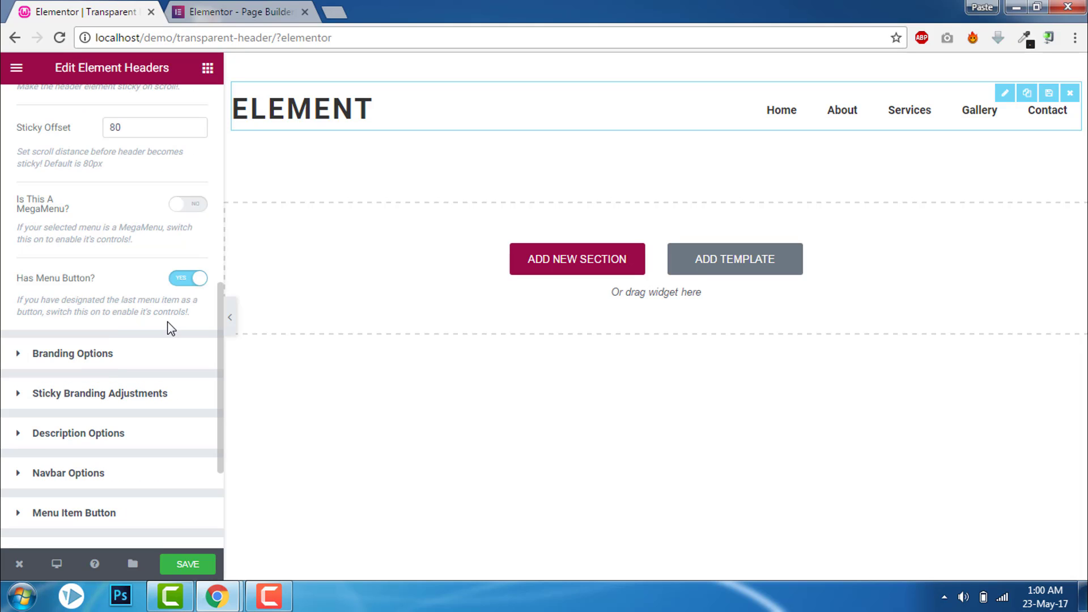
click(236, 12)
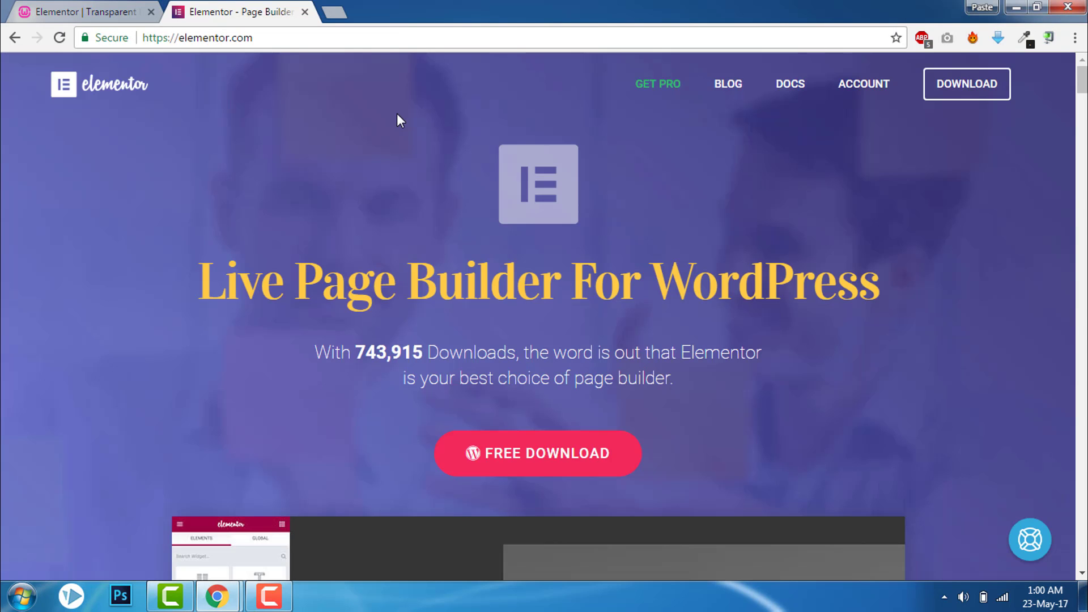
click(83, 12)
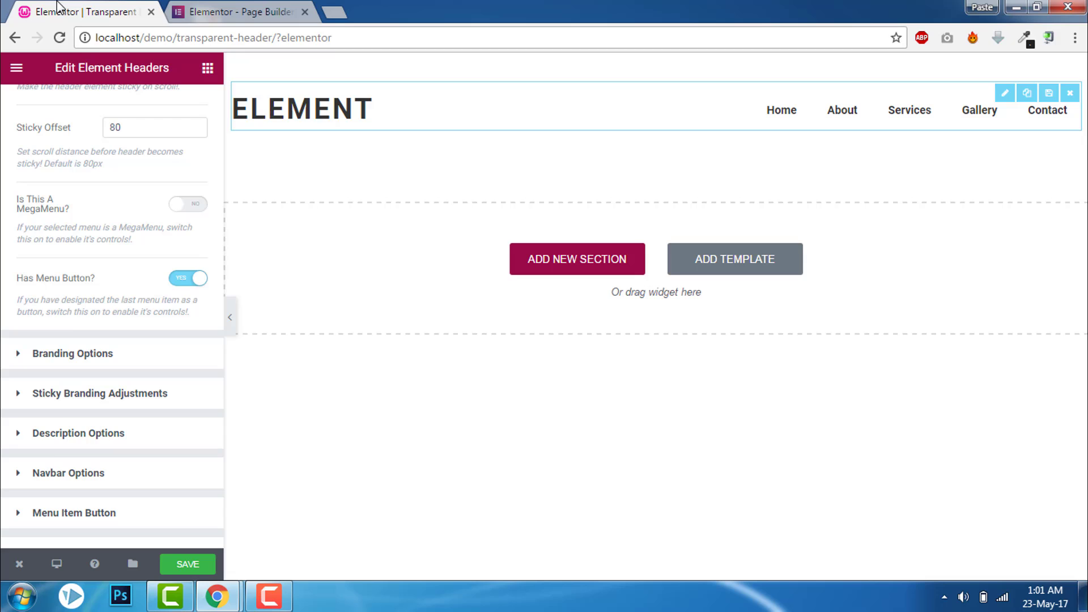
In Navbar Options, turn Typography on with size 16 and Uppercase transform
scroll(down, 3)
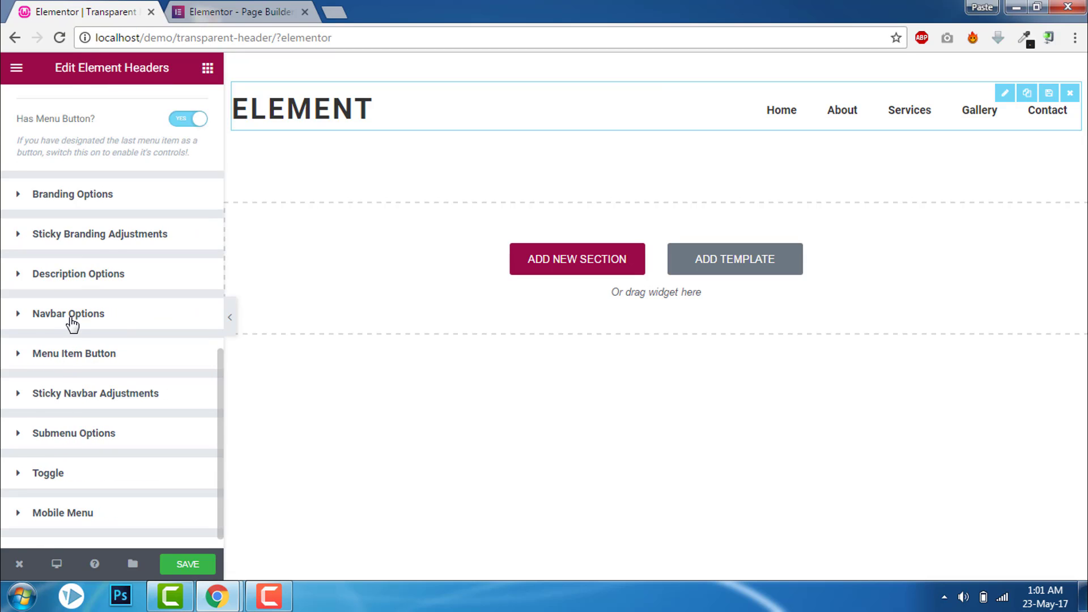
click(68, 312)
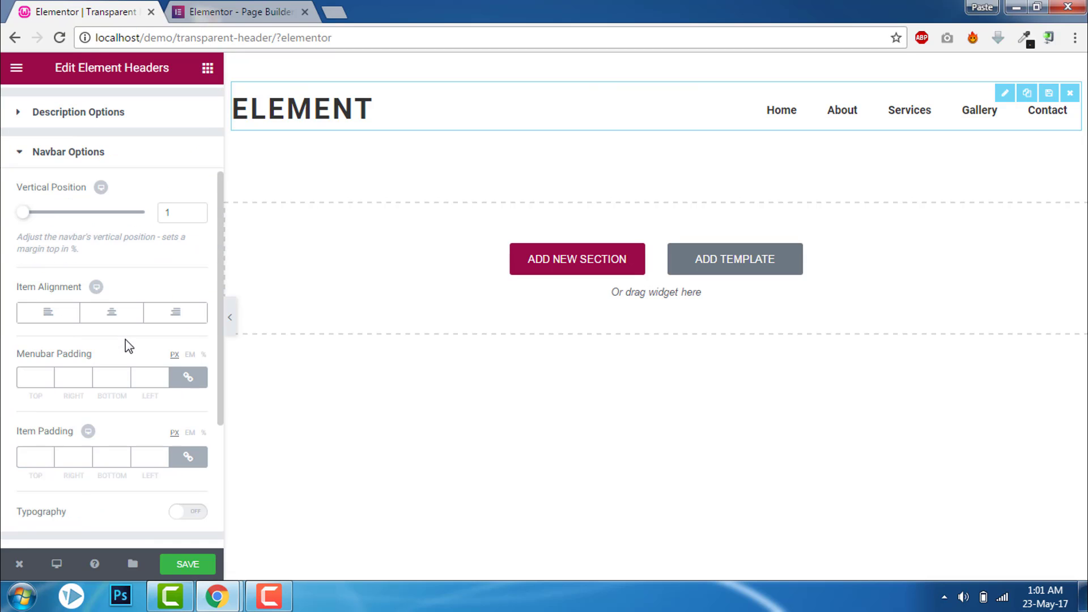
click(187, 511)
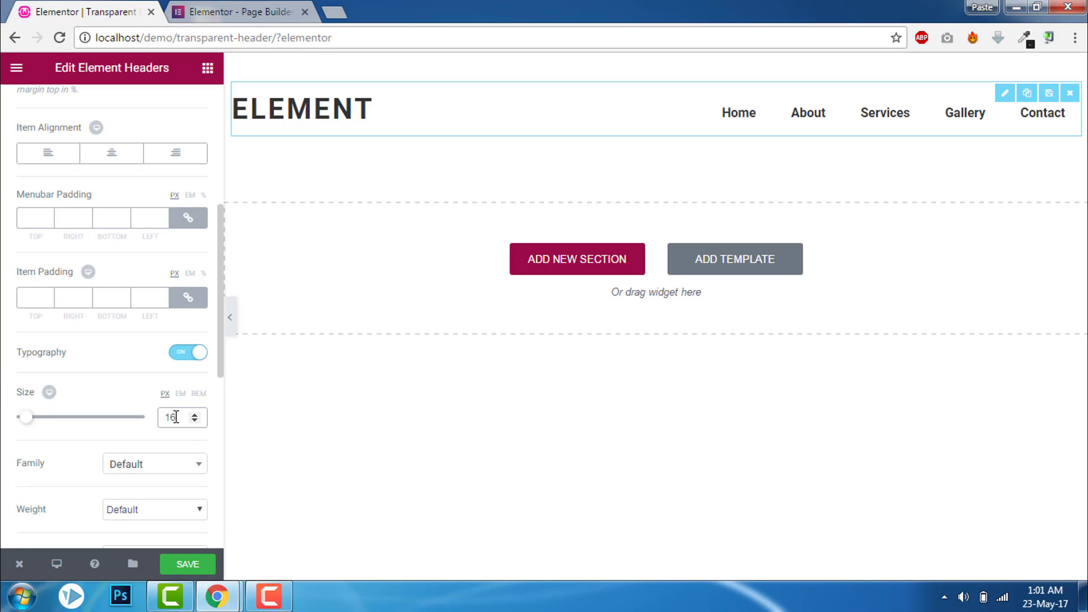
scroll(down, 3)
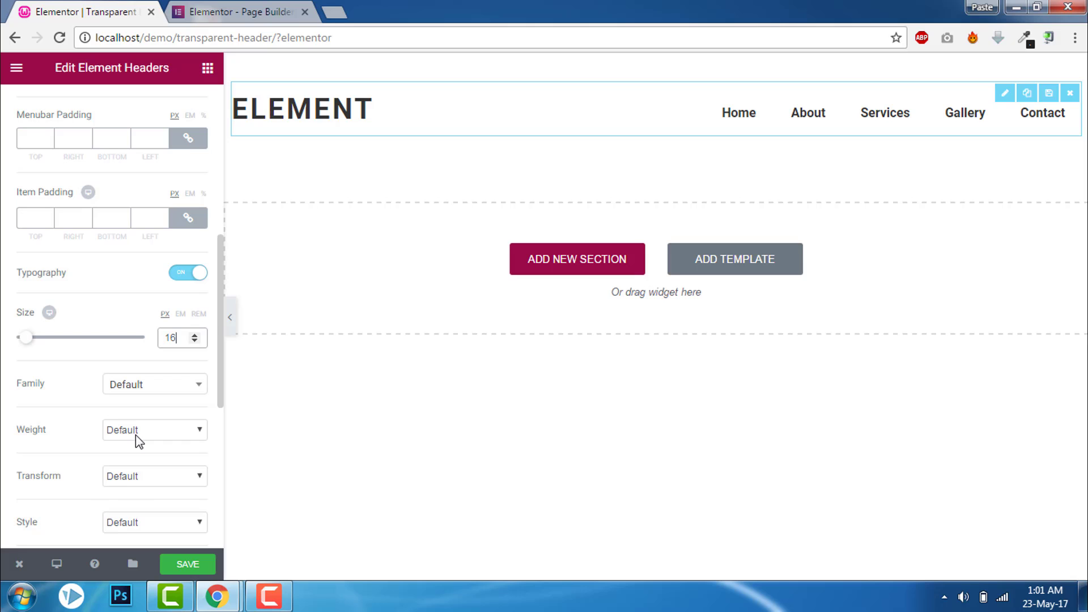
click(154, 474)
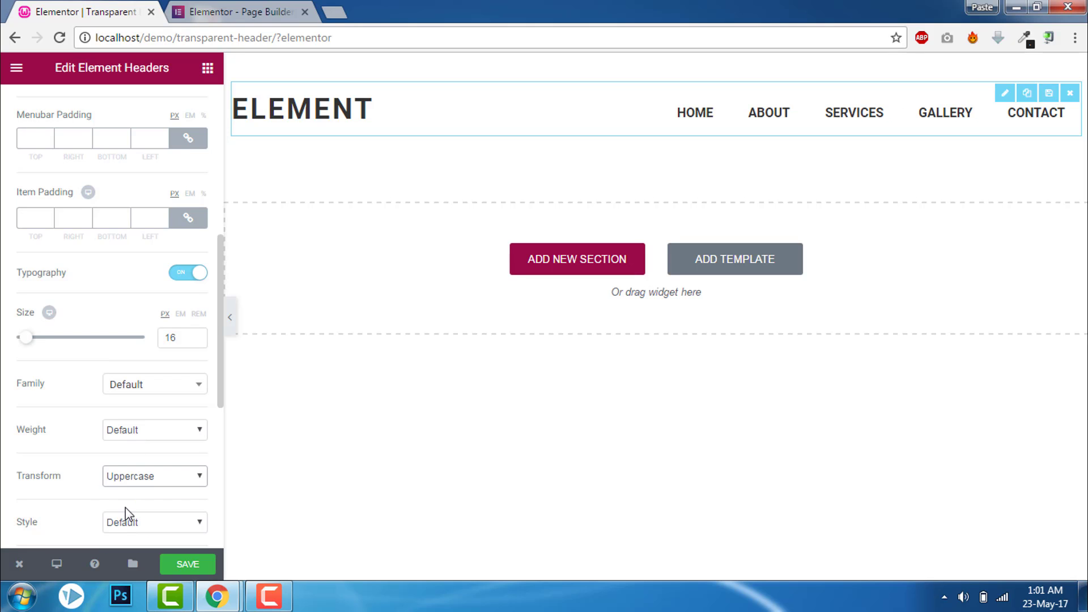
click(236, 11)
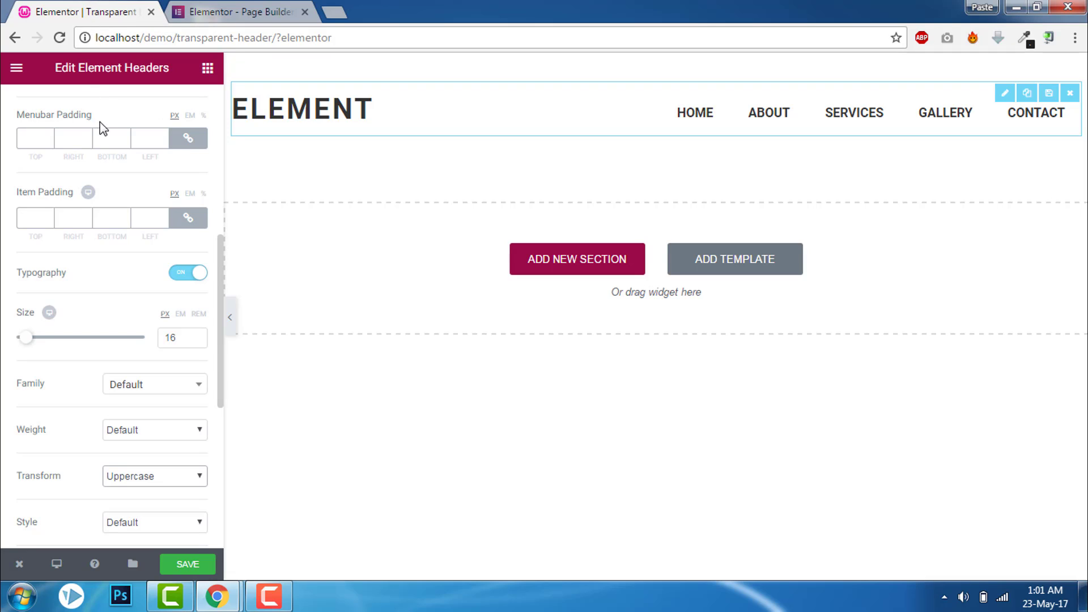
mouse_move(204, 386)
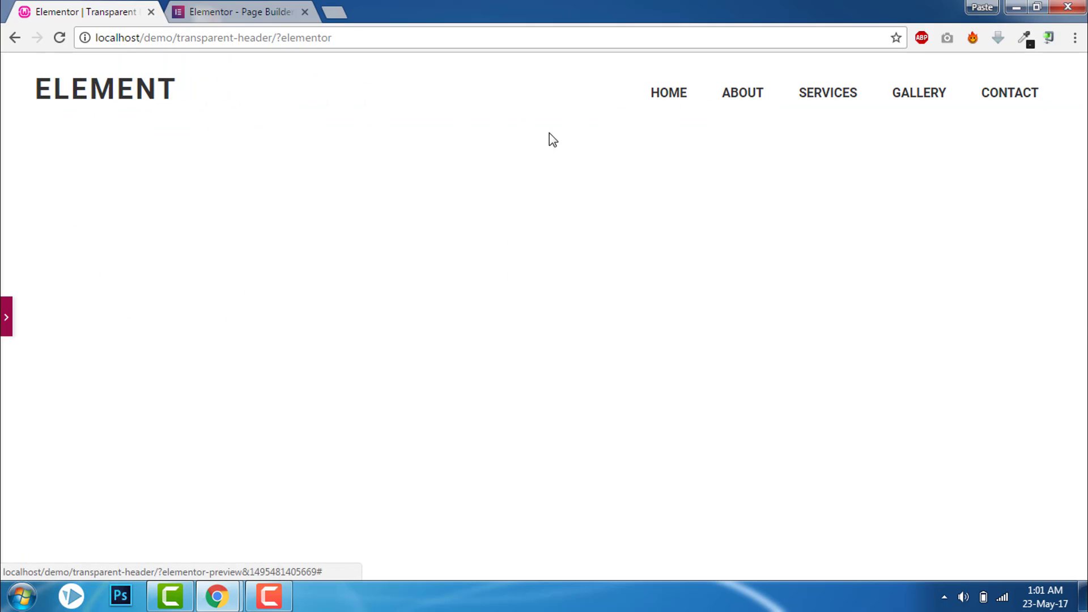
Set the navbar's Vertical Position to 0 and Item Alignment to Right
click(6, 316)
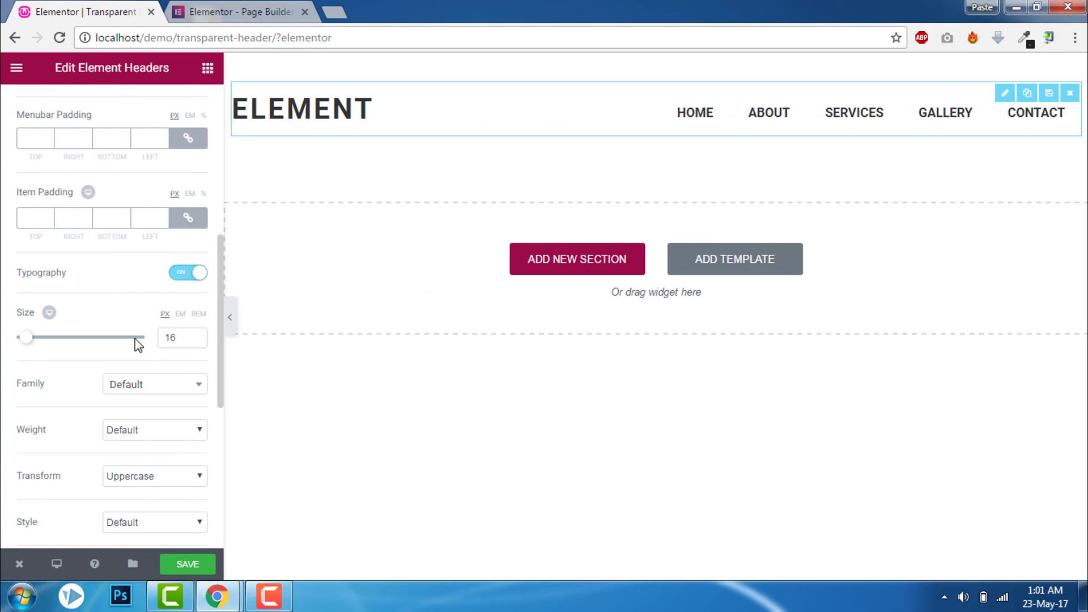
scroll(up, 3)
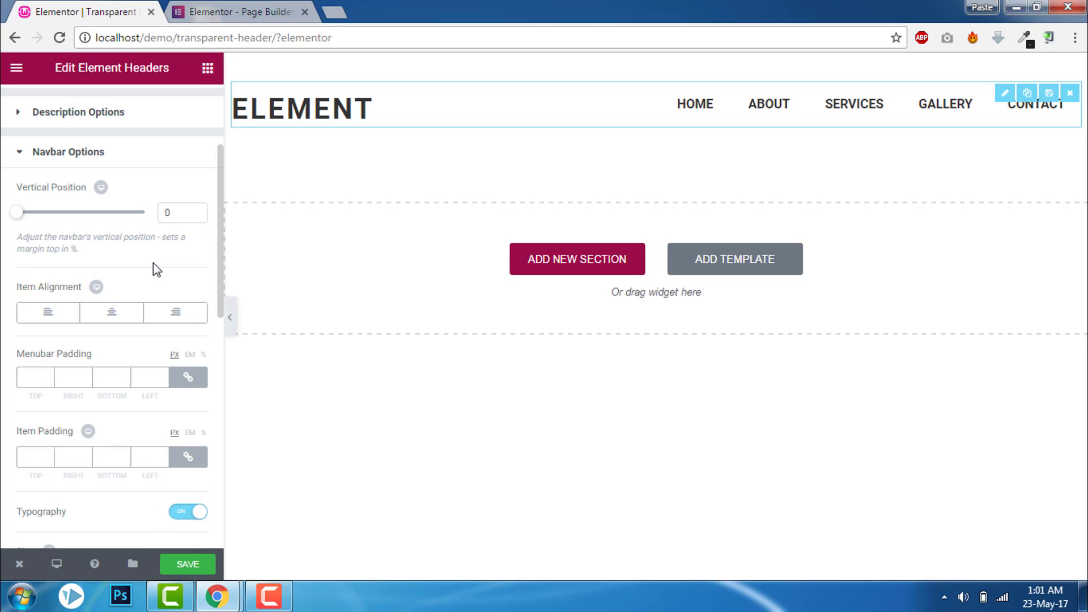
mouse_move(175, 313)
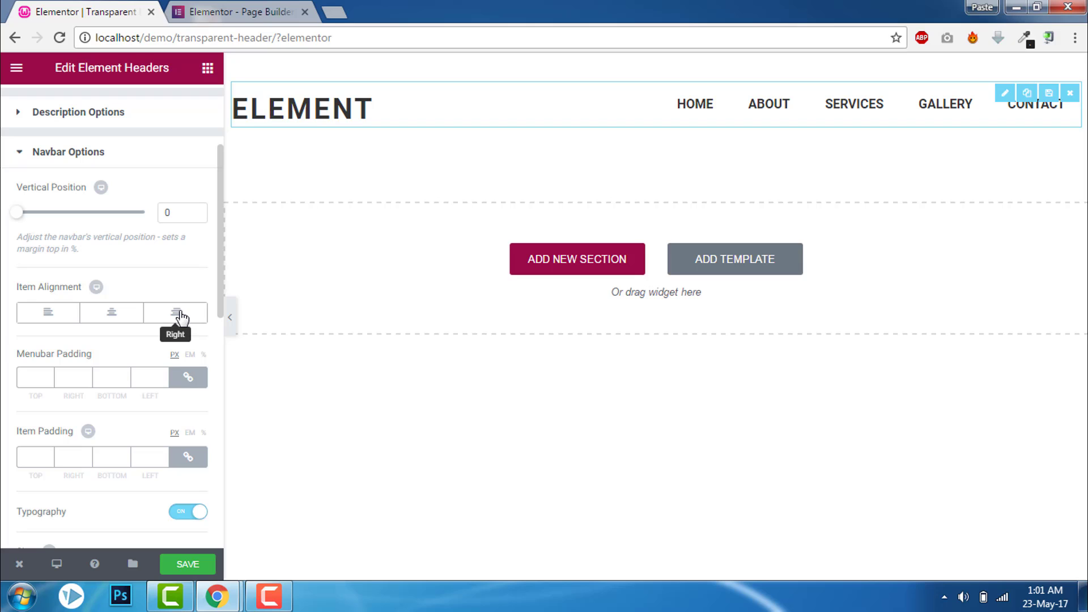
scroll(up, 3)
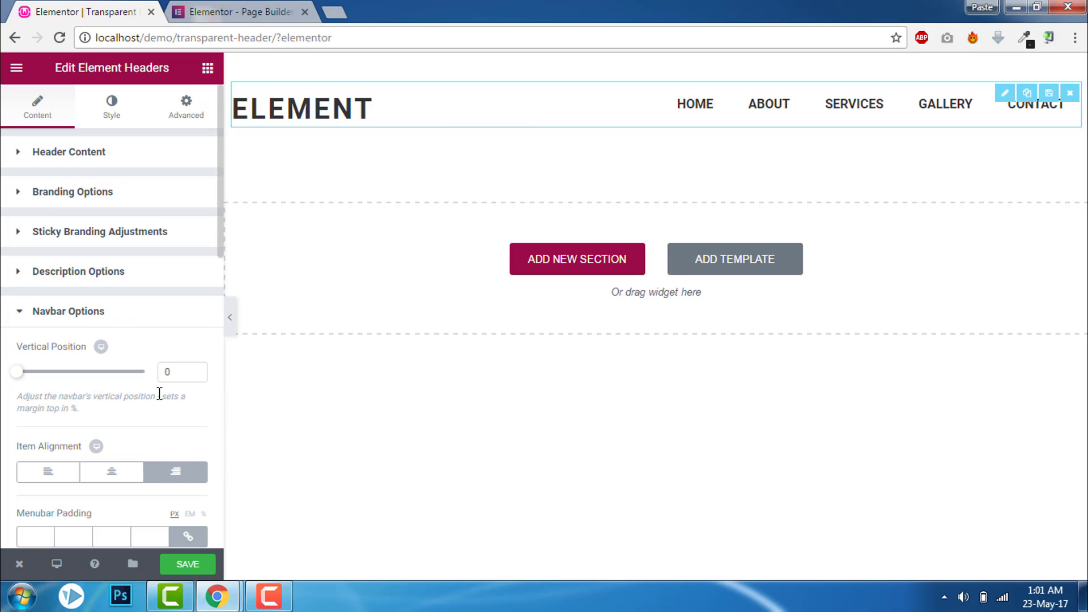
Under Brand & Tagline, set Title Color to white and its Hover to #eab231
click(110, 106)
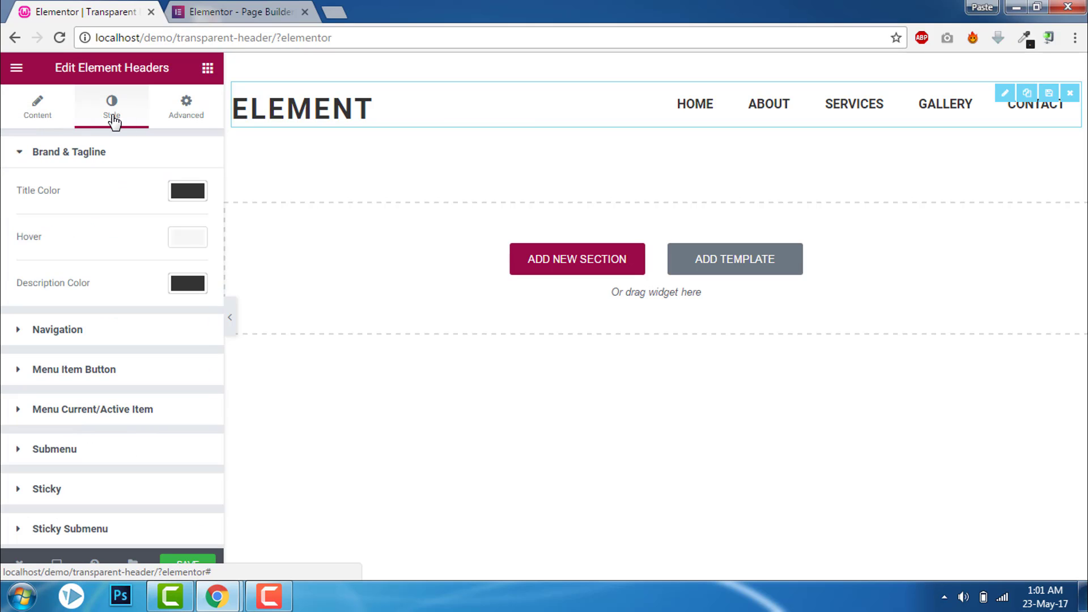
mouse_move(121, 199)
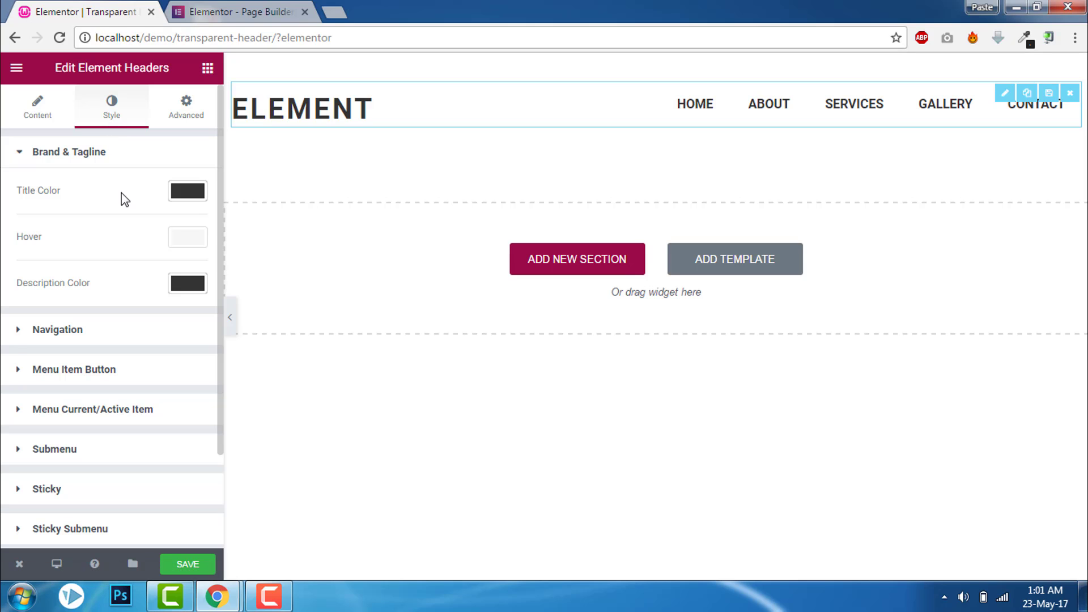
click(239, 11)
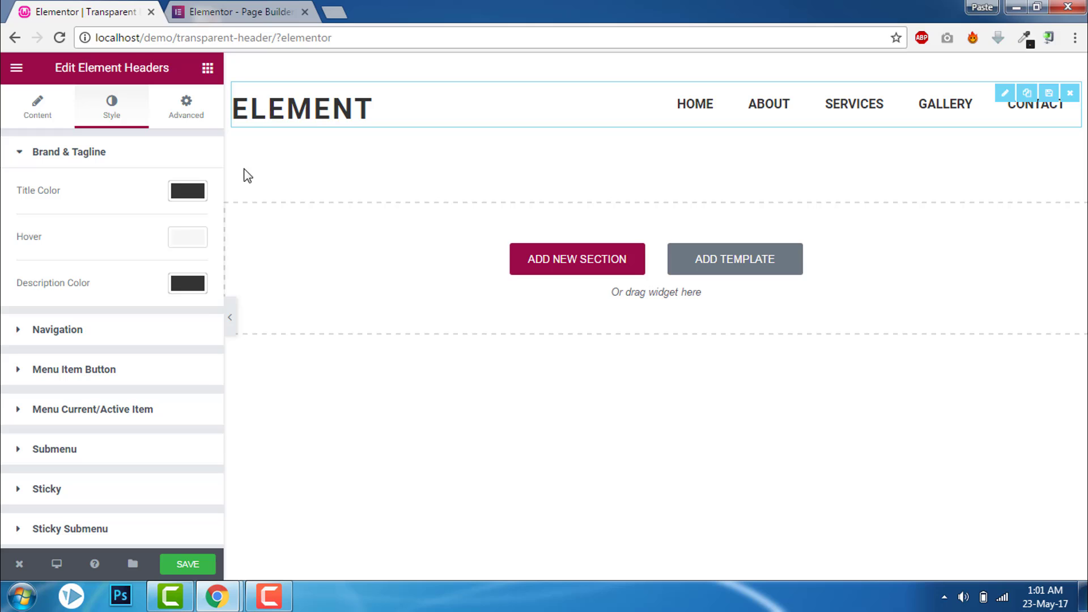
click(187, 191)
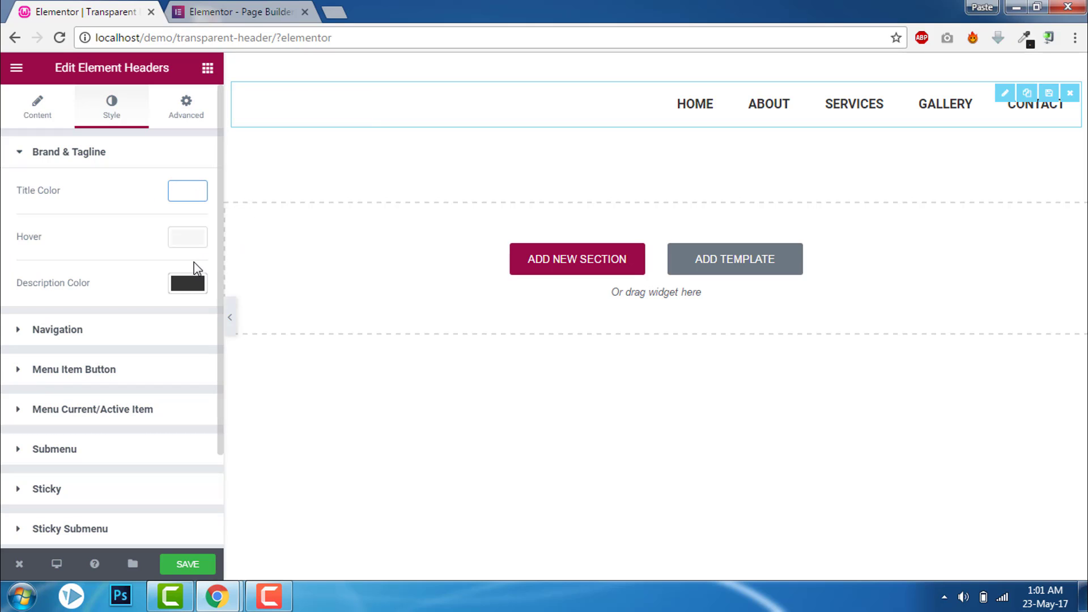
click(235, 11)
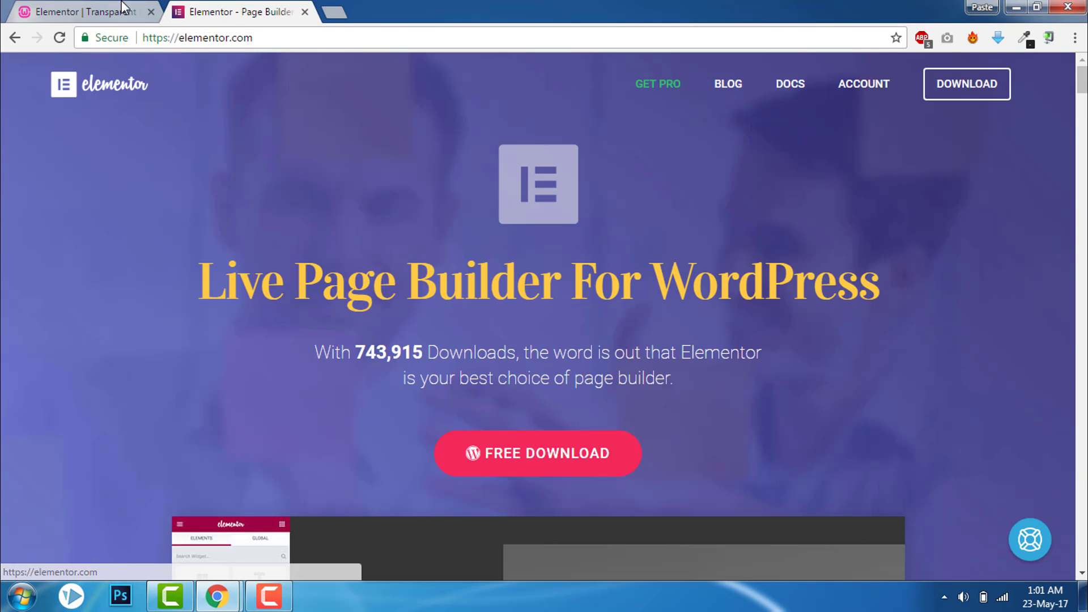
click(82, 11)
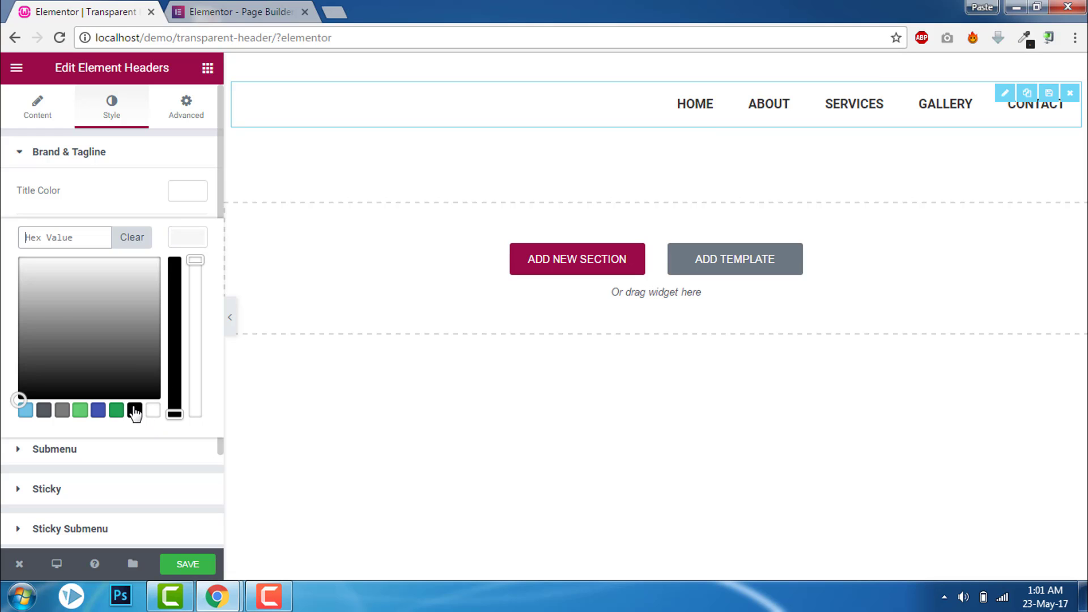
click(133, 410)
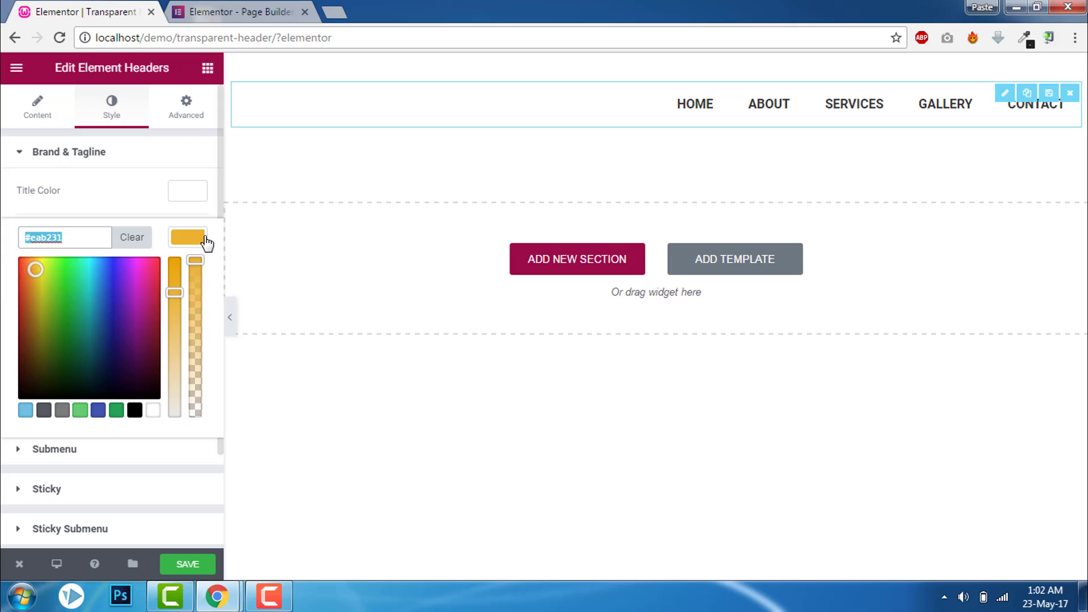
click(187, 237)
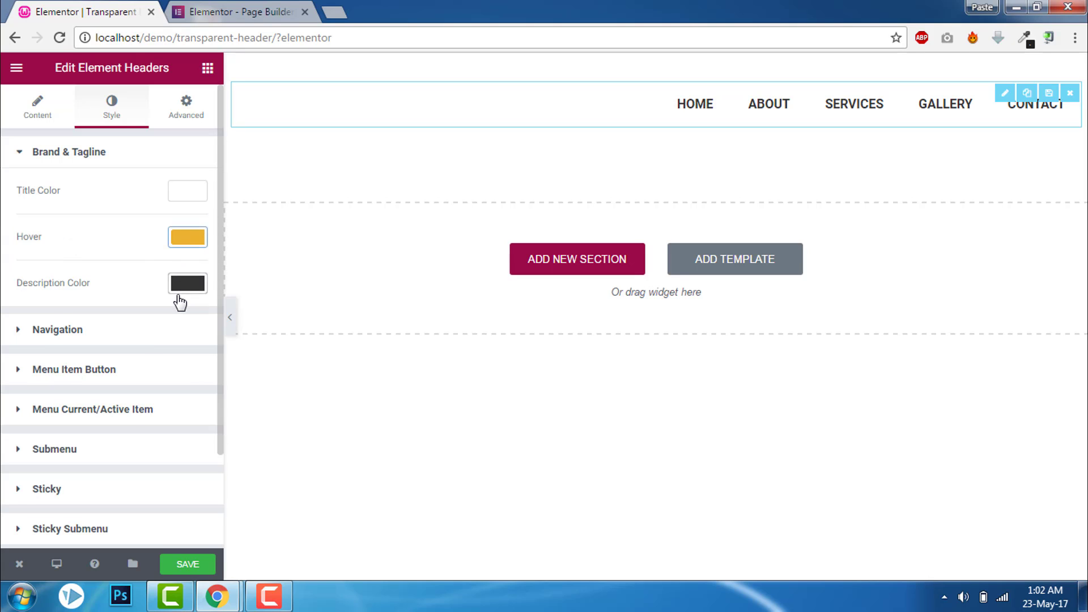
Under Navigation style, make the navbar background transparent and the links white
click(58, 328)
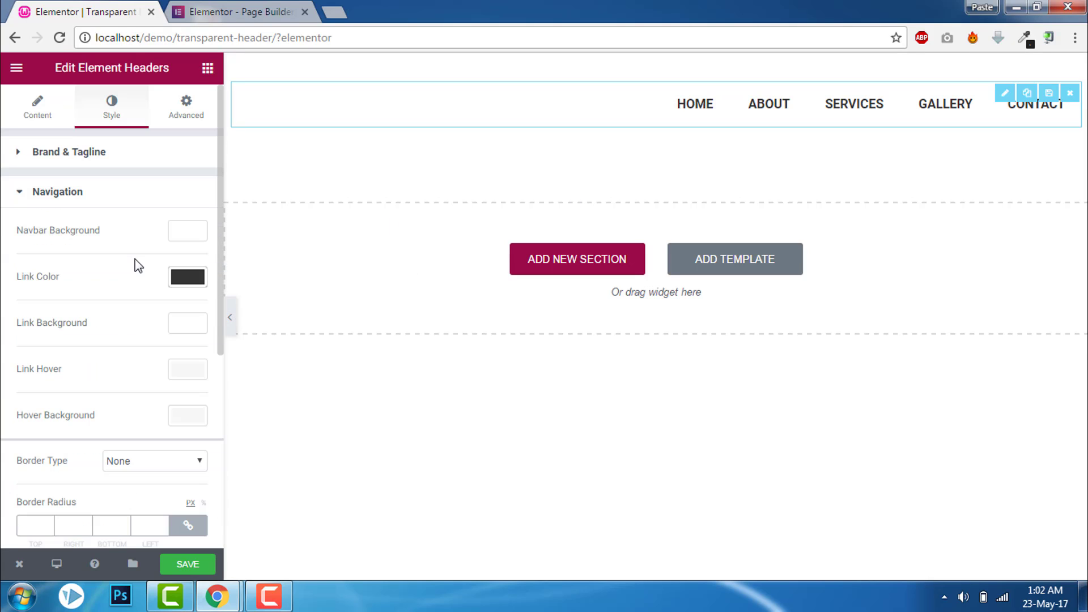
click(187, 230)
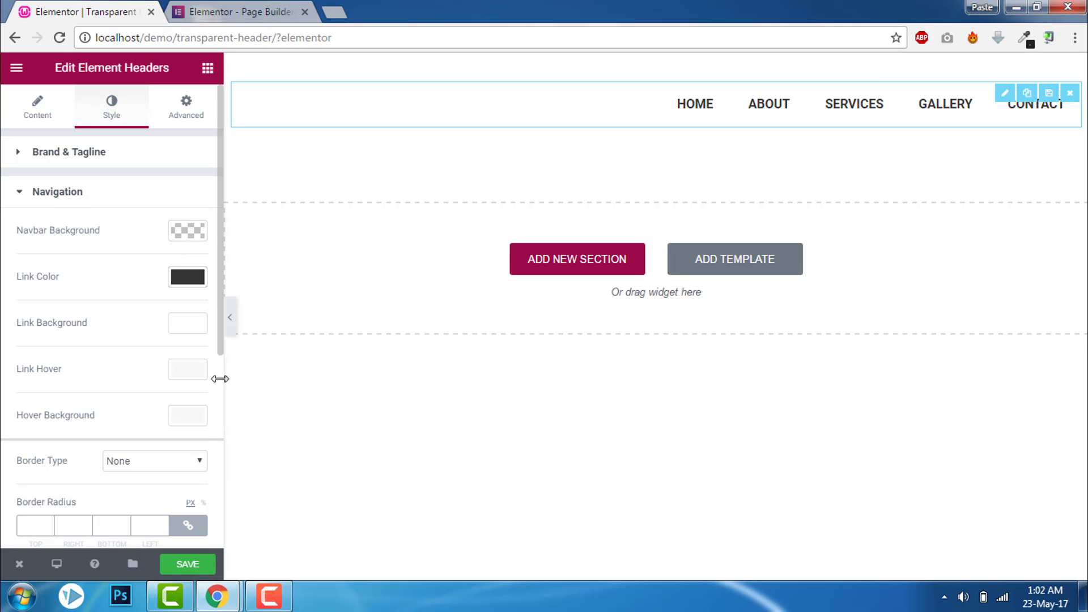
click(187, 277)
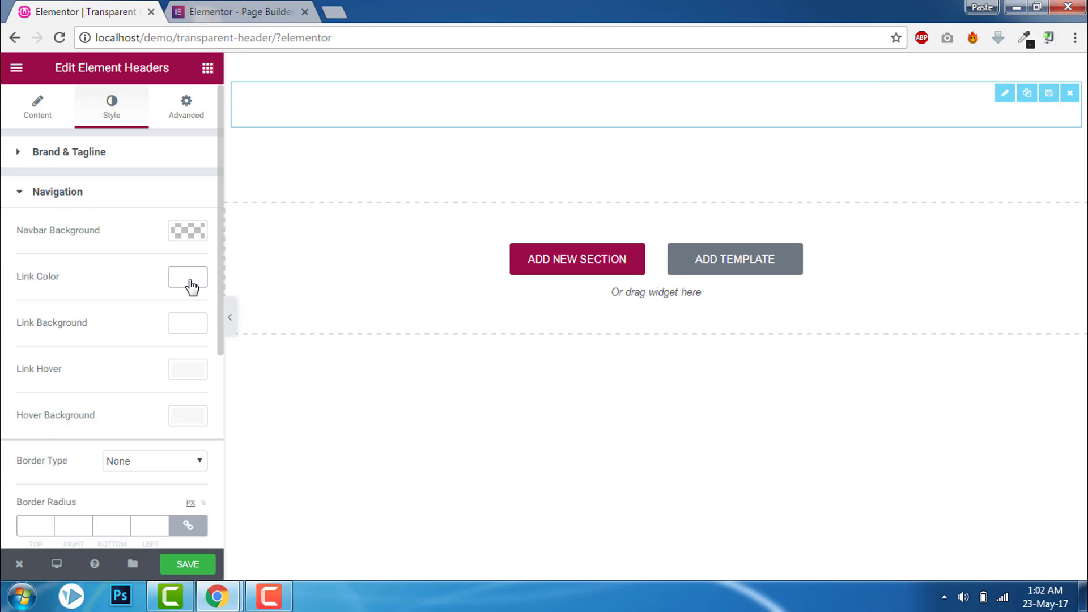
click(187, 276)
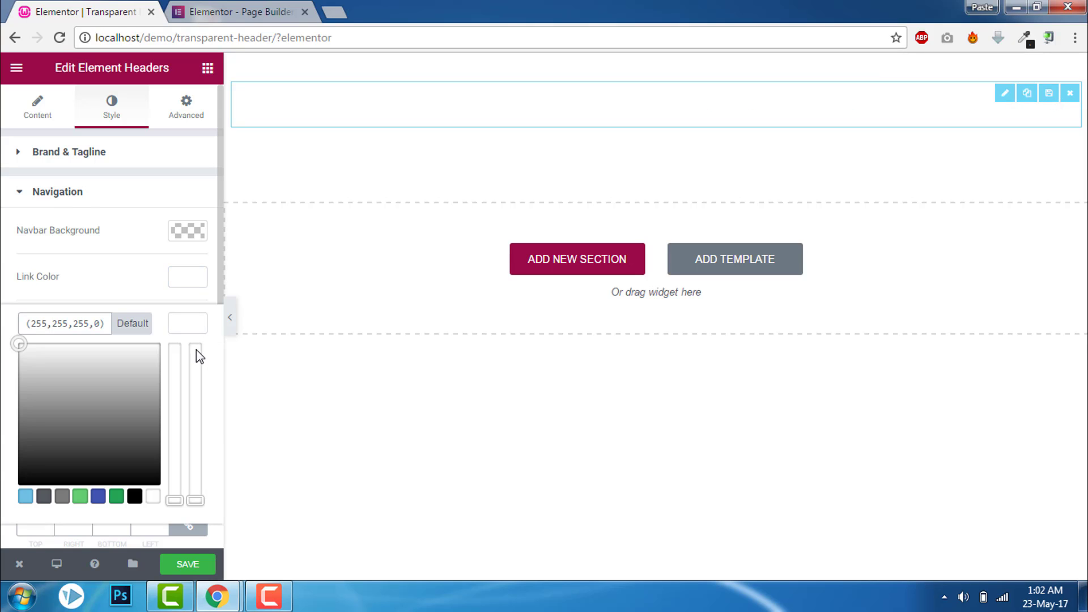
Set the menu Link Hover colour to #eab231
scroll(down, 3)
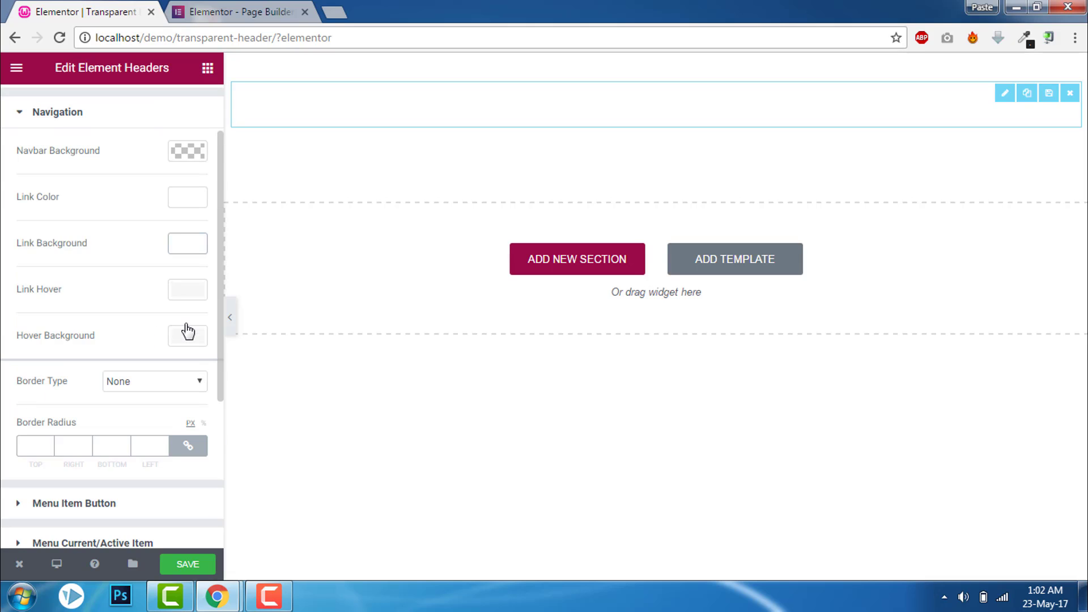
click(187, 289)
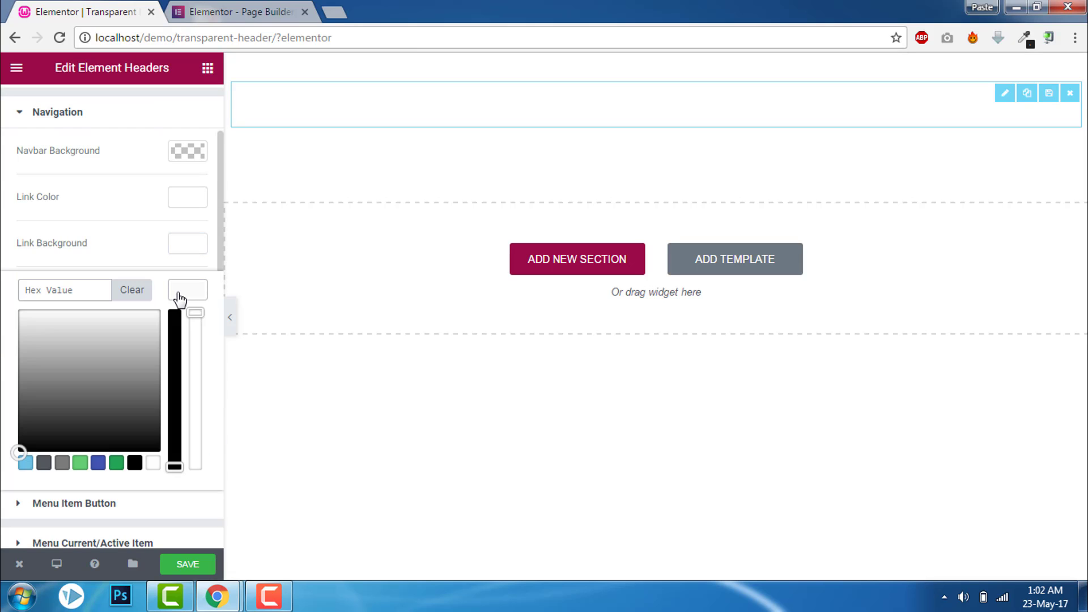
click(236, 11)
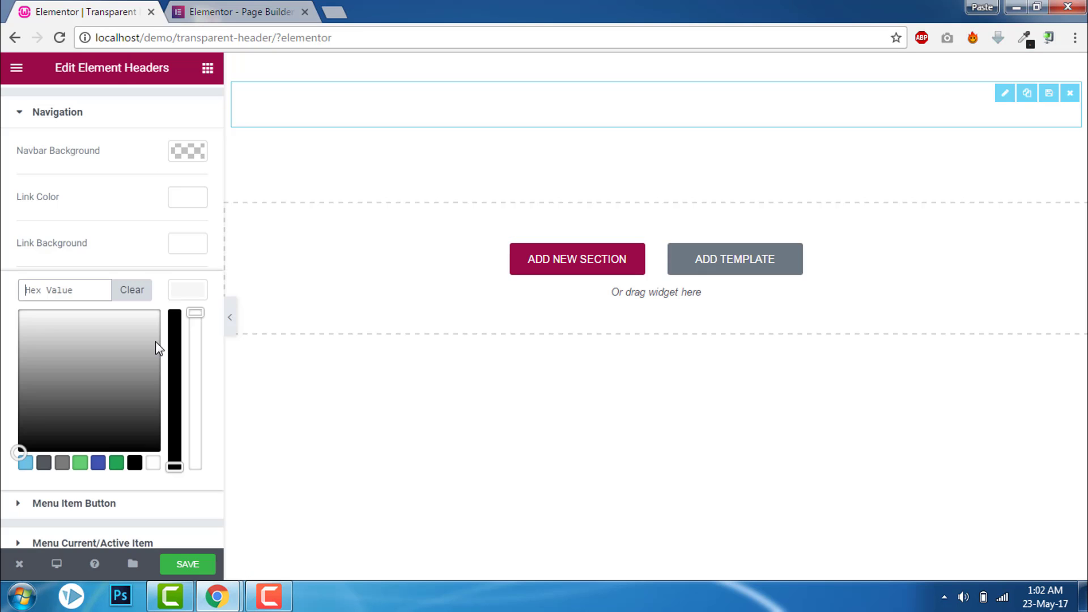
text(#eab231)
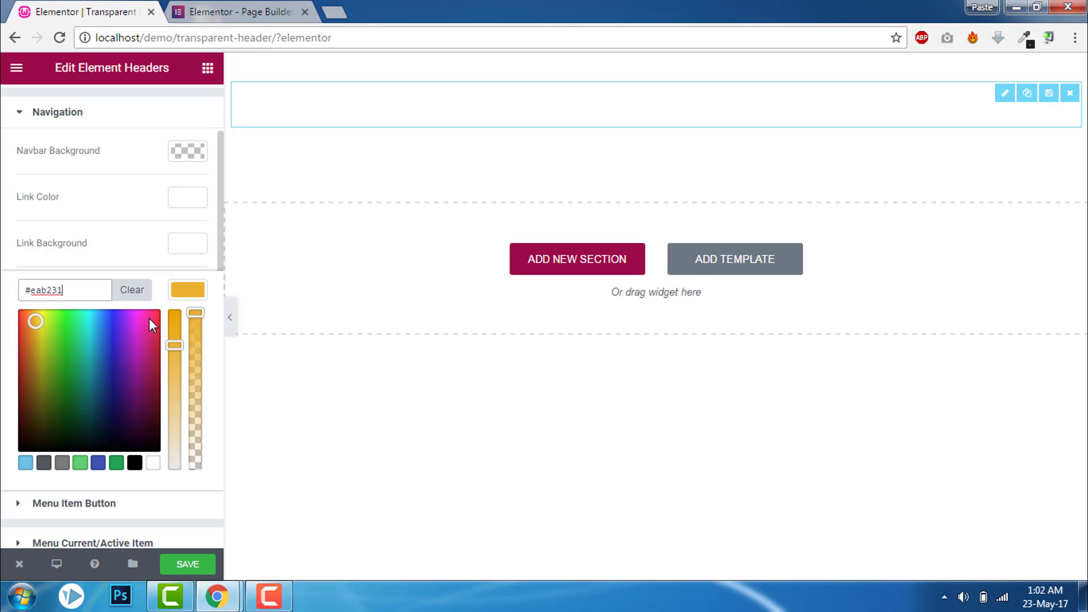
click(187, 289)
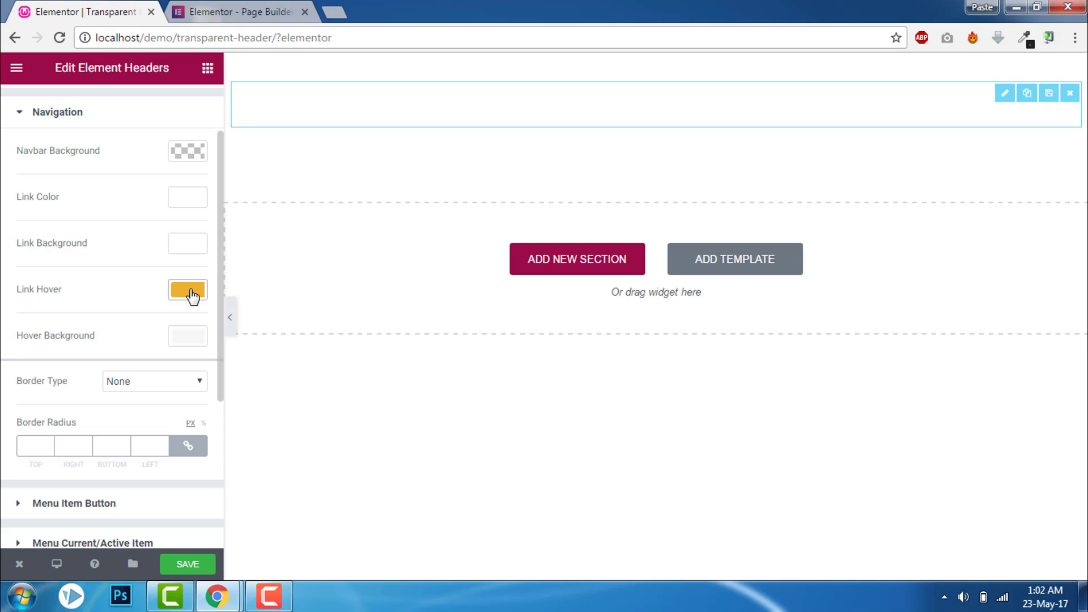
mouse_move(187, 336)
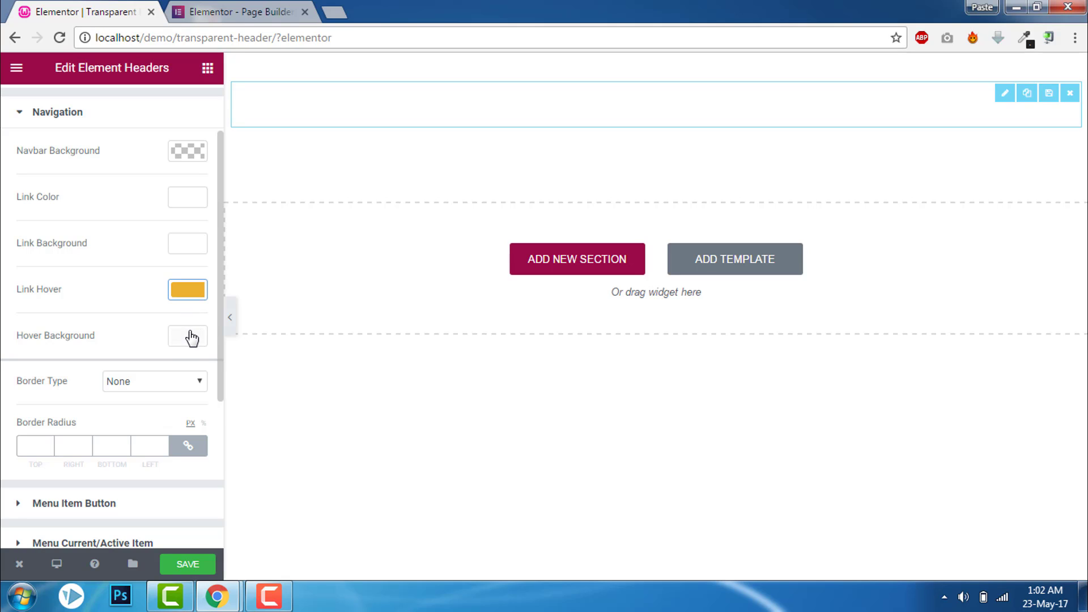
mouse_move(95, 368)
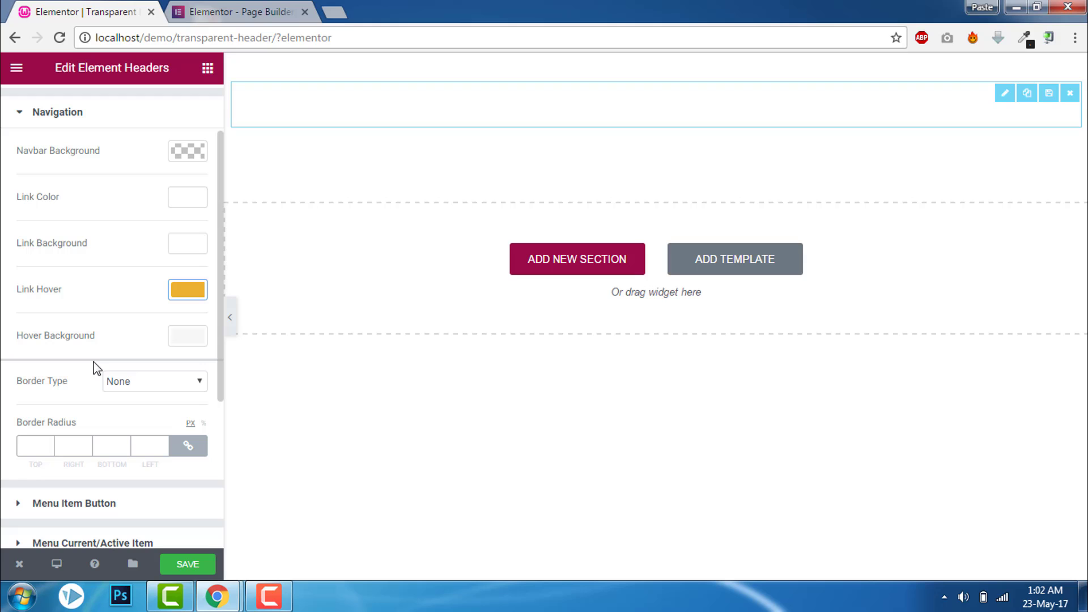
mouse_move(187, 335)
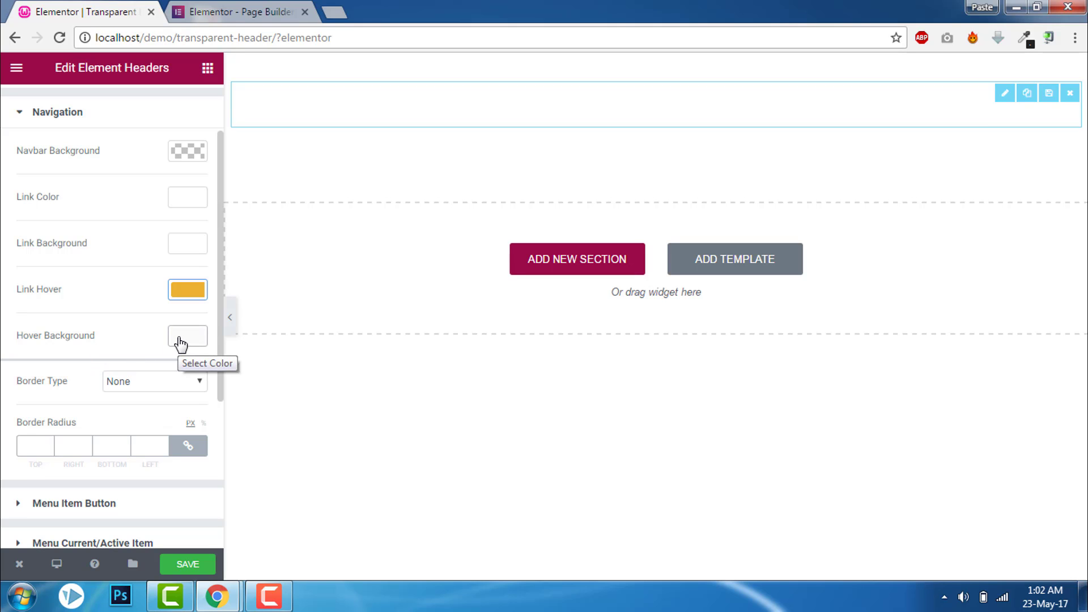
Compare with the reference DOWNLOAD button and save the header template
click(83, 11)
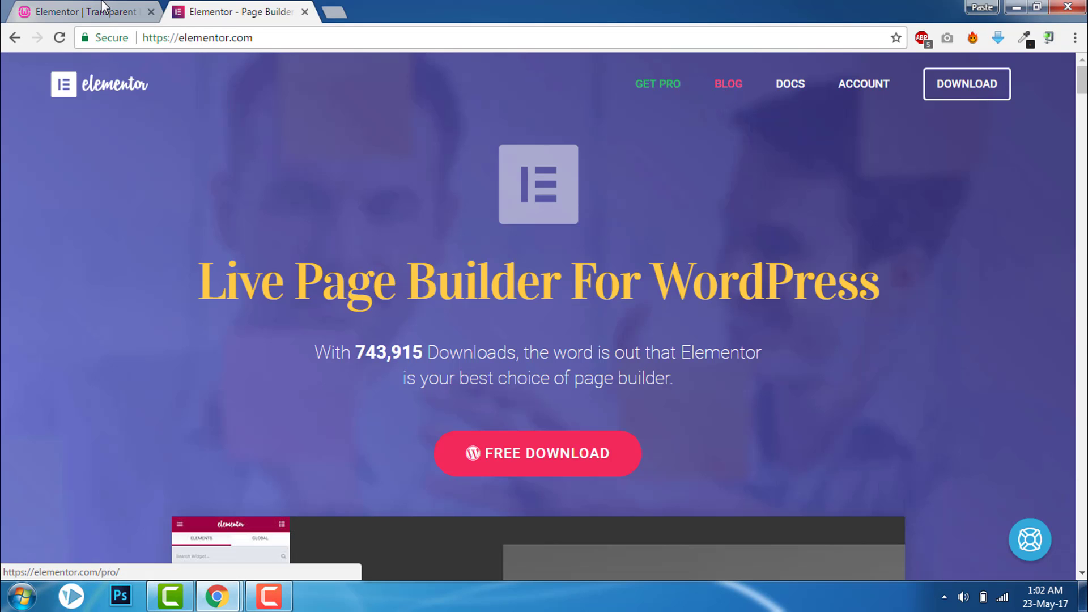
click(82, 11)
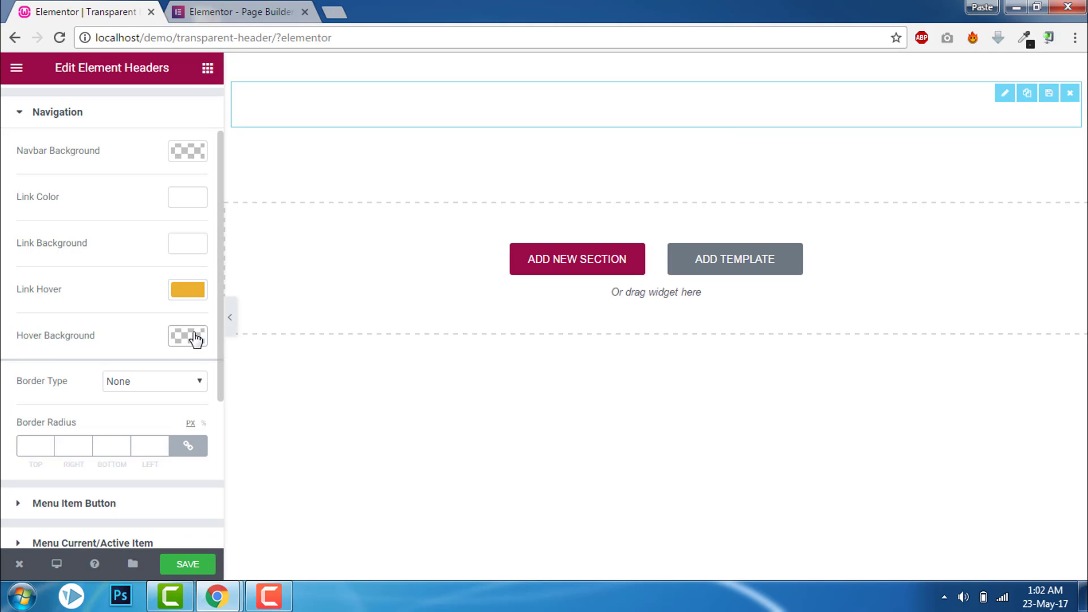
scroll(down, 3)
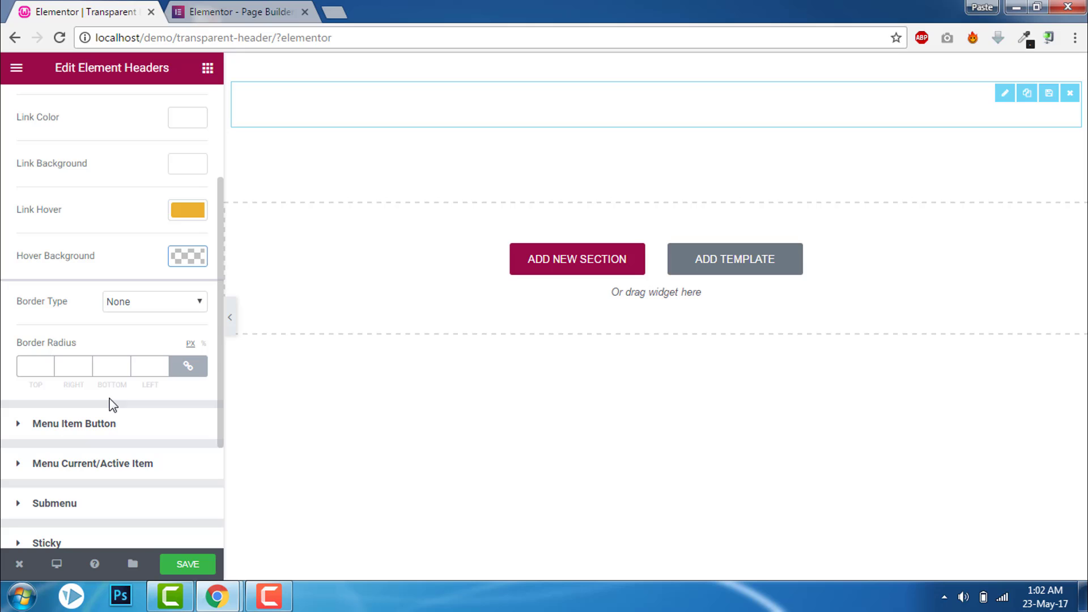
mouse_move(169, 398)
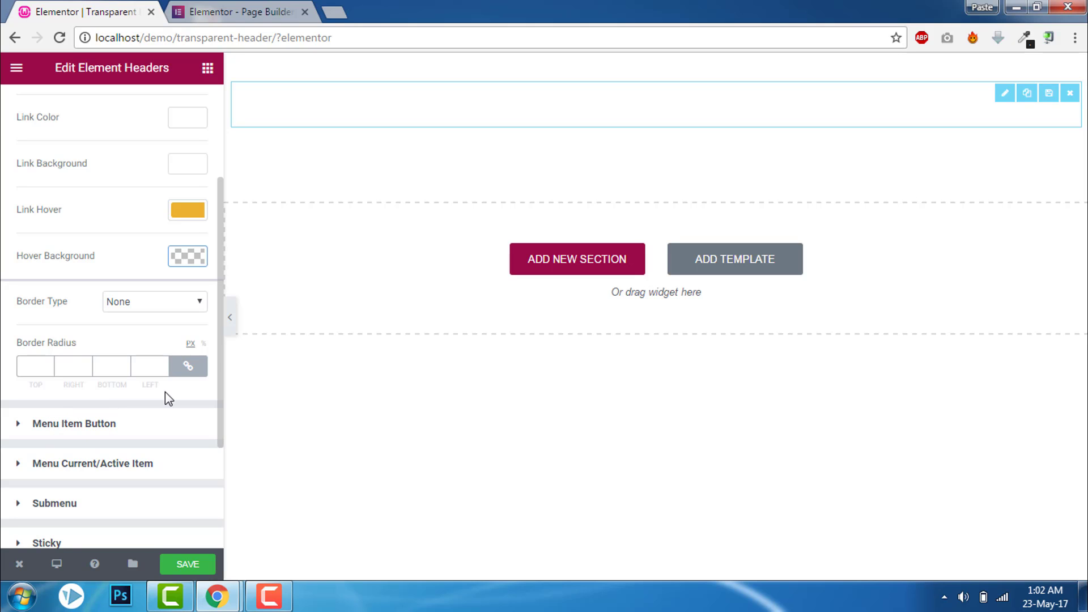
mouse_move(221, 10)
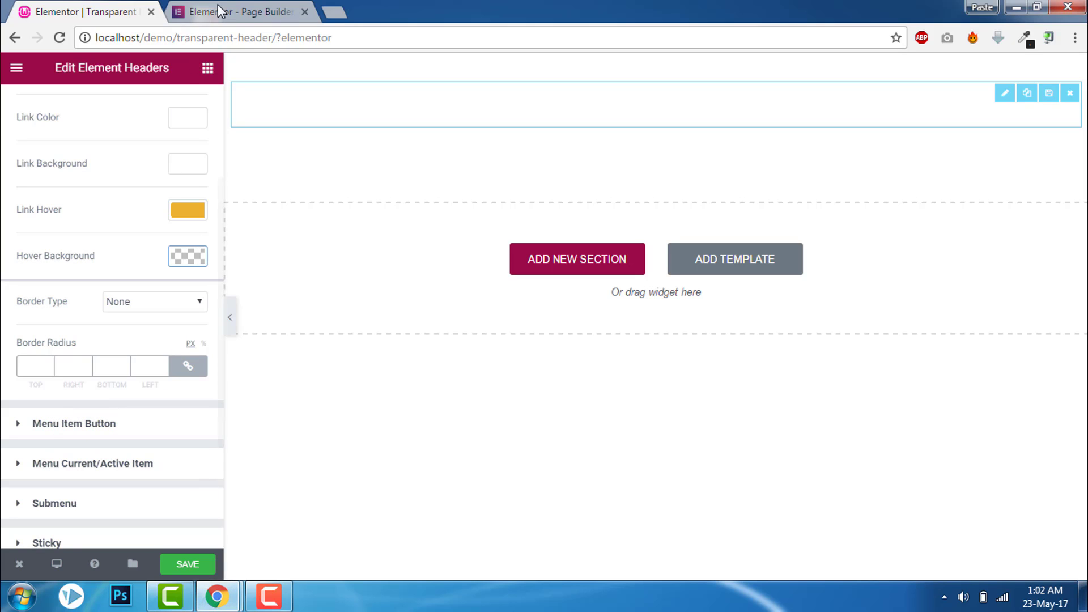
click(235, 11)
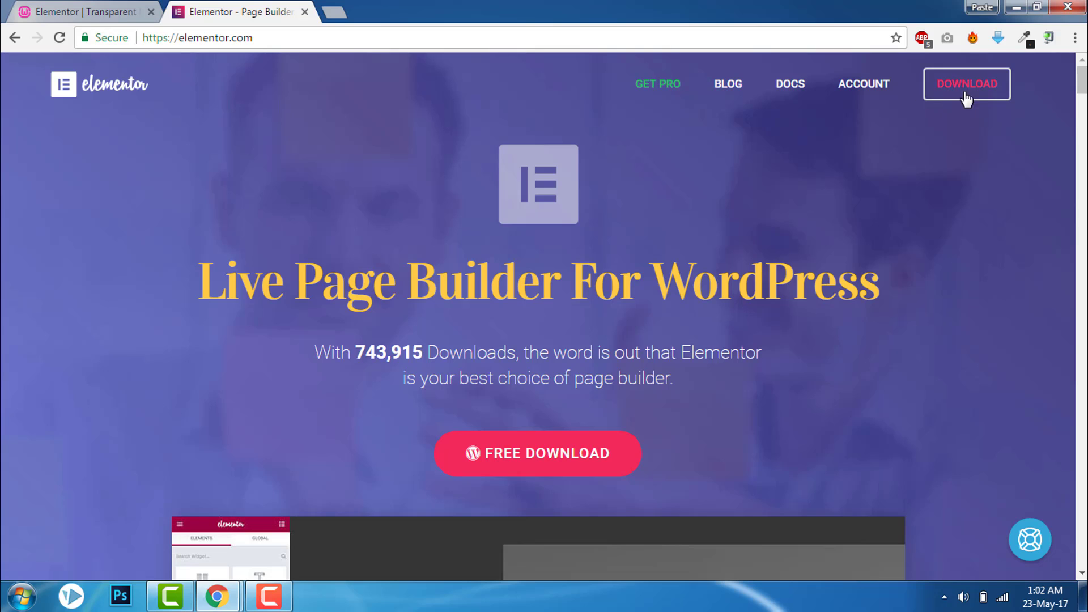
click(82, 11)
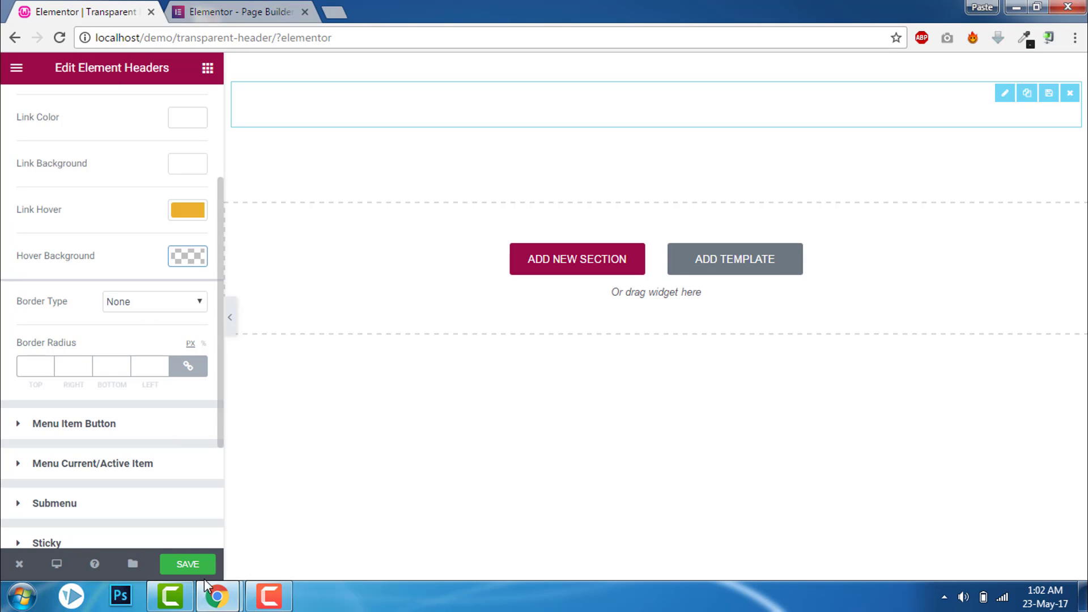
click(187, 563)
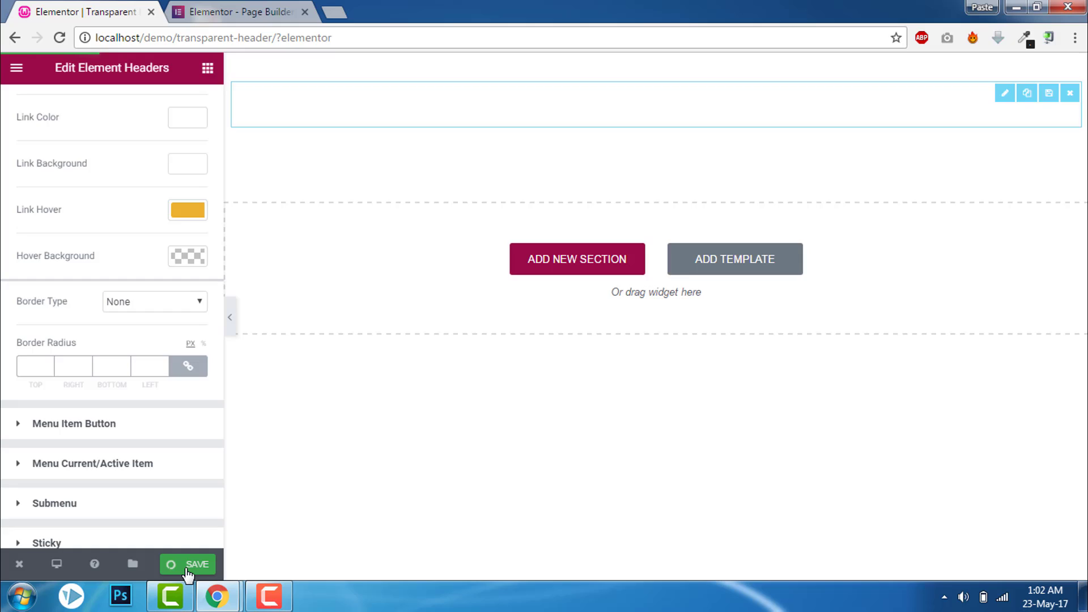
Go to the WordPress dashboard's Appearance > Menus editor
click(187, 563)
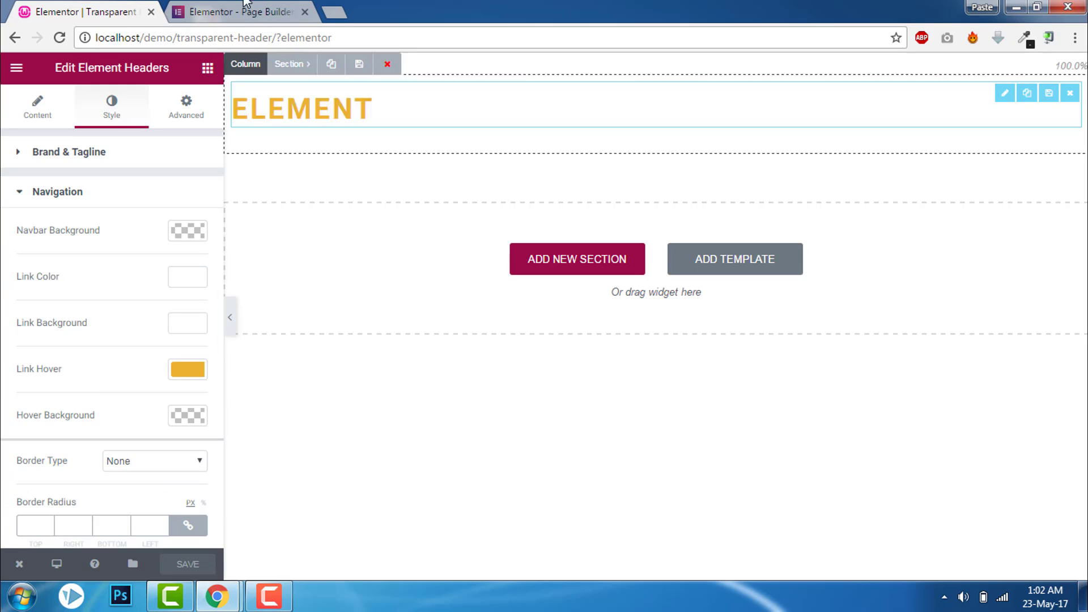
click(388, 63)
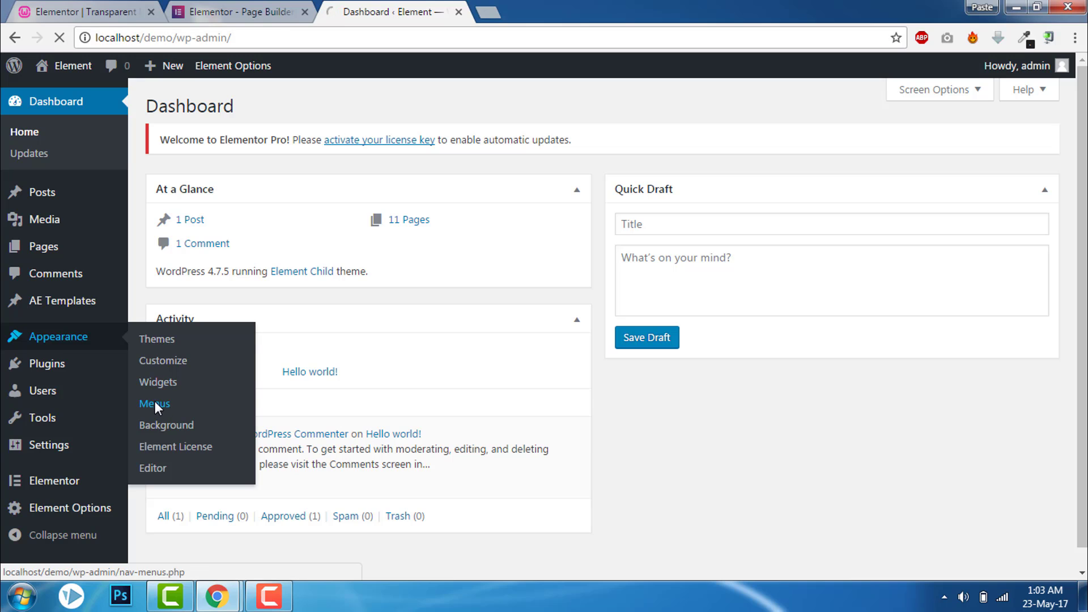
click(154, 404)
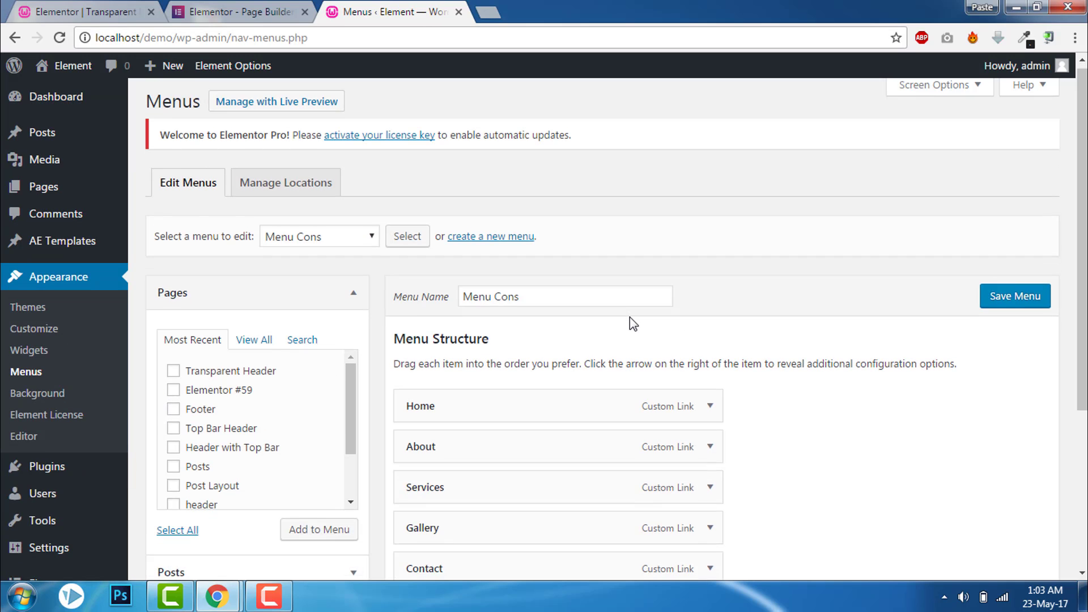
scroll(down, 3)
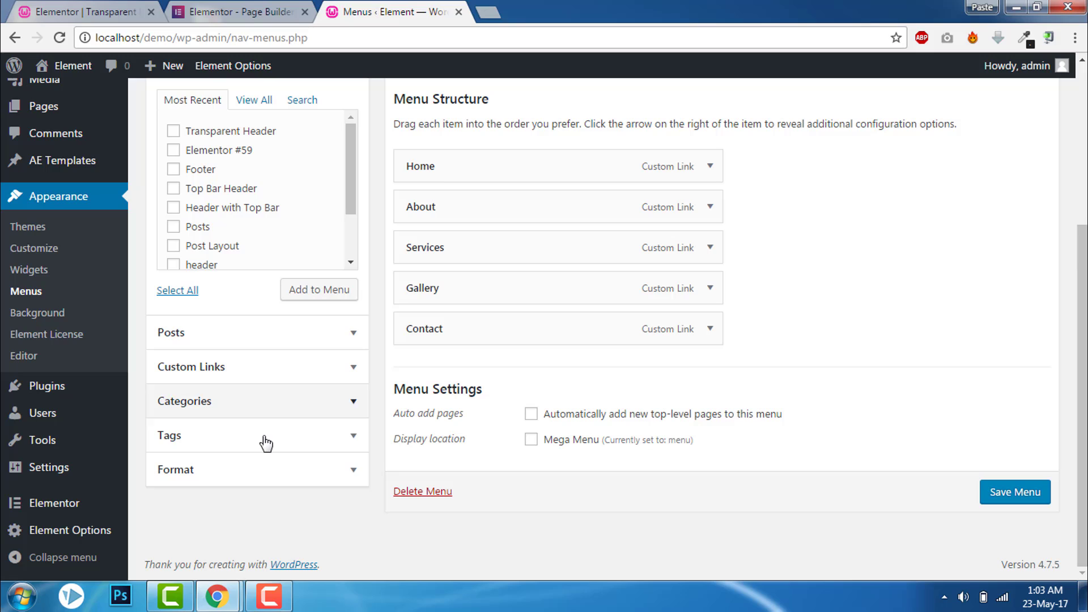
mouse_move(326, 367)
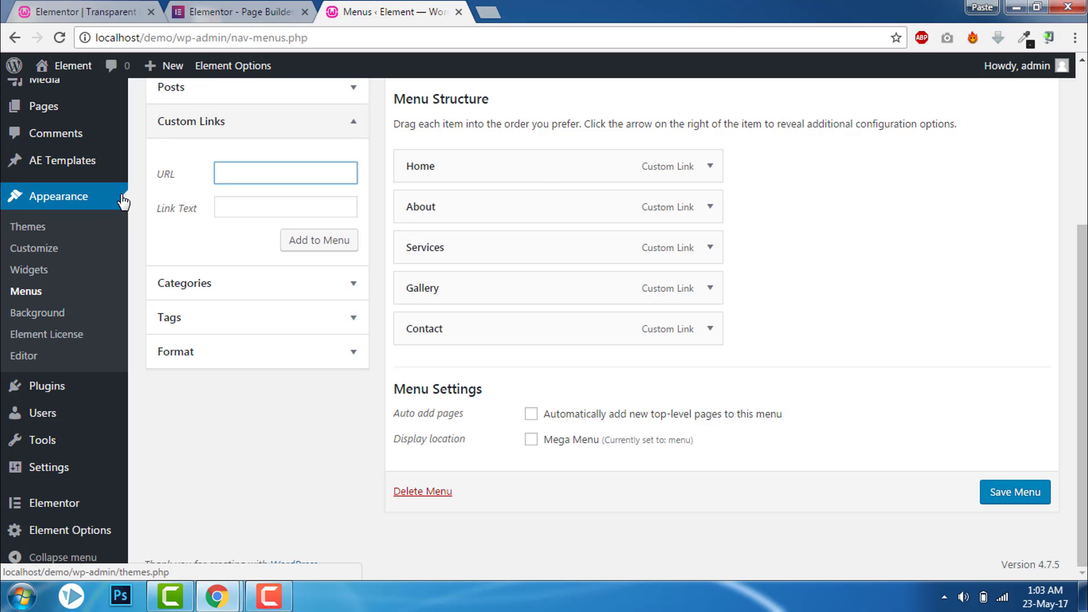
Add a custom link '#' labelled DOWNLOAD to the menu and expand it
text(#)
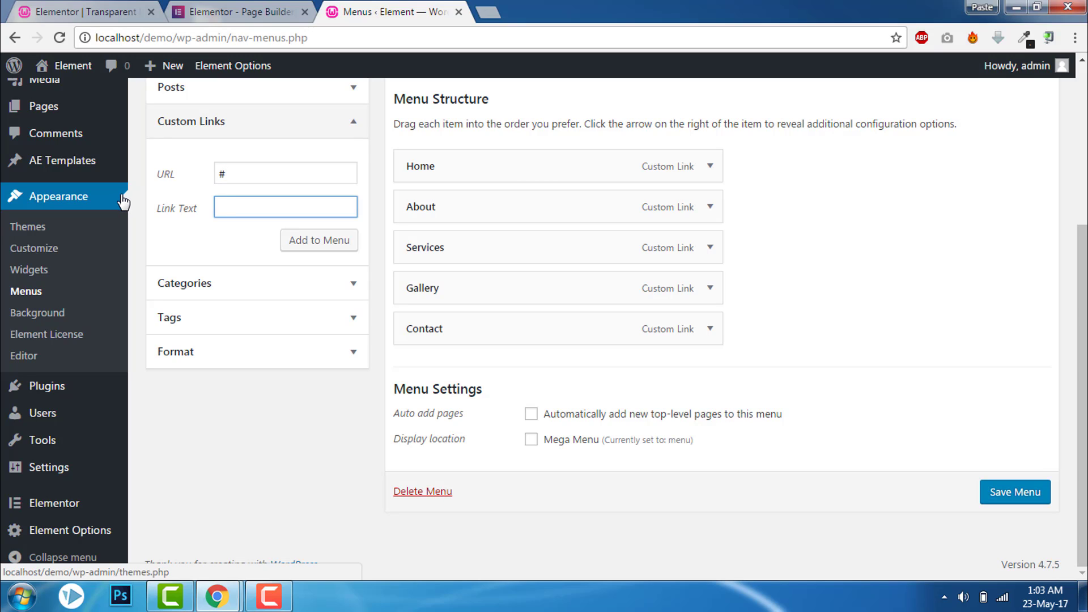
text(D)
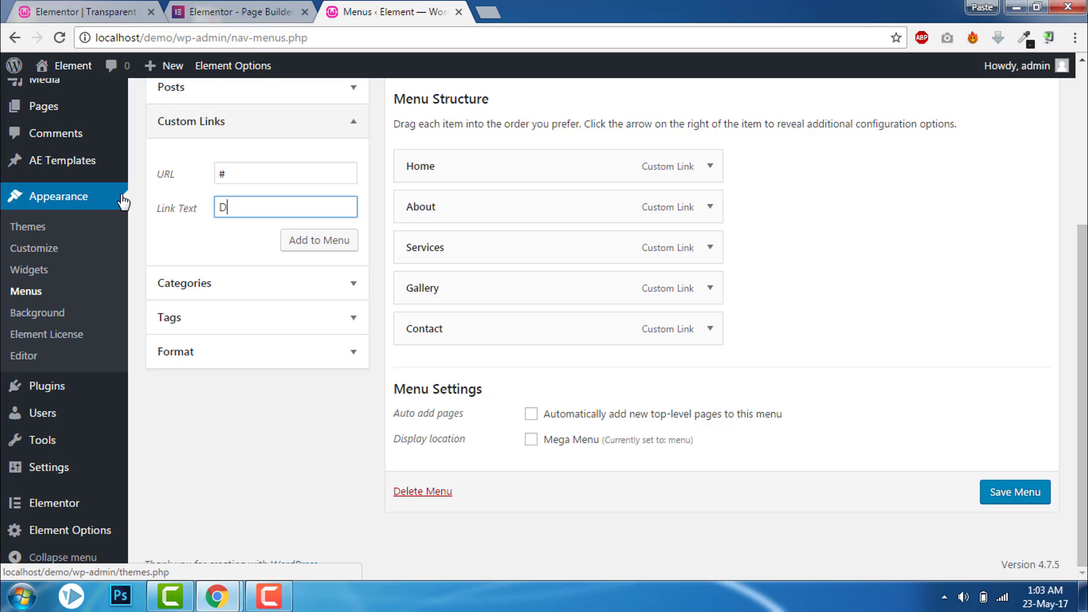
text(OWNLOAD)
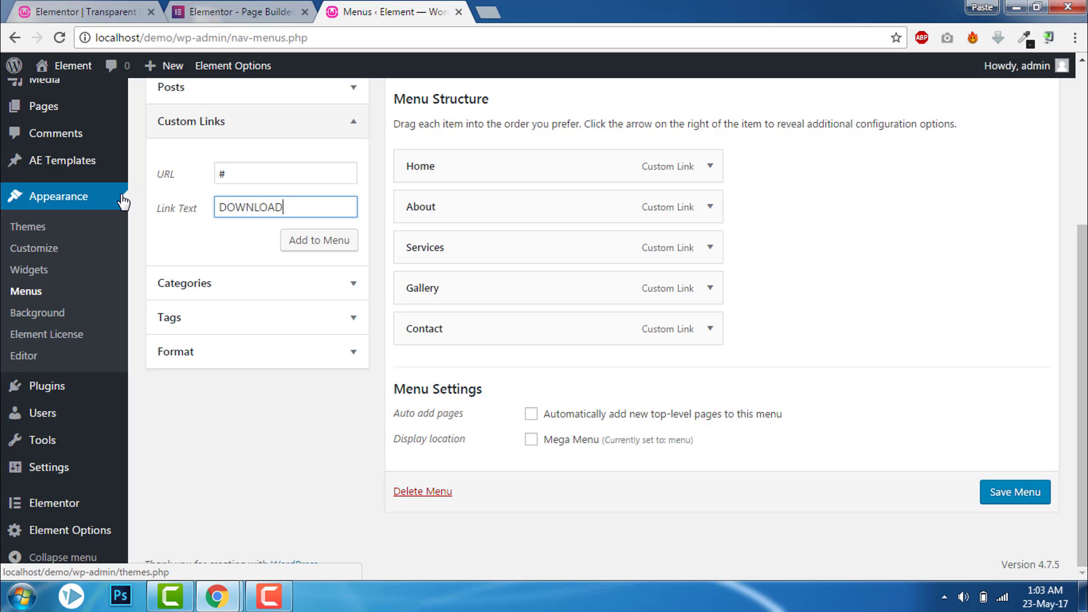
click(319, 239)
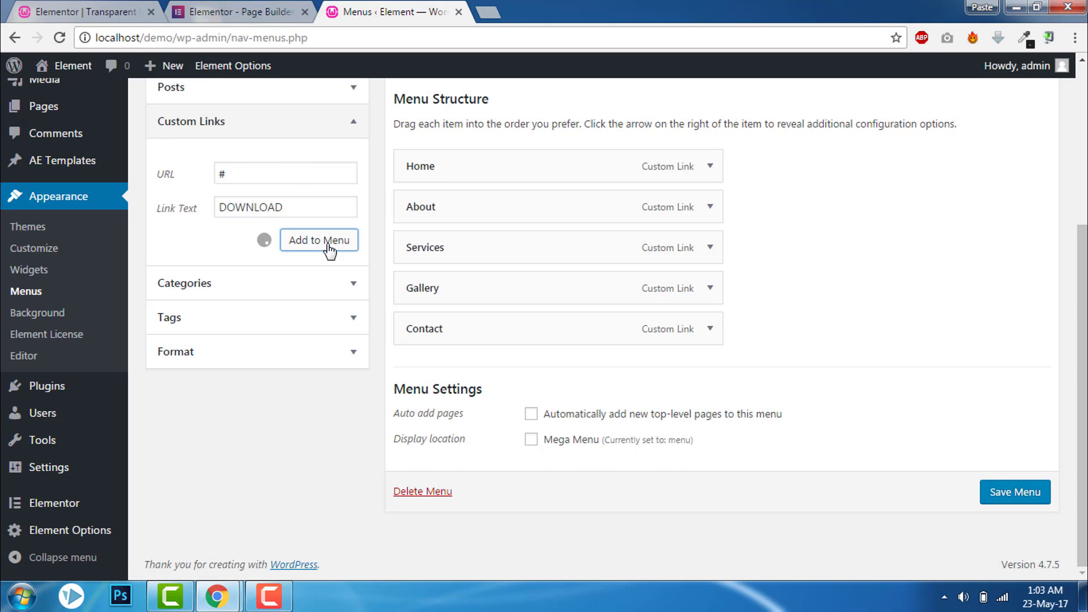
click(319, 240)
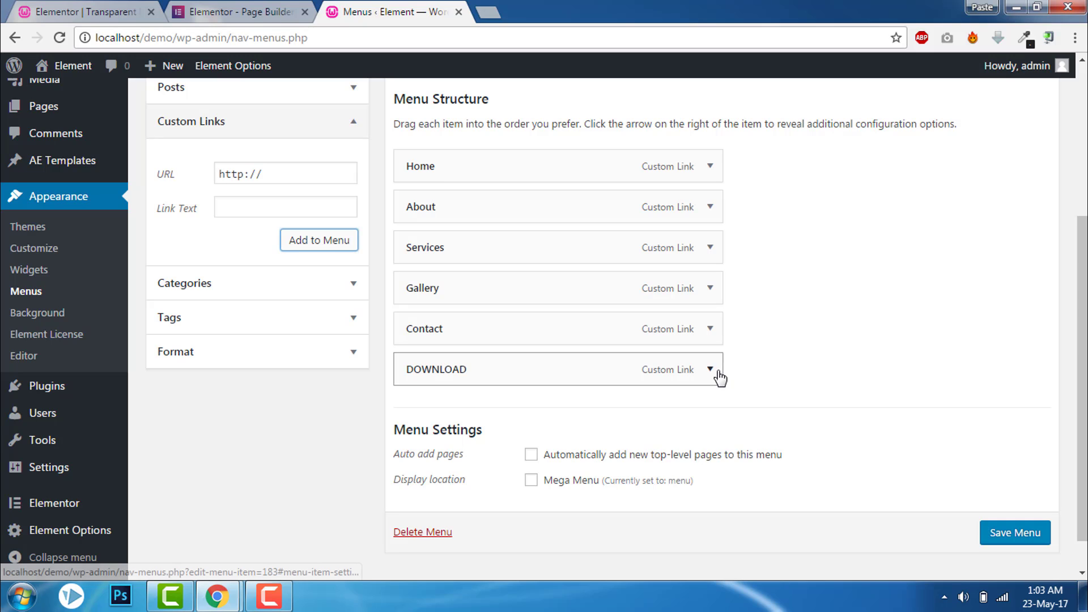
click(710, 370)
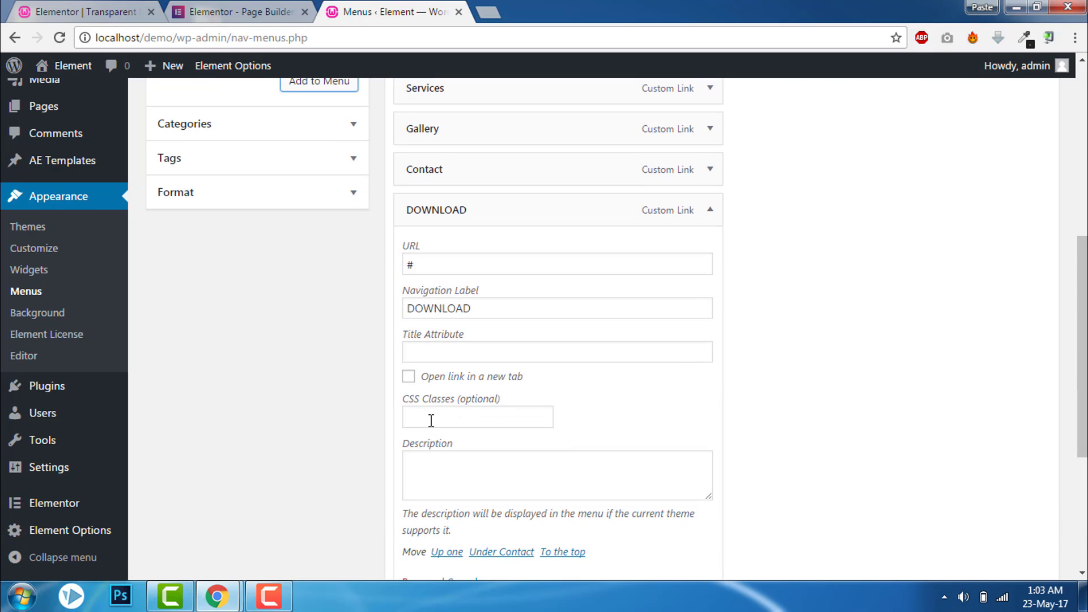
mouse_move(451, 406)
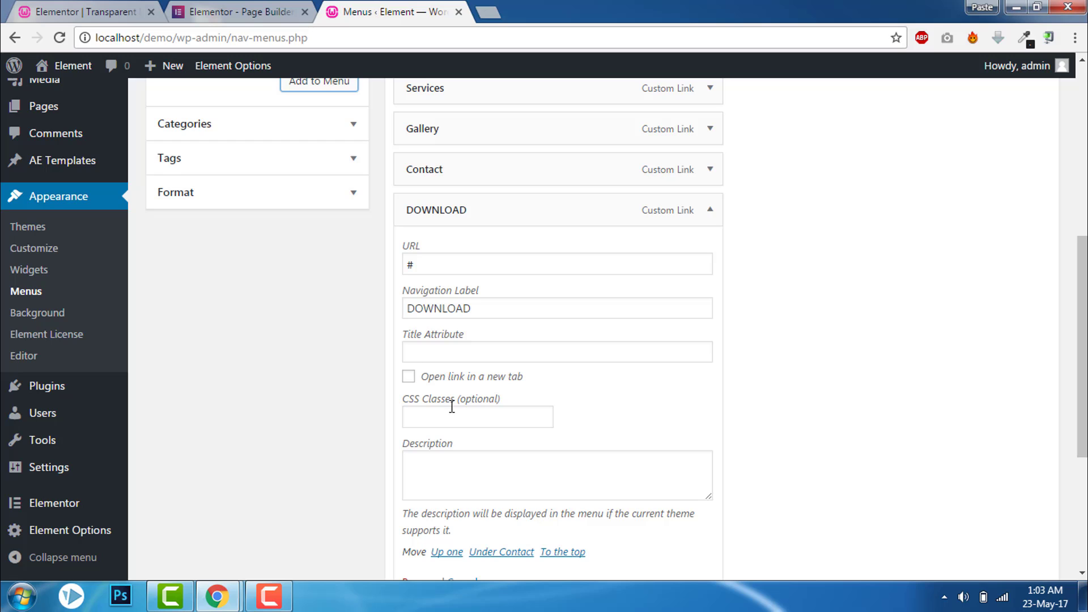
Enable CSS Classes in Screen Options, give DOWNLOAD the class menu-button, save the menu and return to Elementor
scroll(up, 3)
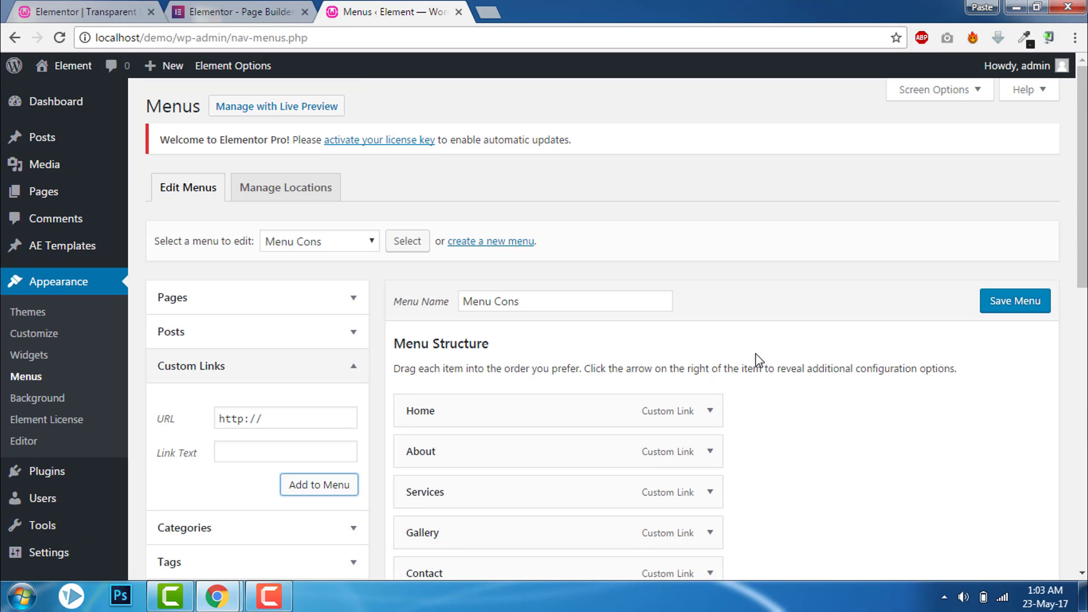
click(935, 90)
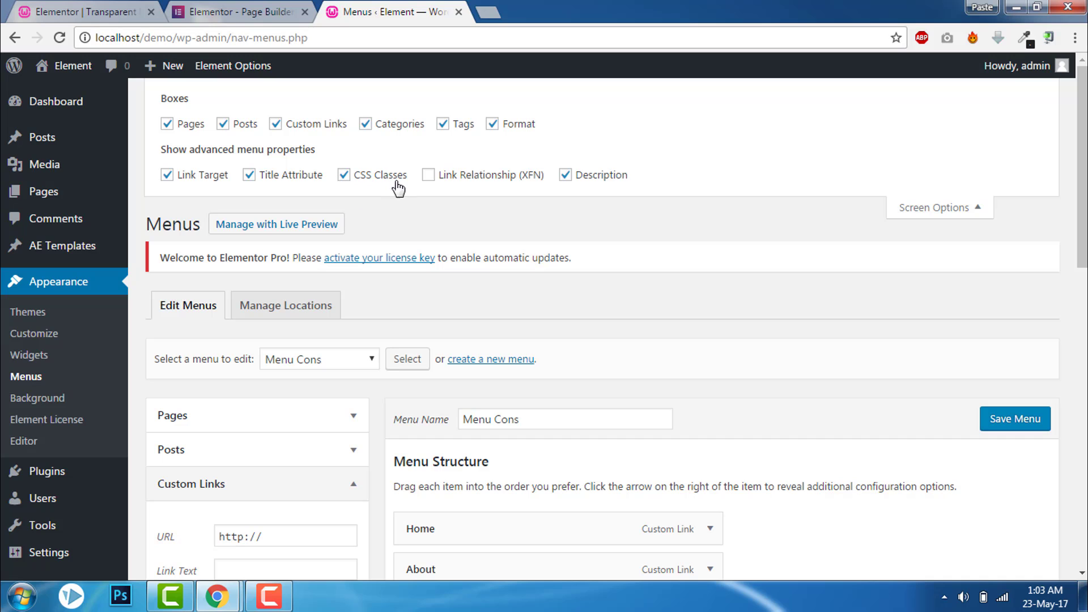
scroll(down, 3)
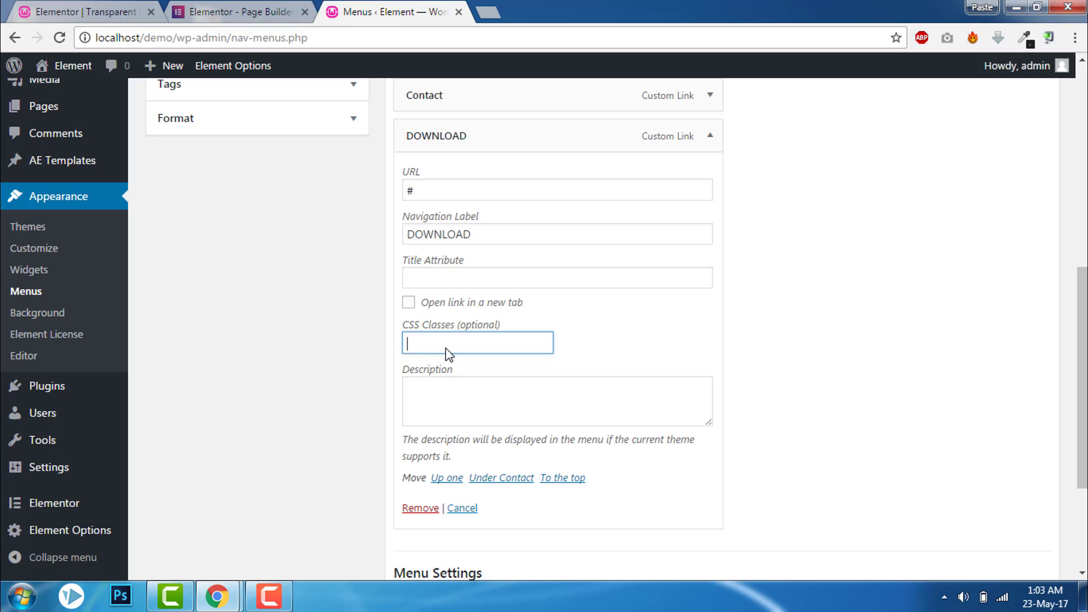
text(menu-but)
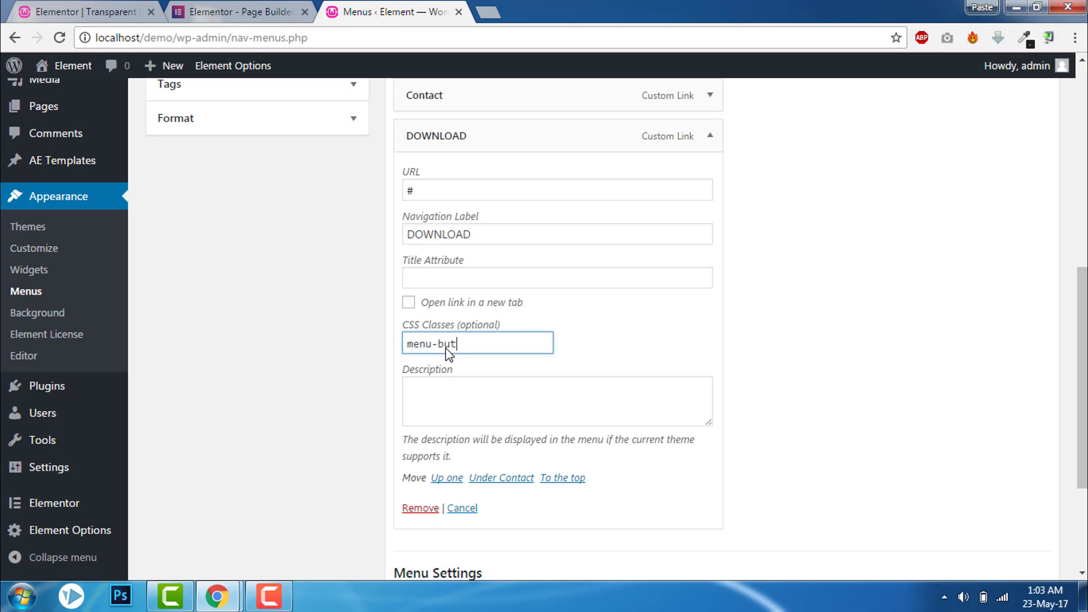
text(ton)
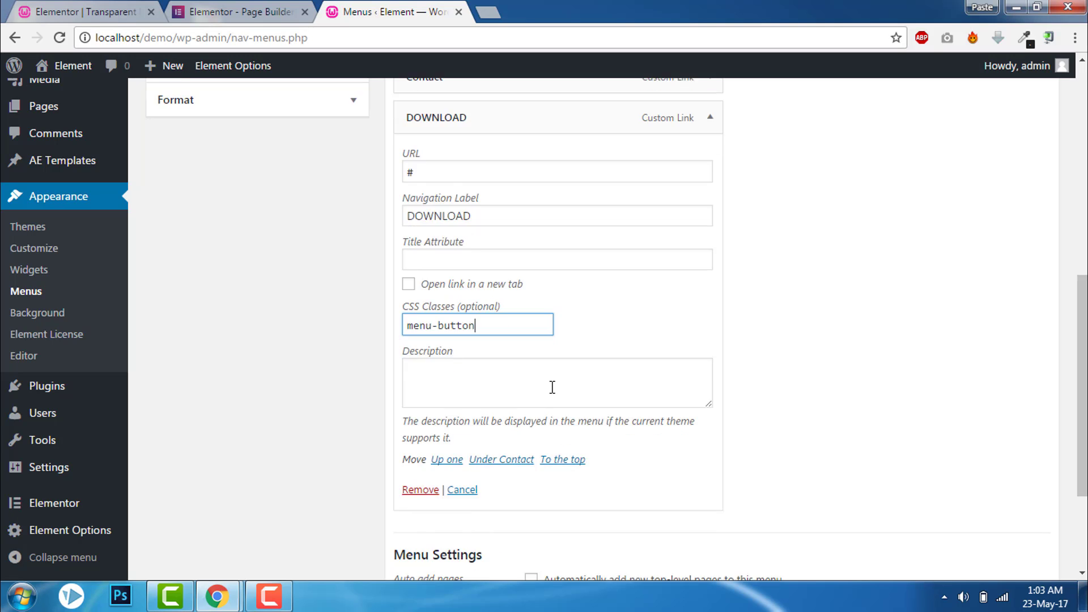
click(1013, 301)
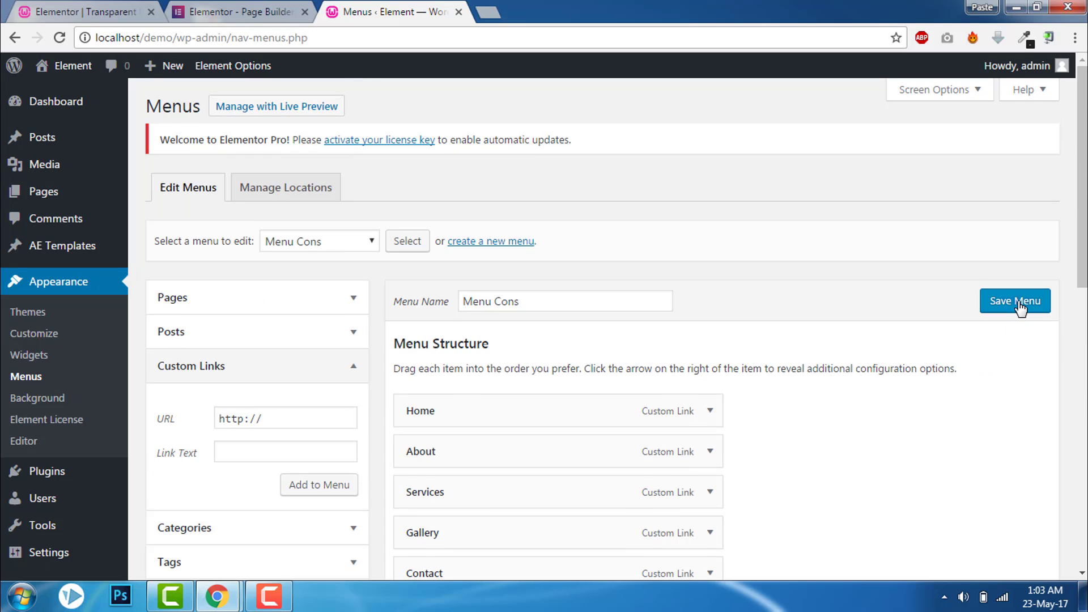
click(1014, 301)
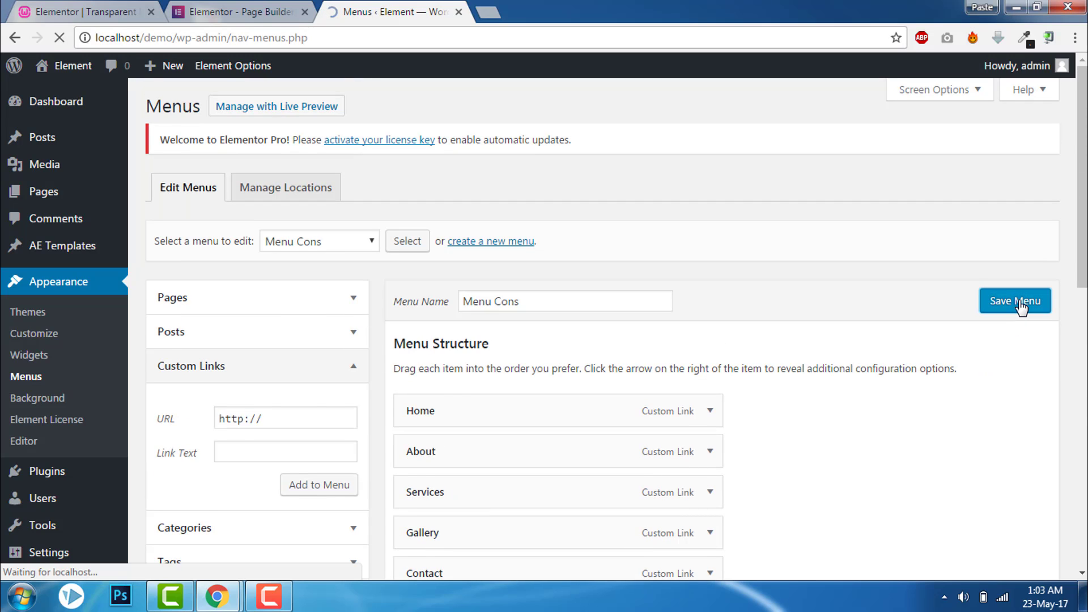
click(239, 11)
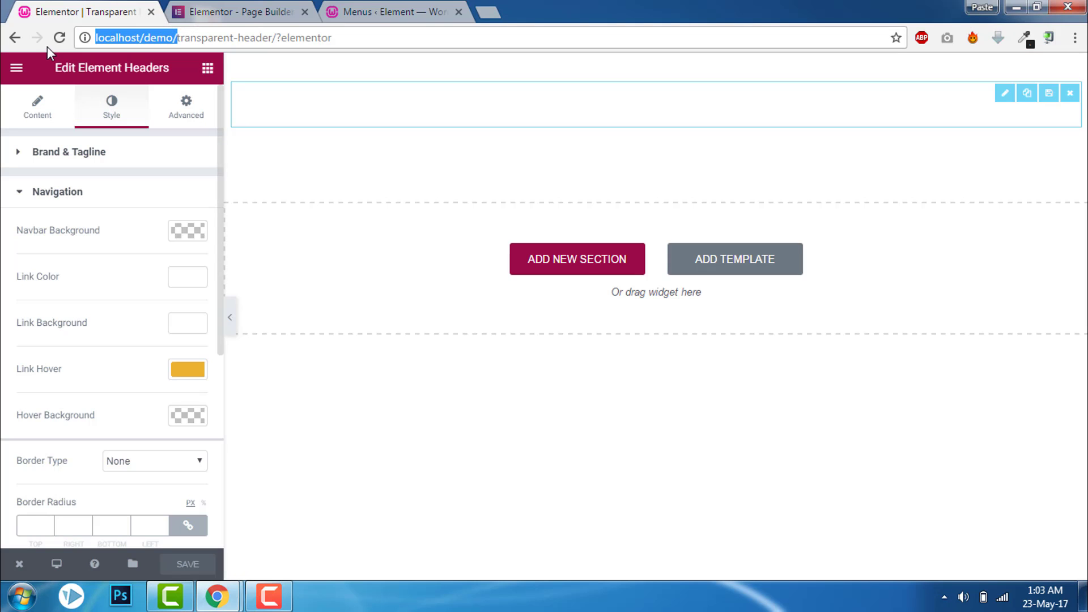
Reload the Elementor editor and reopen the header widget's settings
click(60, 38)
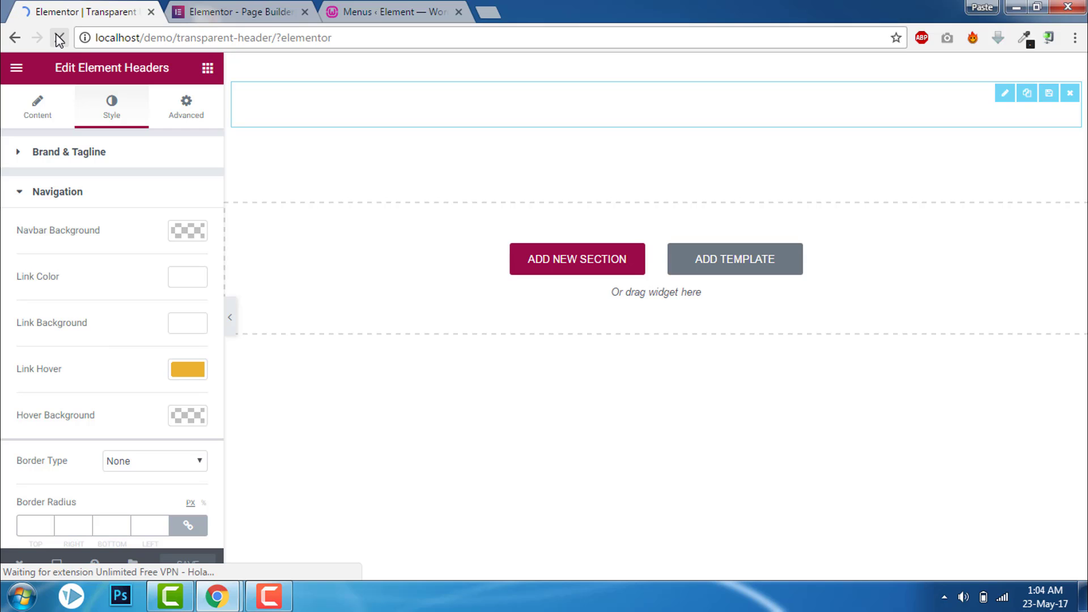
click(60, 38)
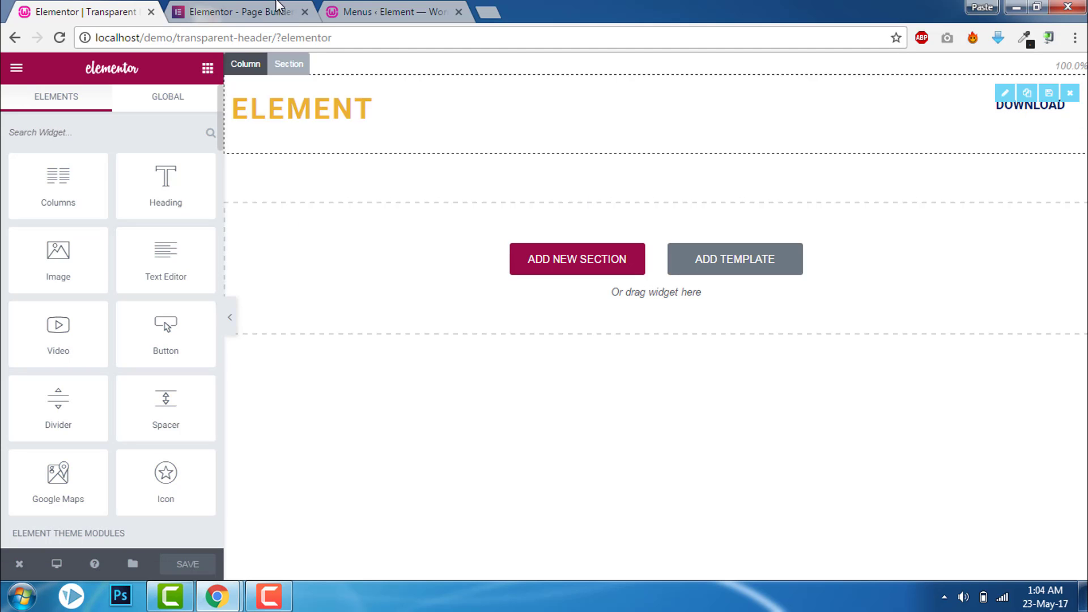
click(240, 11)
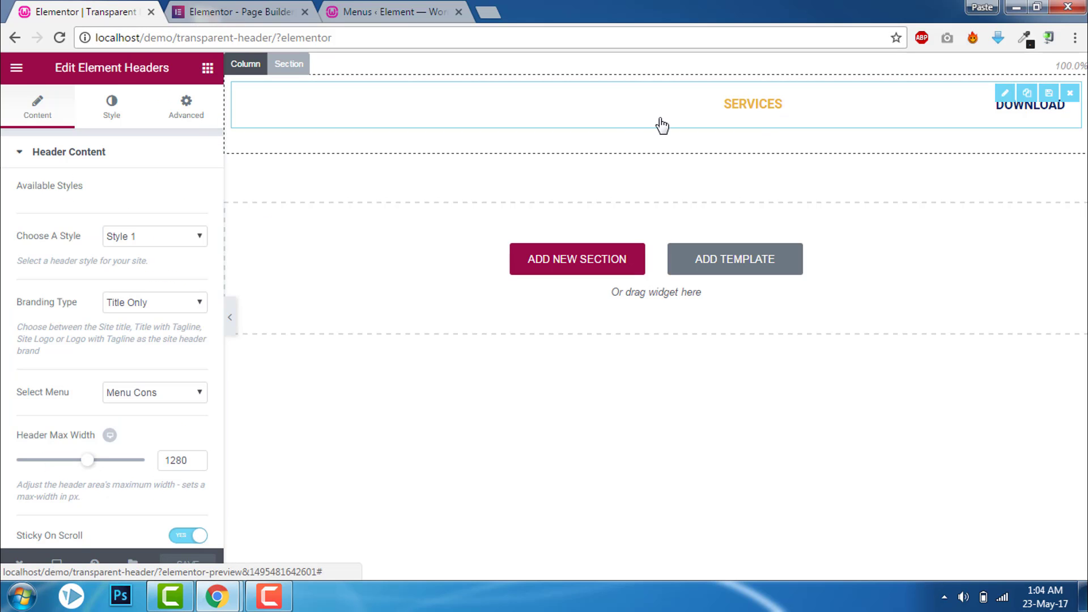
scroll(down, 3)
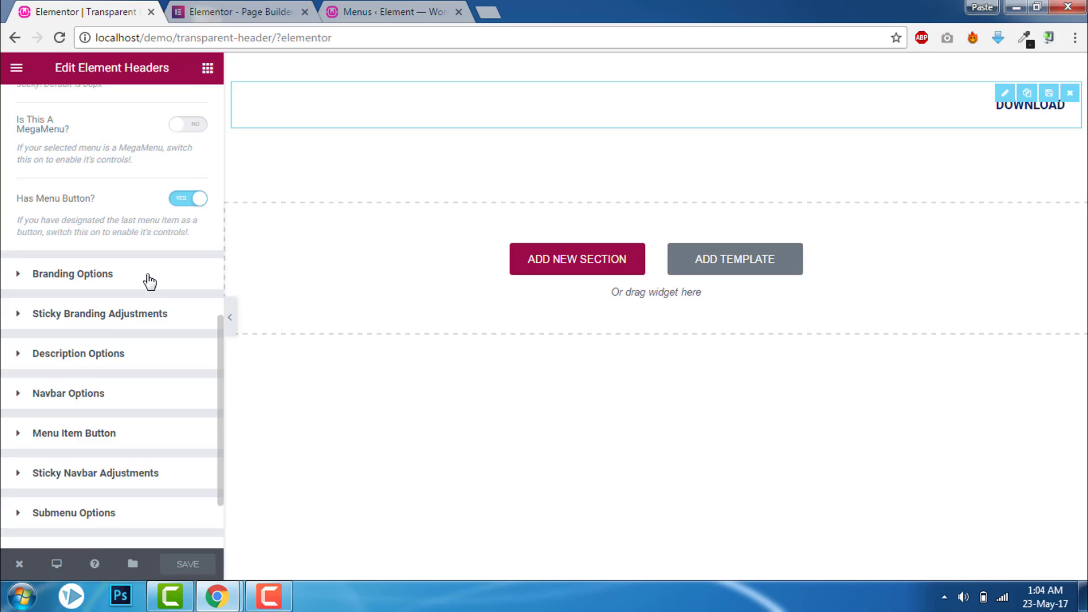
scroll(down, 3)
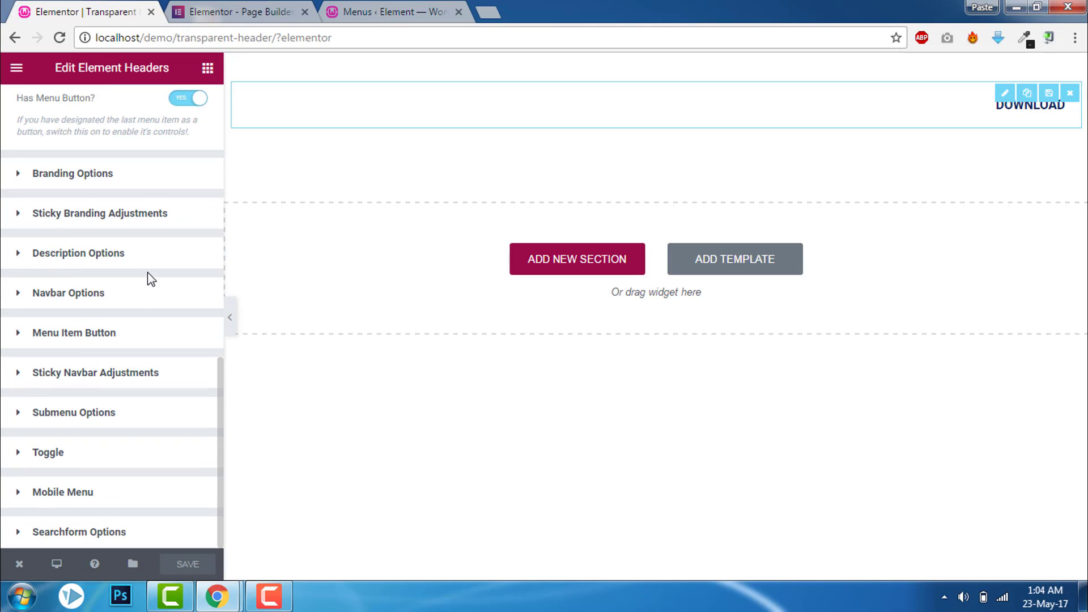
mouse_move(95, 259)
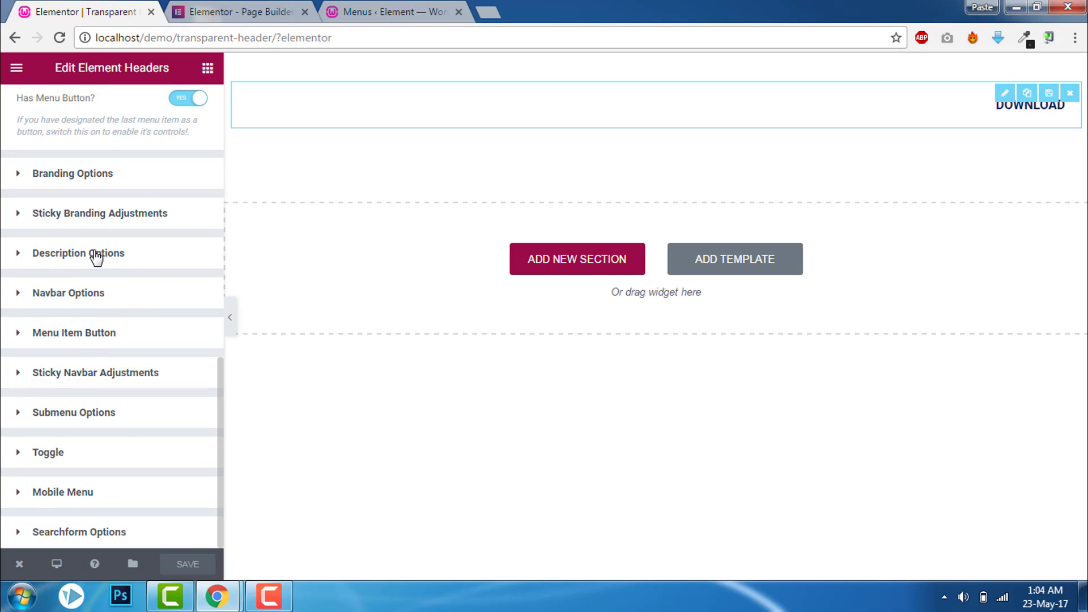
mouse_move(87, 339)
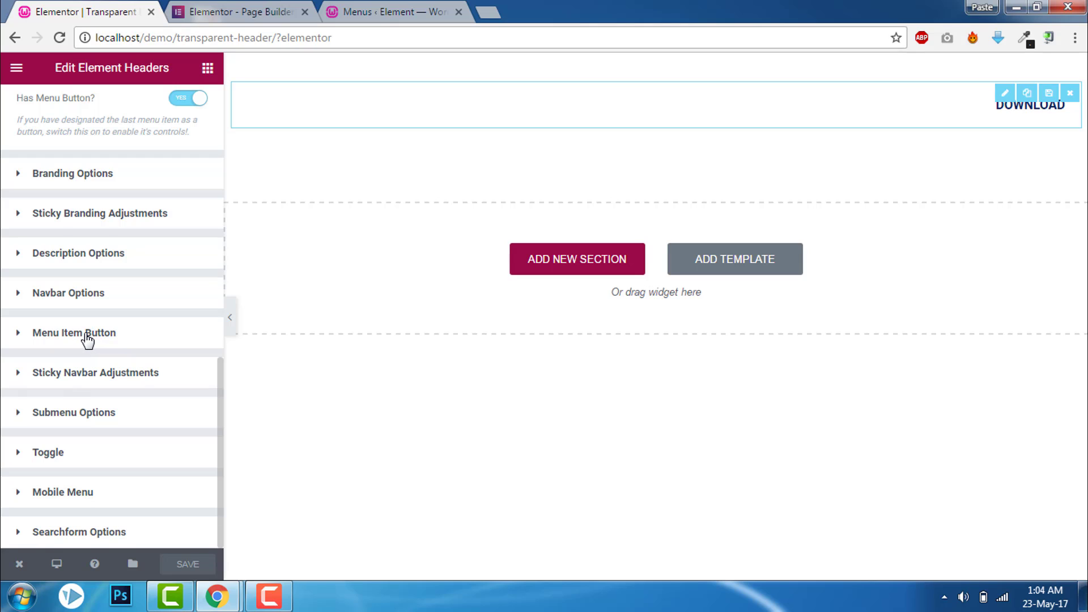
Under Menu Item Button, set Border Type Solid with width 2
click(74, 332)
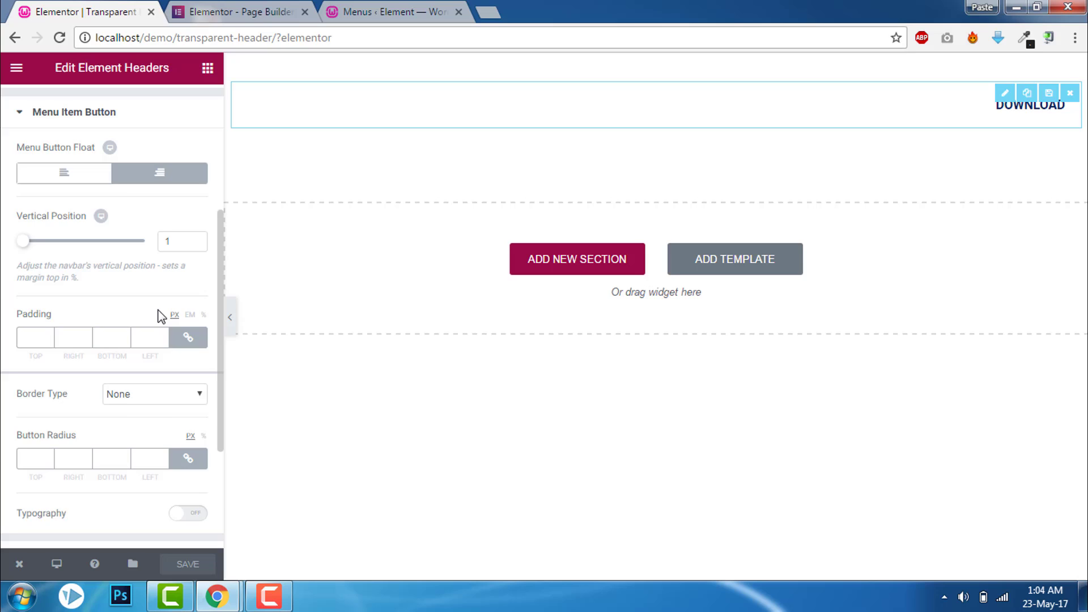
click(154, 393)
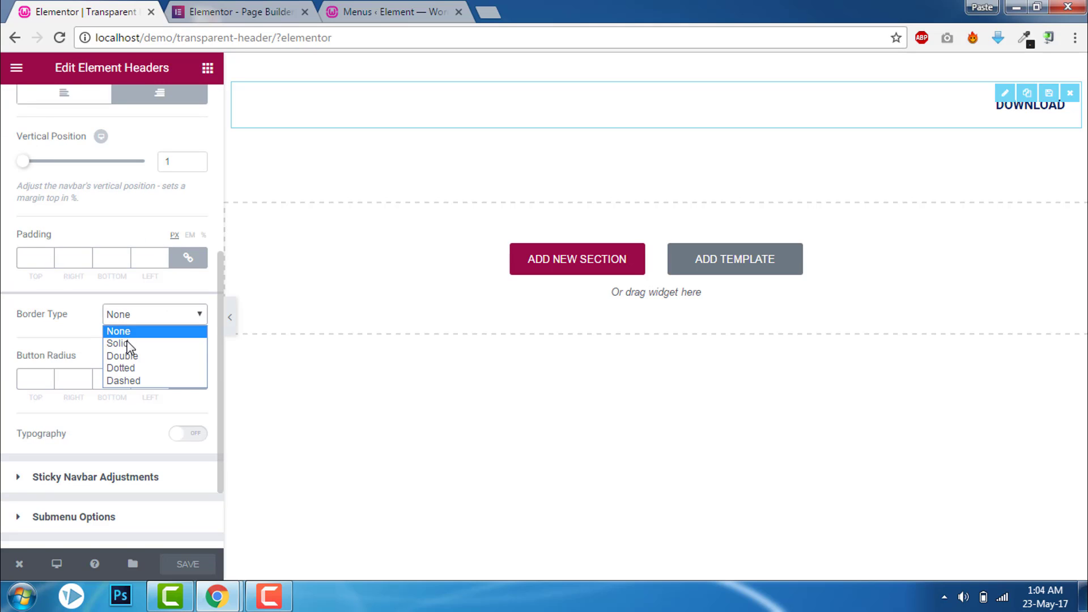
click(119, 343)
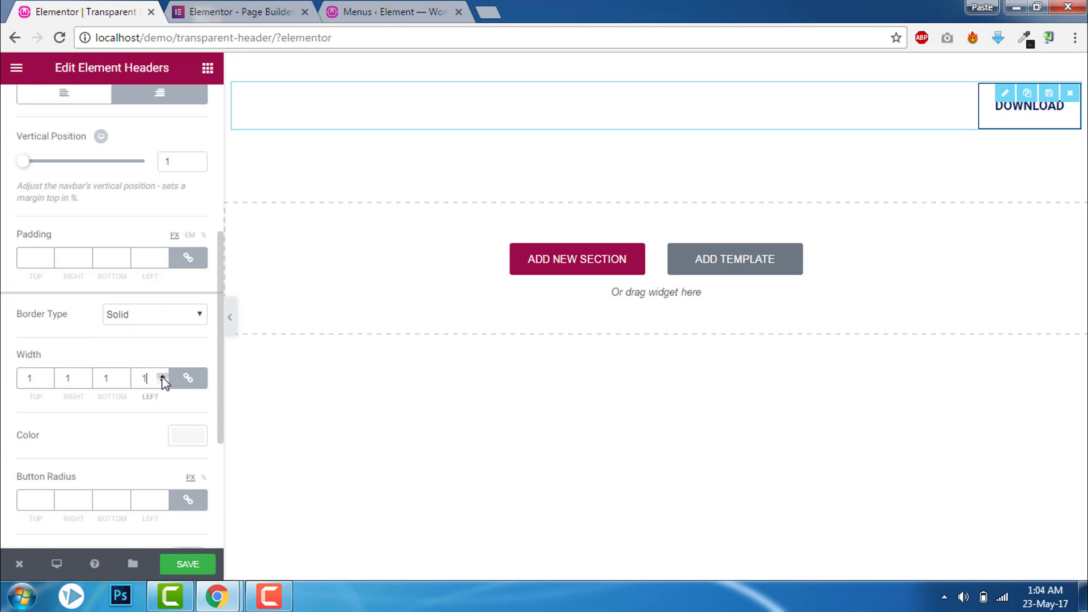
click(392, 11)
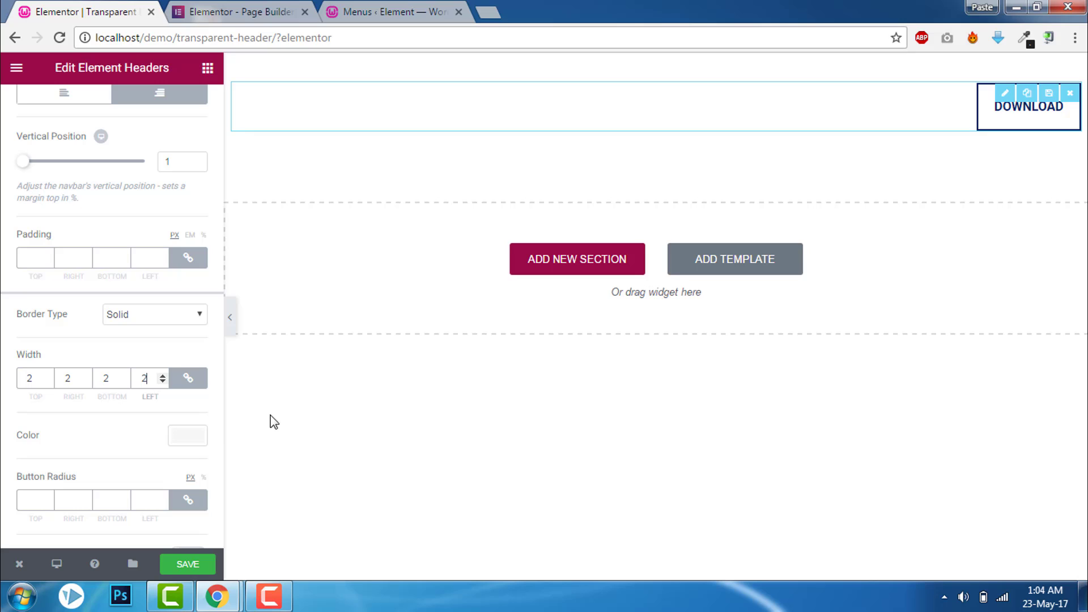
Keep the button border colour white #ffffff
scroll(down, 3)
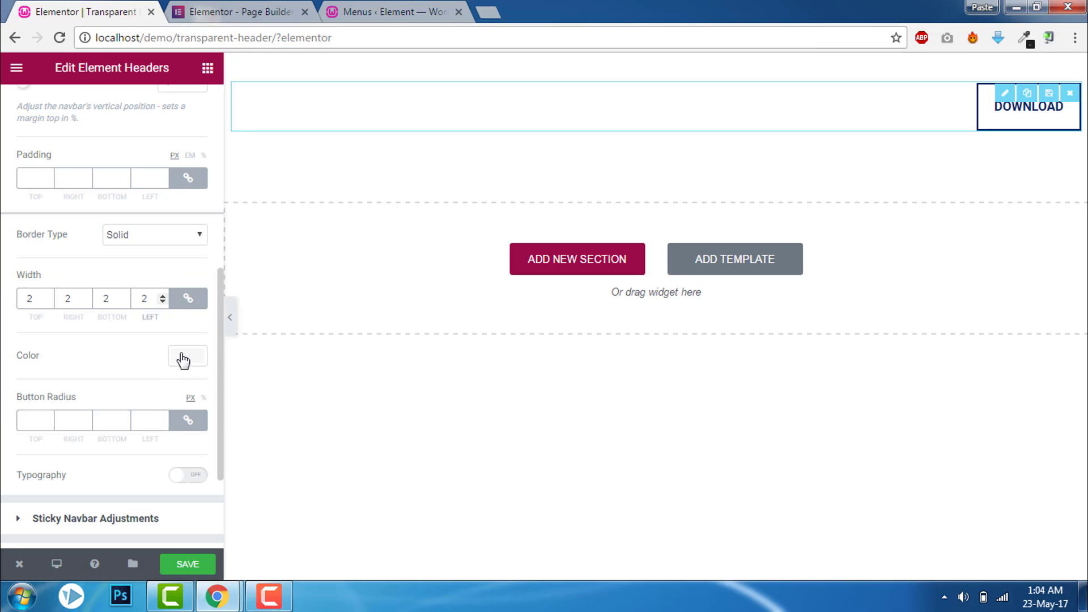
click(187, 355)
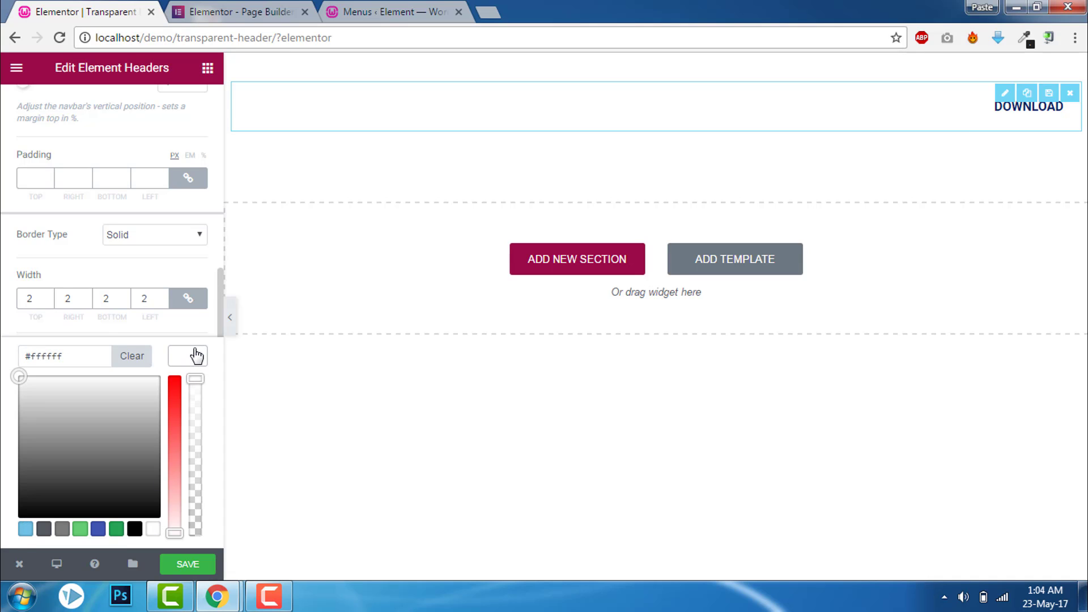
click(187, 355)
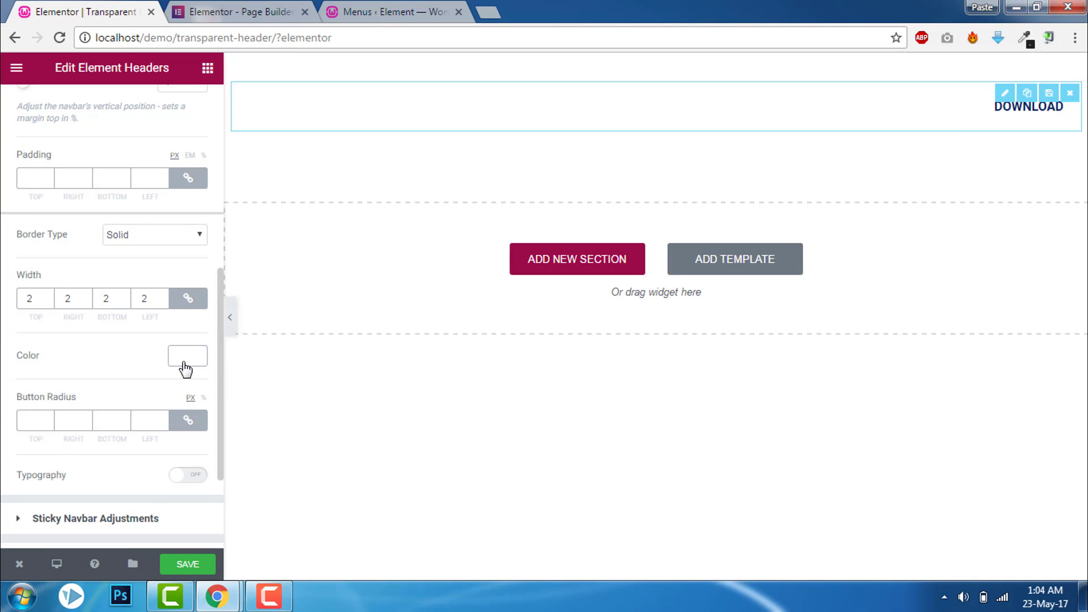
scroll(down, 3)
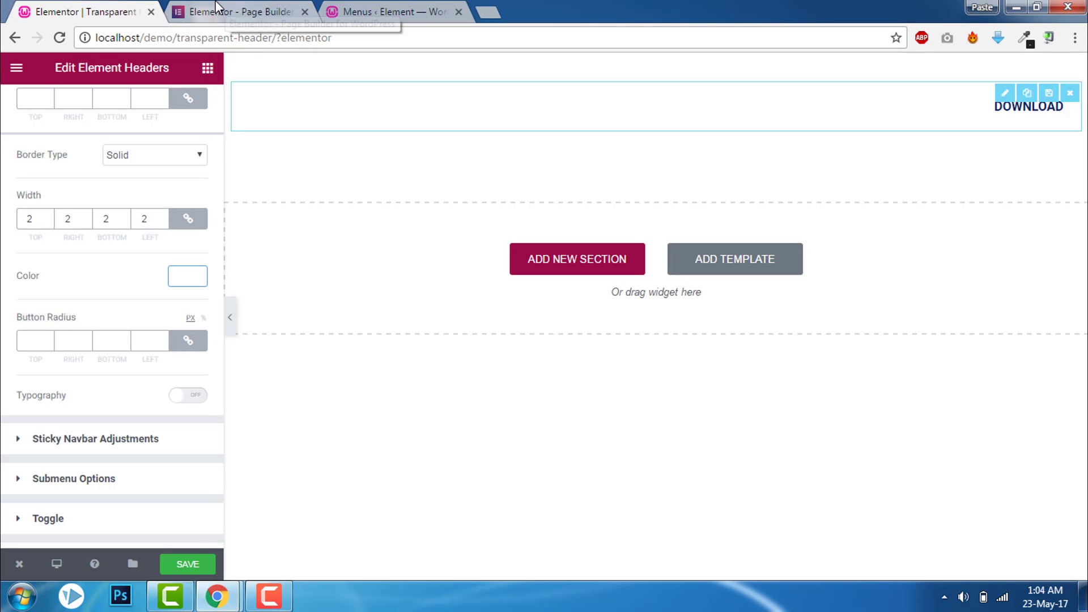
click(240, 11)
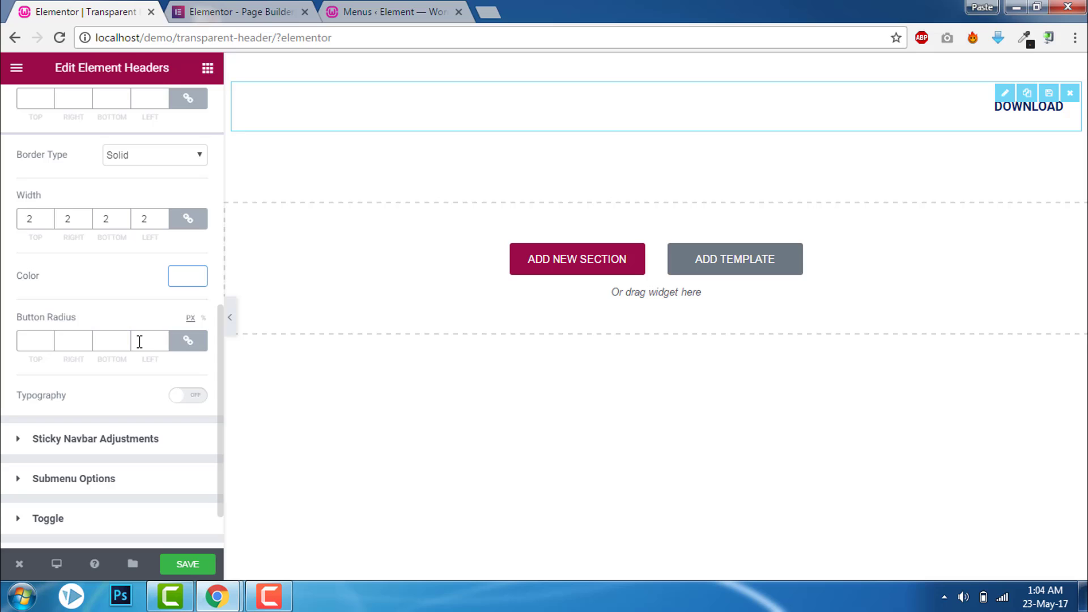
mouse_move(168, 383)
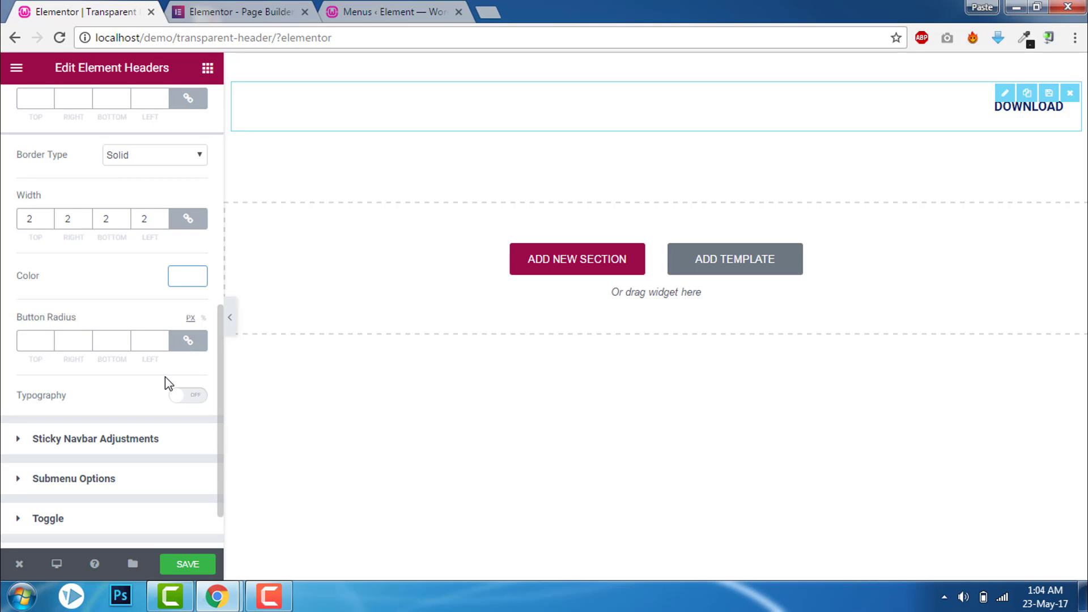
scroll(up, 3)
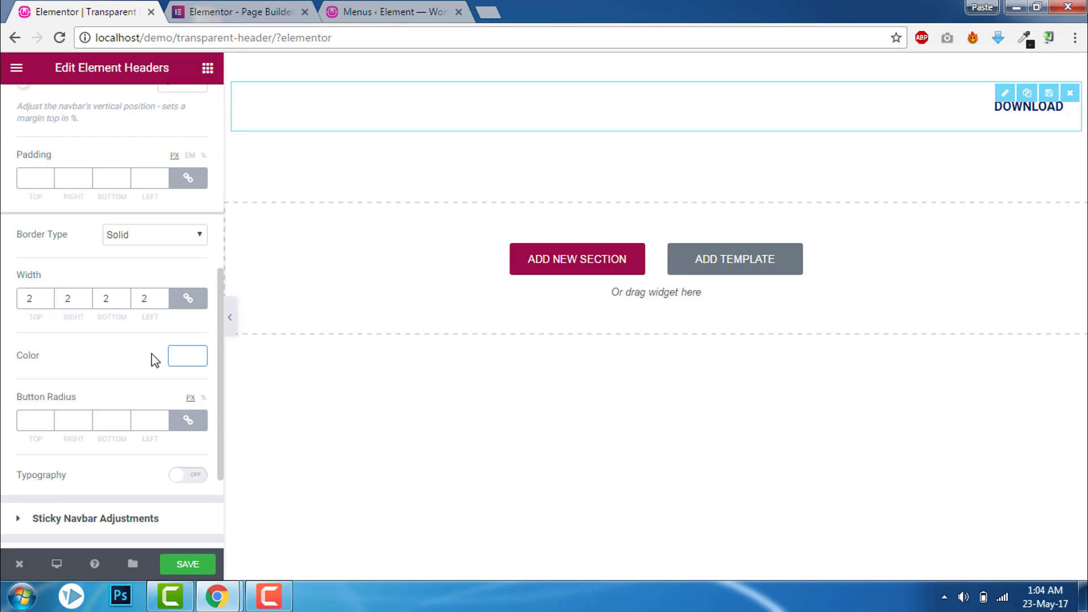
scroll(up, 3)
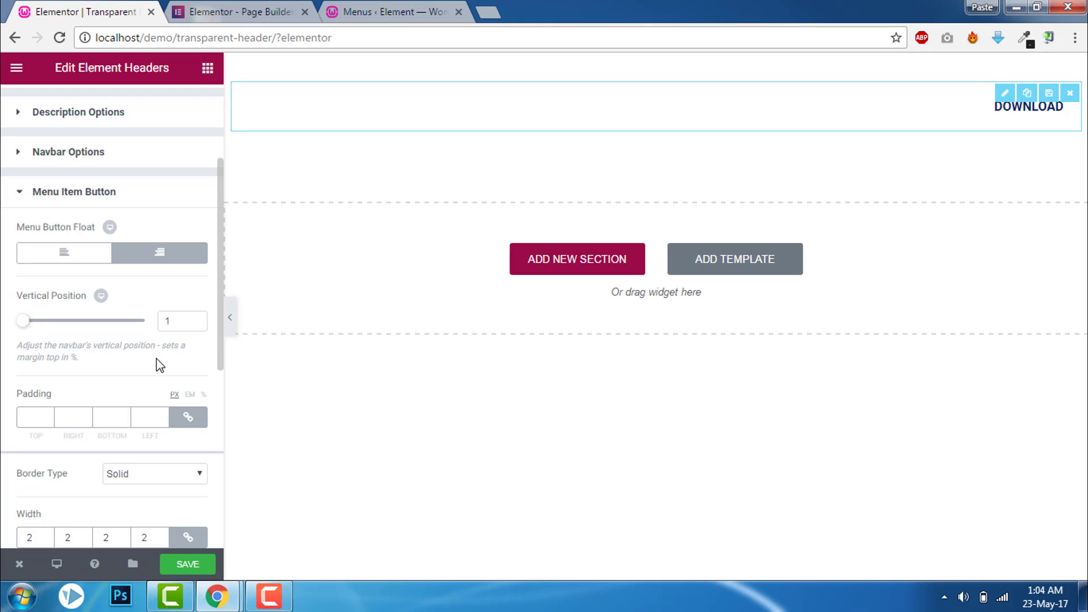
In the Style tab's Menu Item Button, set Link Color to white
click(111, 106)
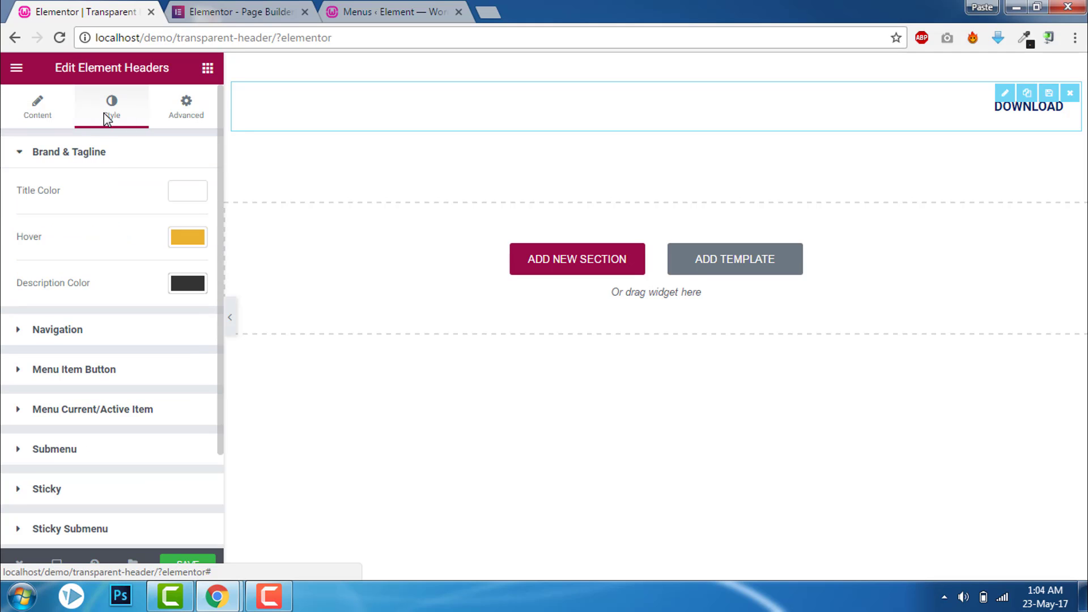
scroll(down, 3)
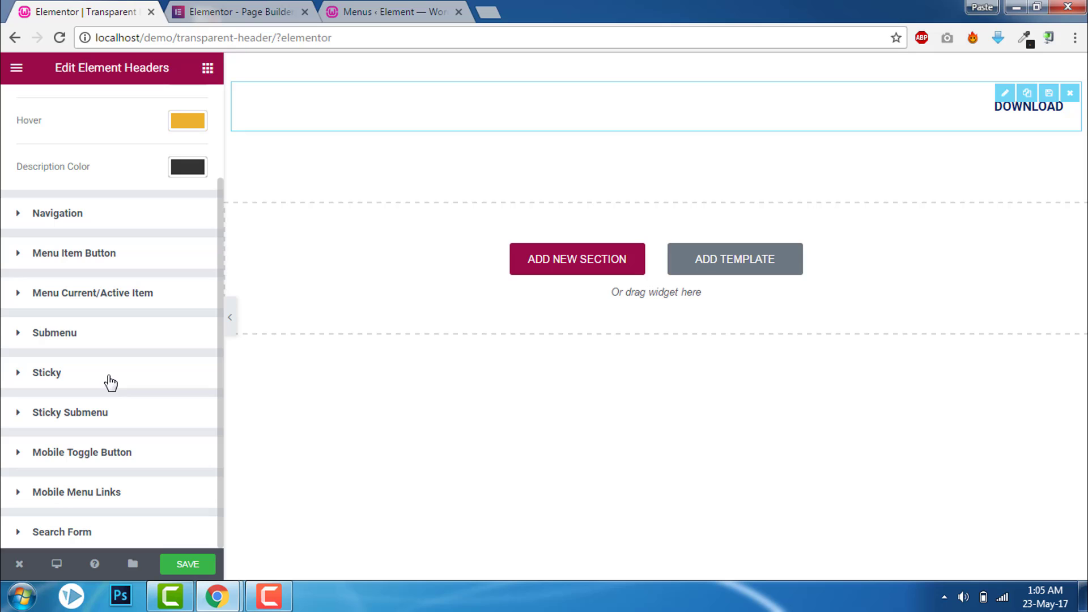
mouse_move(119, 422)
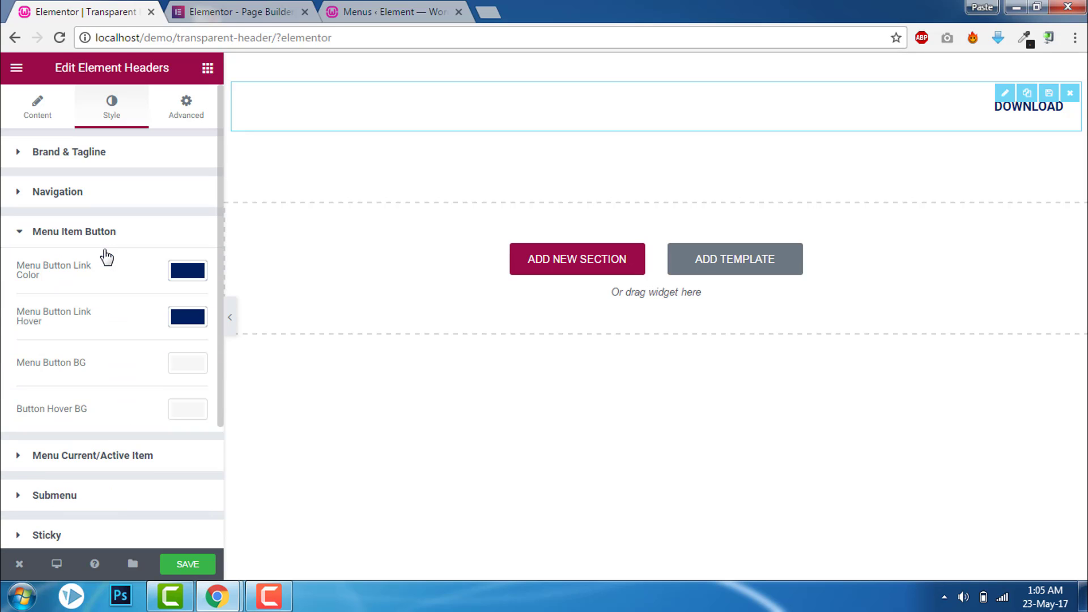
mouse_move(187, 271)
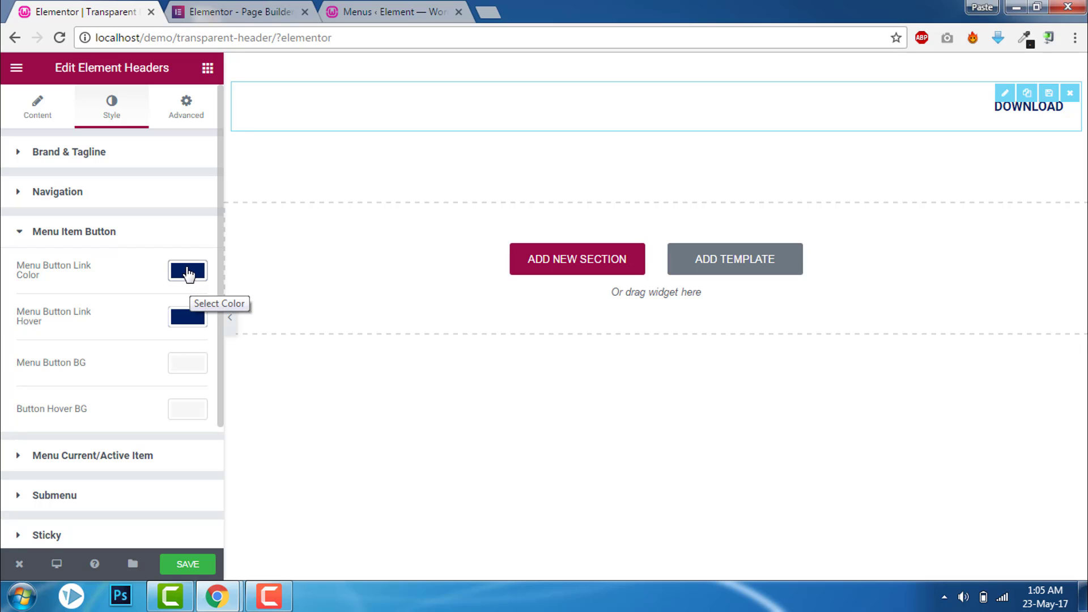
click(187, 271)
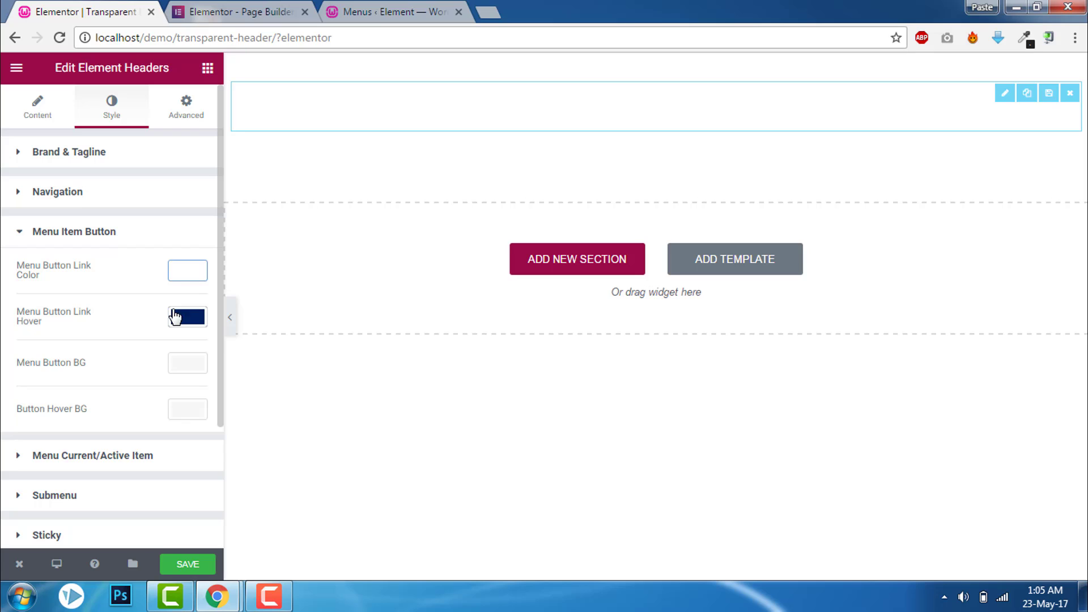
Set the button's Link Hover colour to #eab231
click(187, 317)
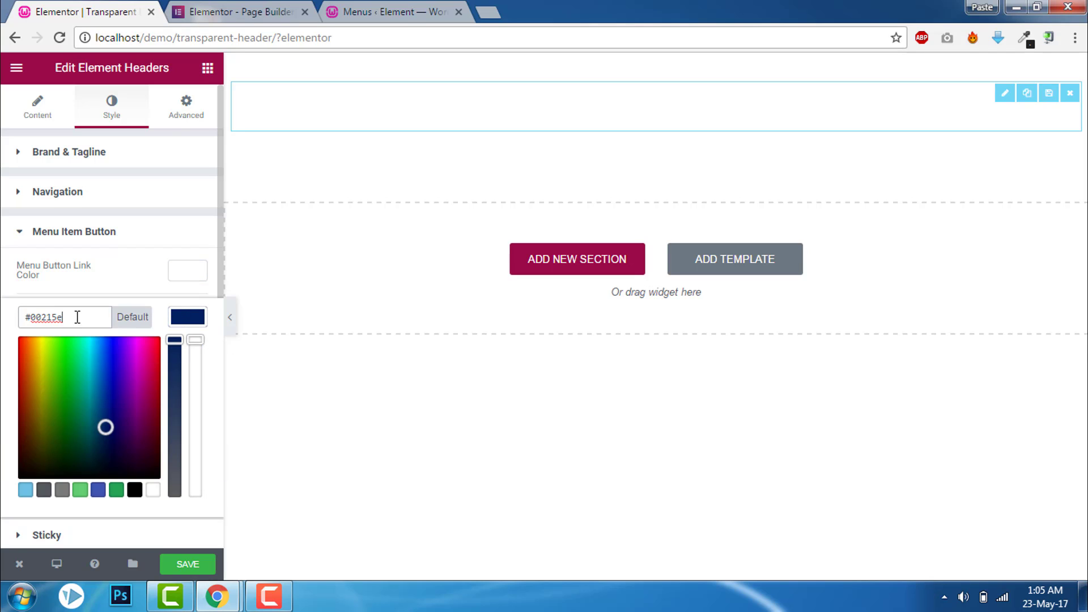
text(localhost/demo/)
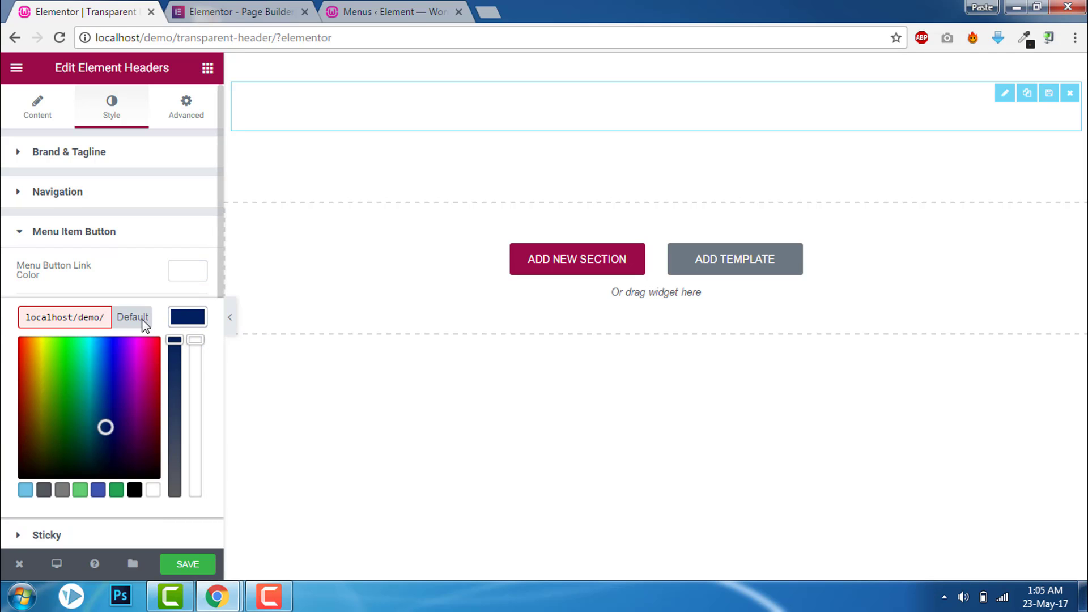
mouse_move(238, 141)
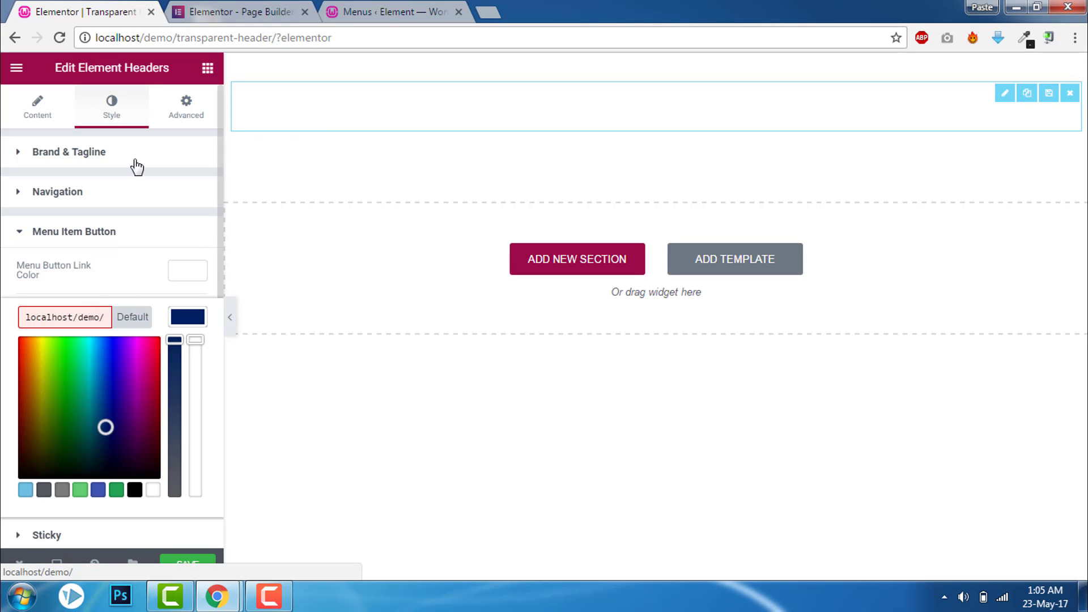
click(69, 150)
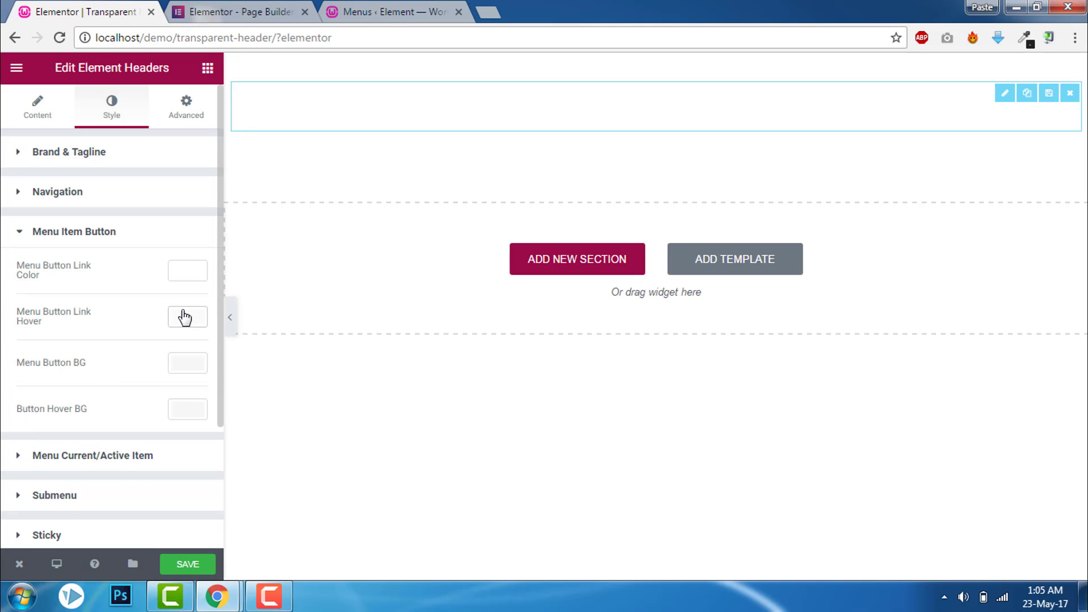
click(187, 316)
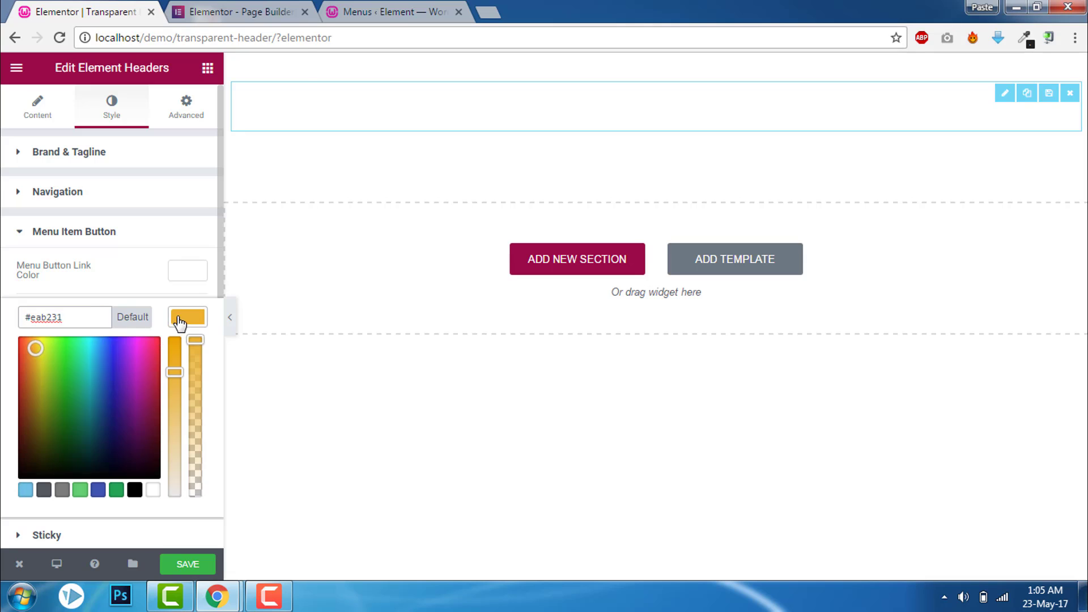
click(187, 317)
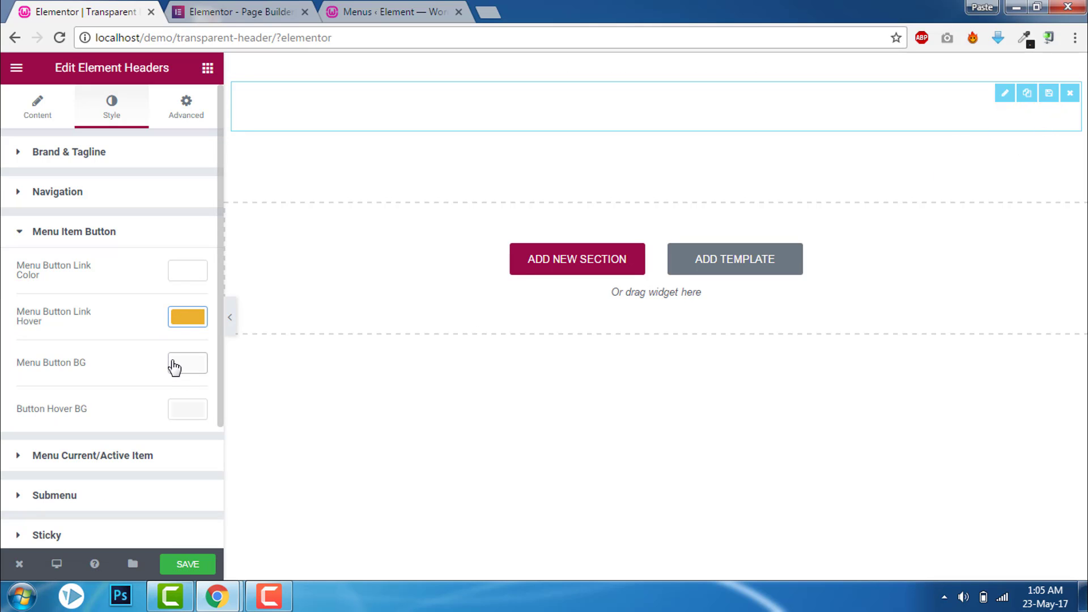
Clear the Menu Button BG colour so the background is transparent
click(187, 362)
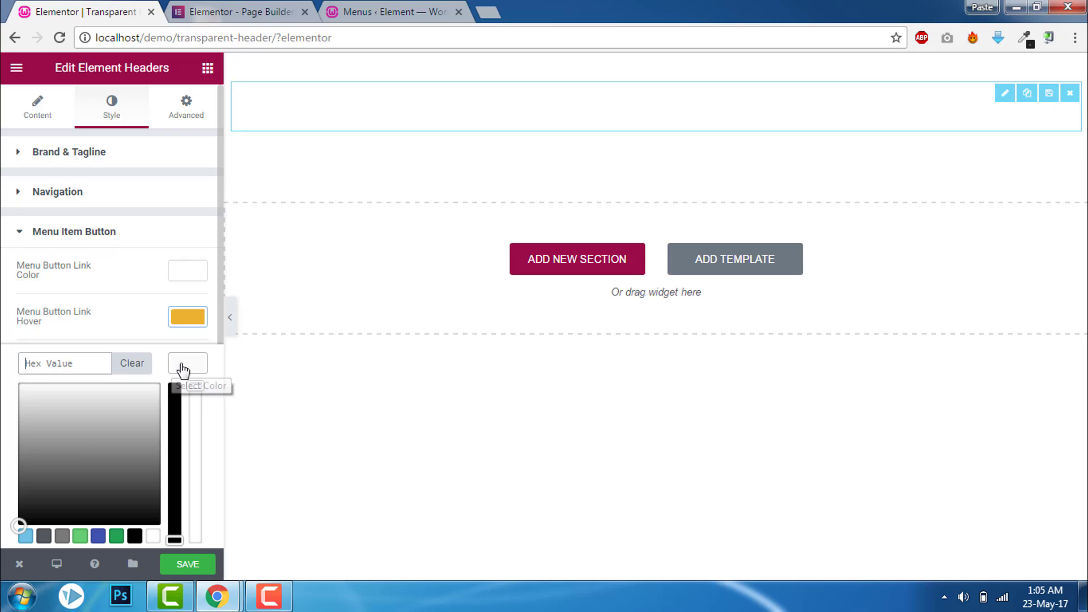
click(187, 363)
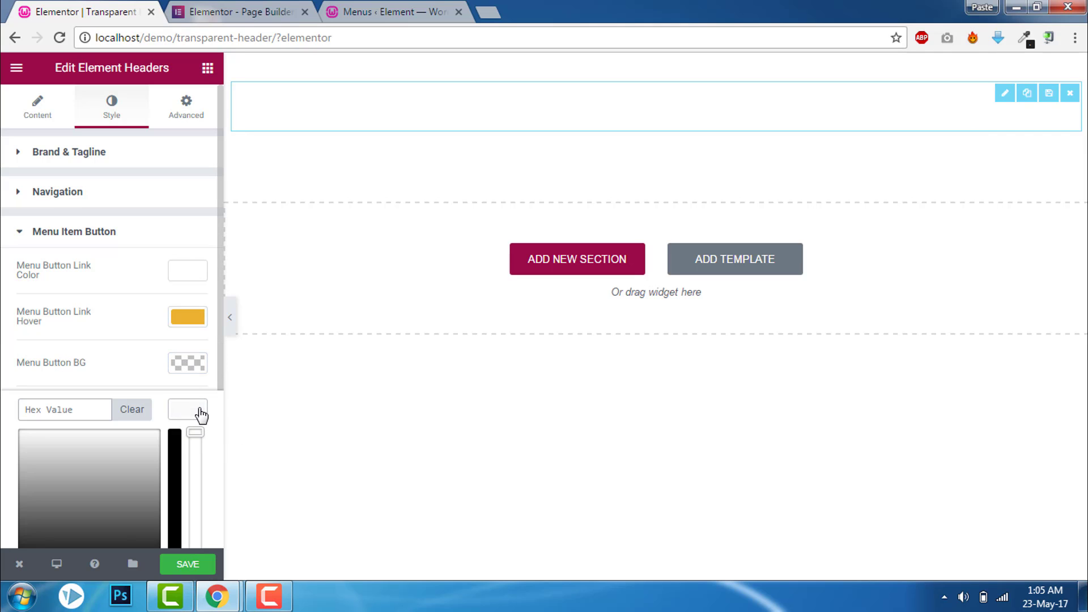
scroll(down, 3)
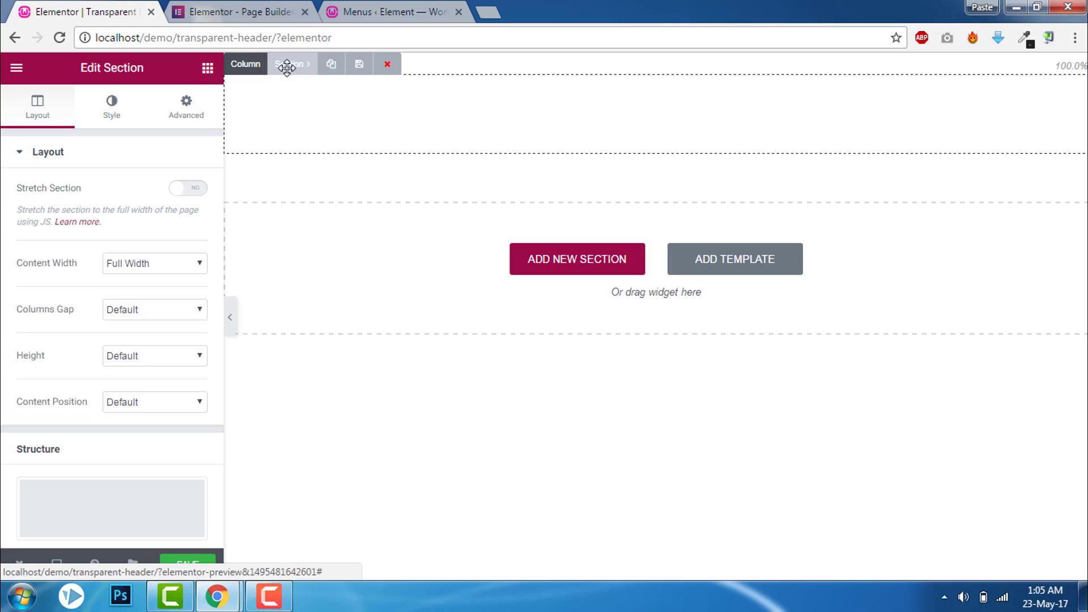
In the section's Advanced tab, unlink margins, set top 0 and bottom -100, and save
click(185, 107)
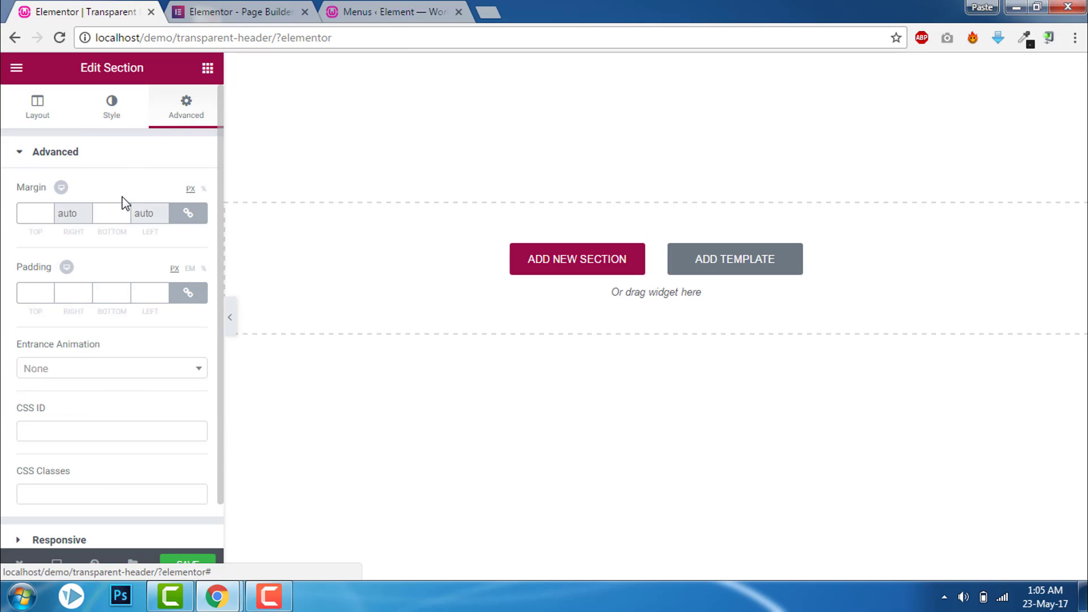
mouse_move(187, 213)
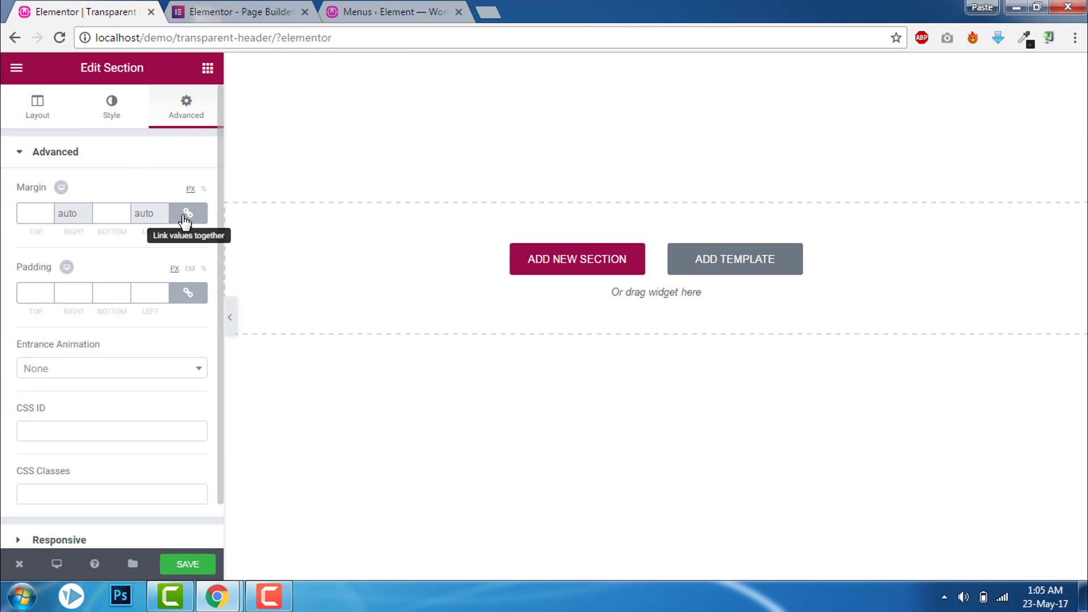
click(188, 213)
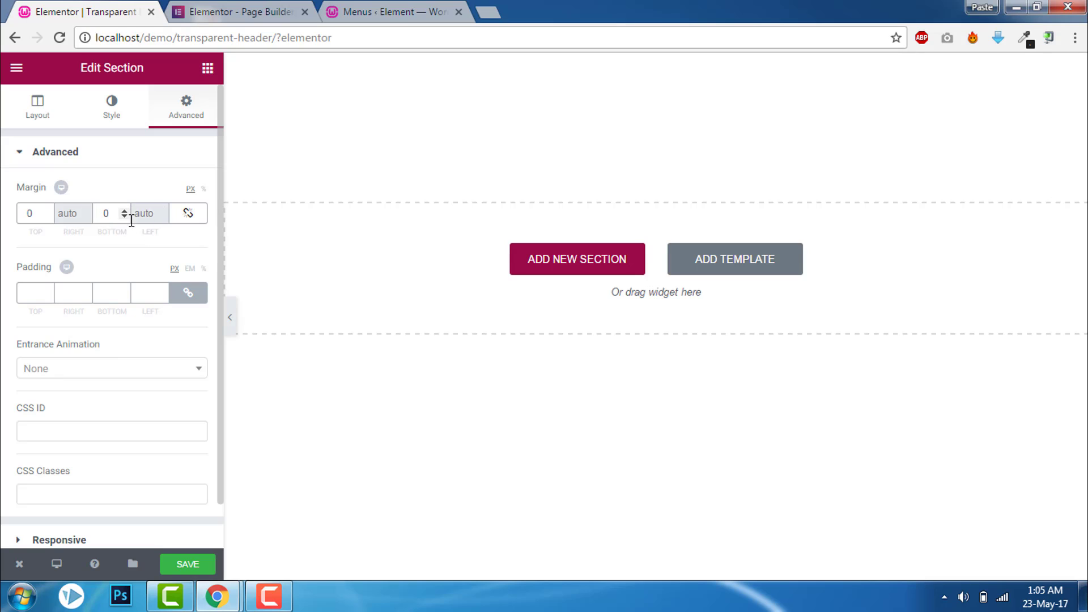
click(106, 213)
text(-100)
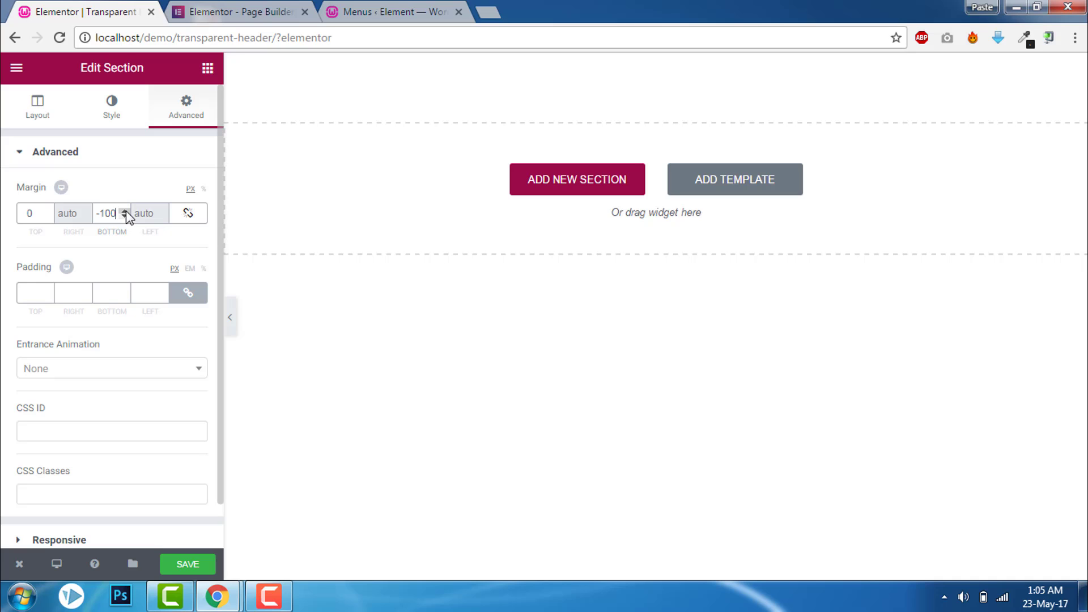
mouse_move(181, 531)
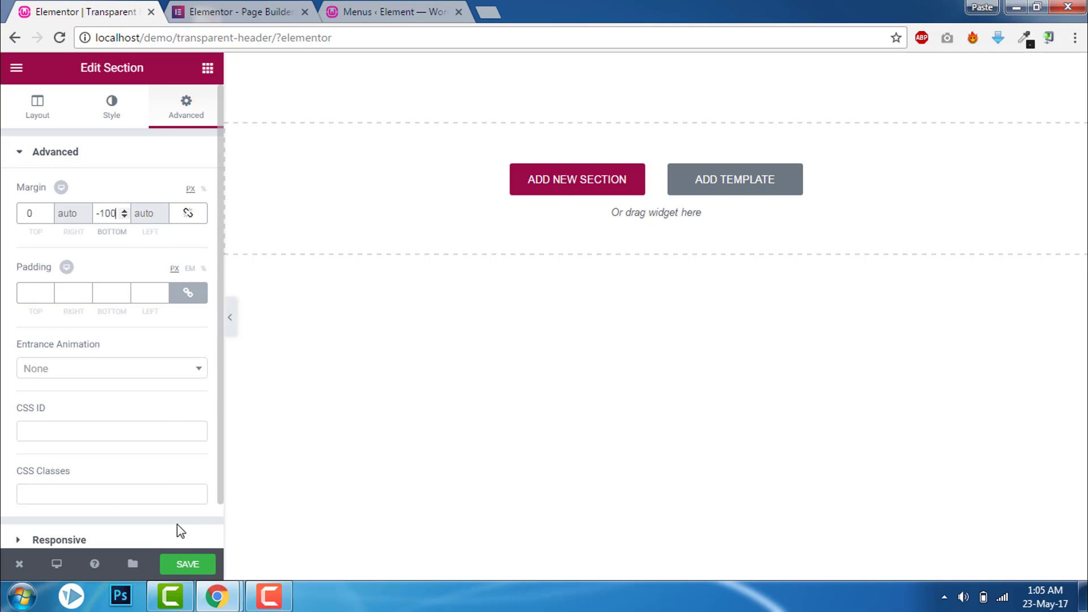
click(187, 563)
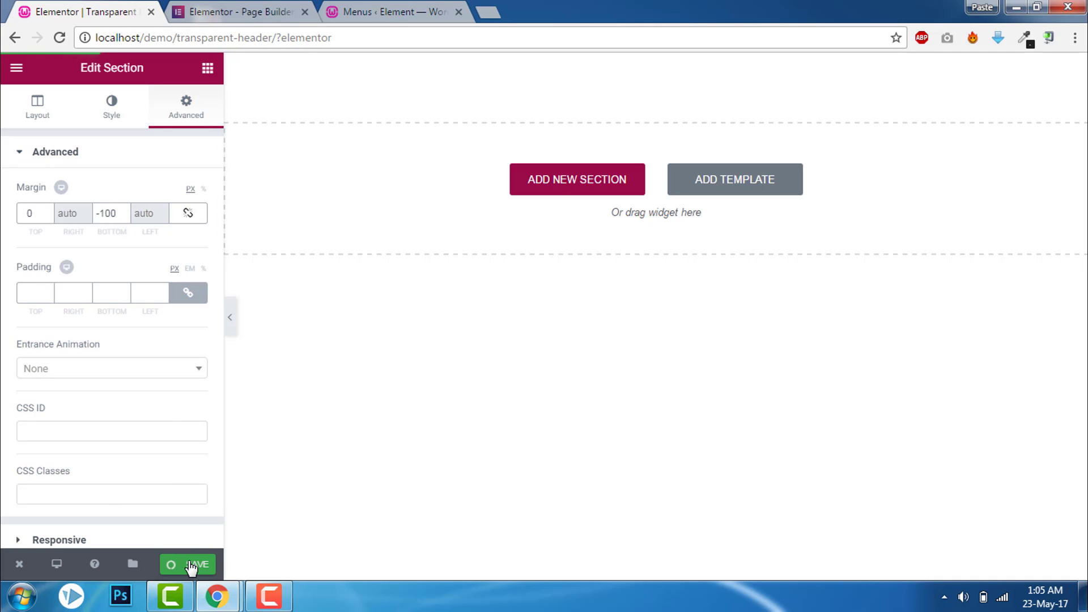
click(187, 564)
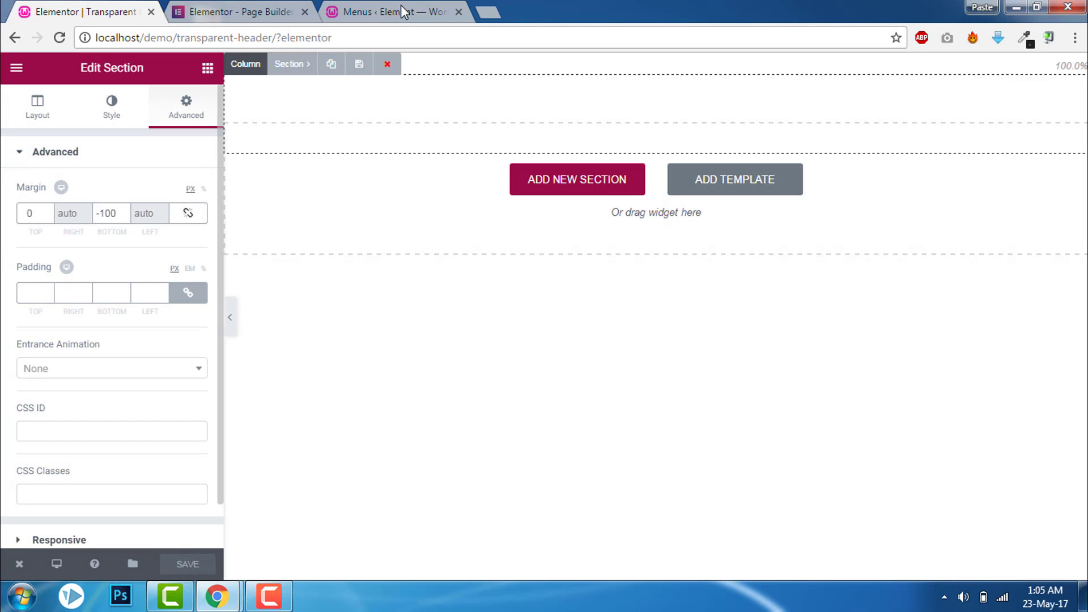
In the Customizer header settings, assign the Transparent Header page as the site header section
click(392, 11)
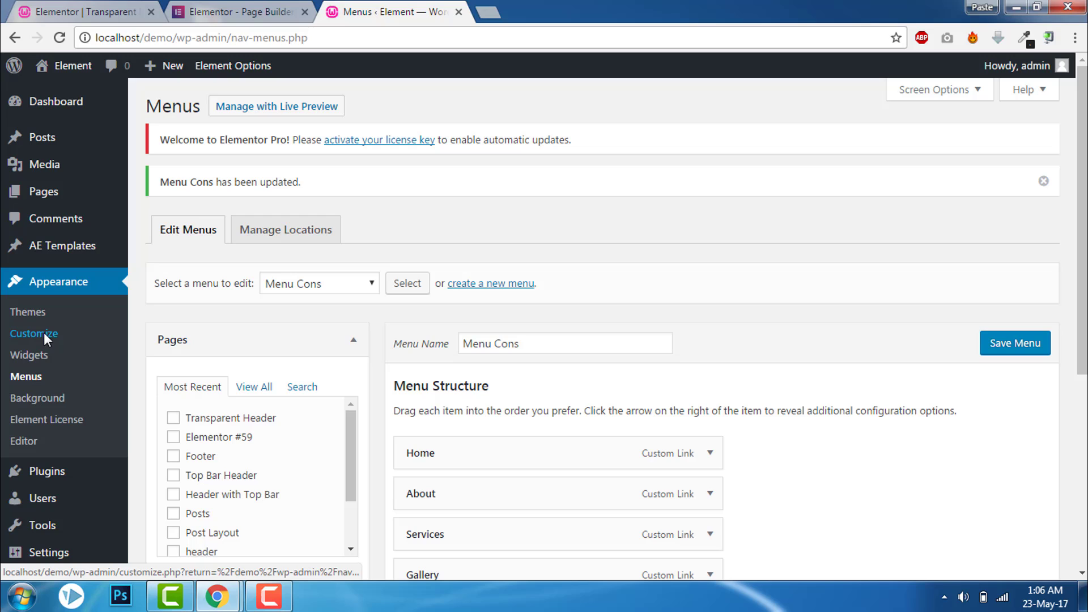
click(33, 333)
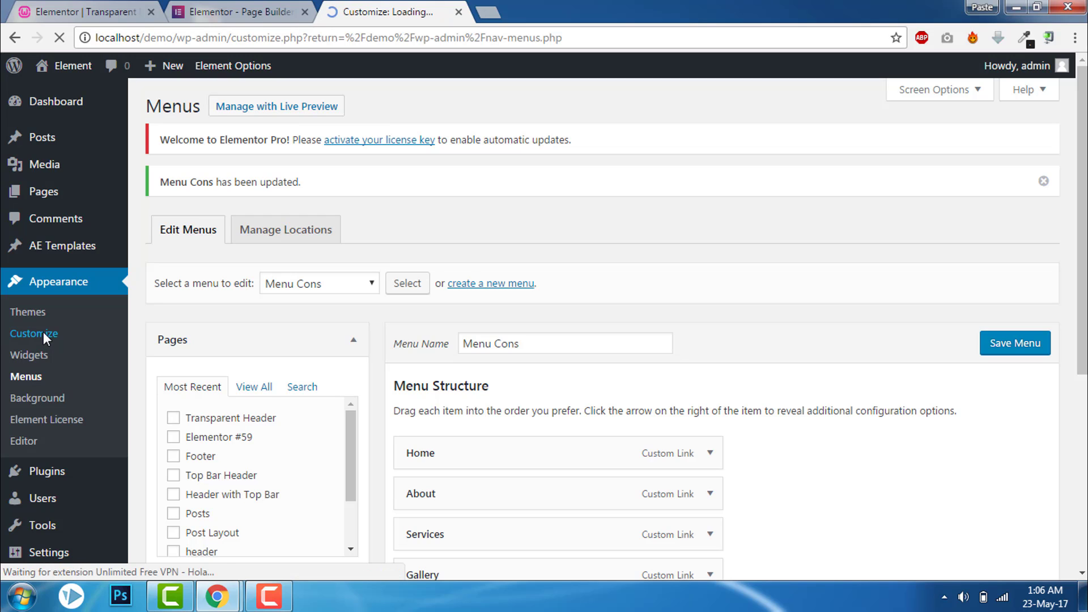
click(33, 333)
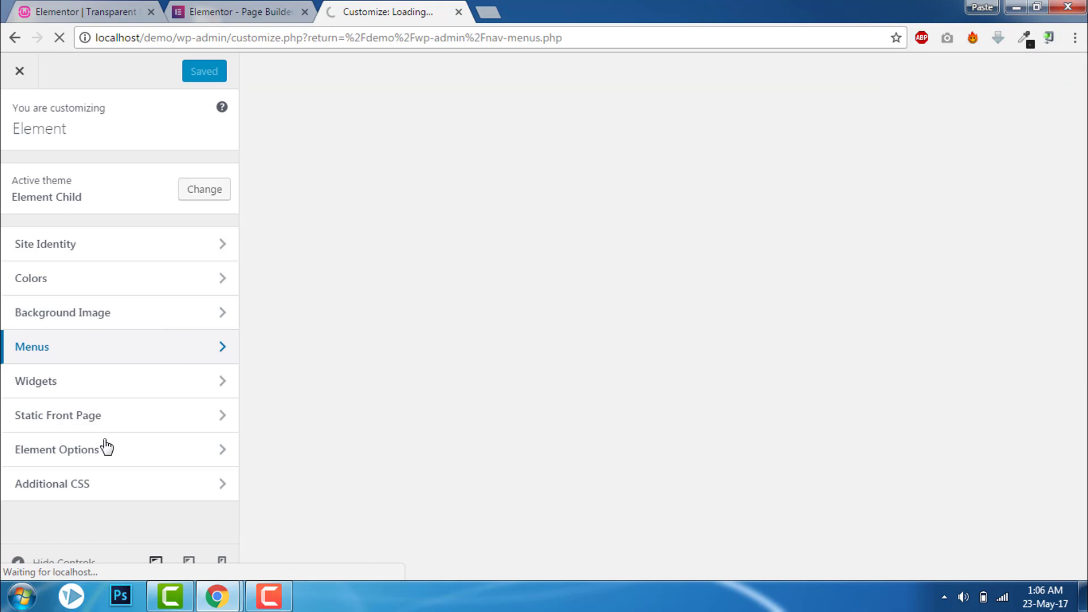
click(58, 448)
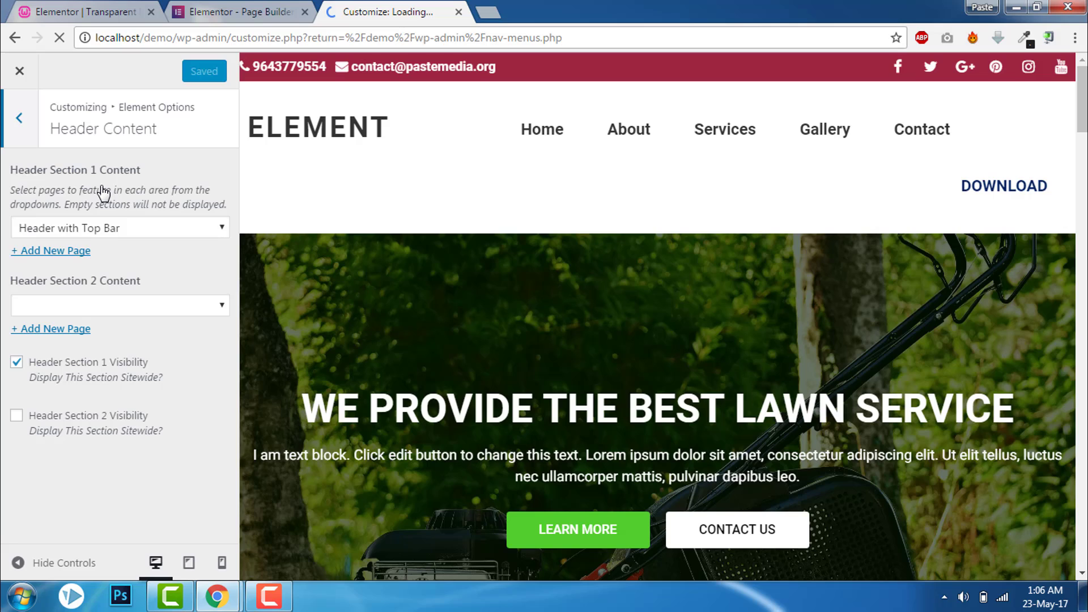
click(119, 228)
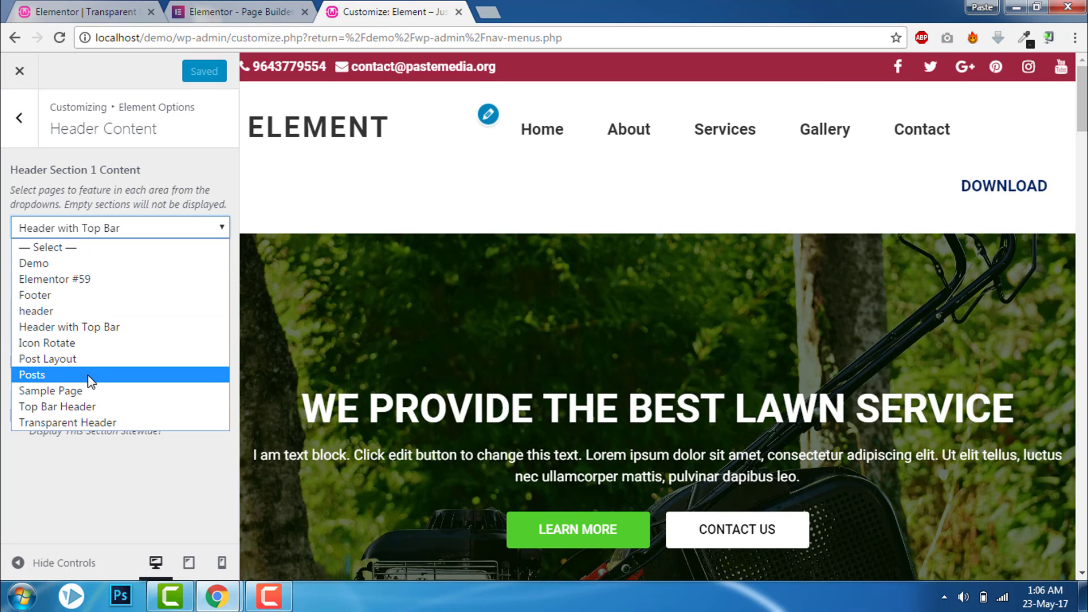
click(68, 422)
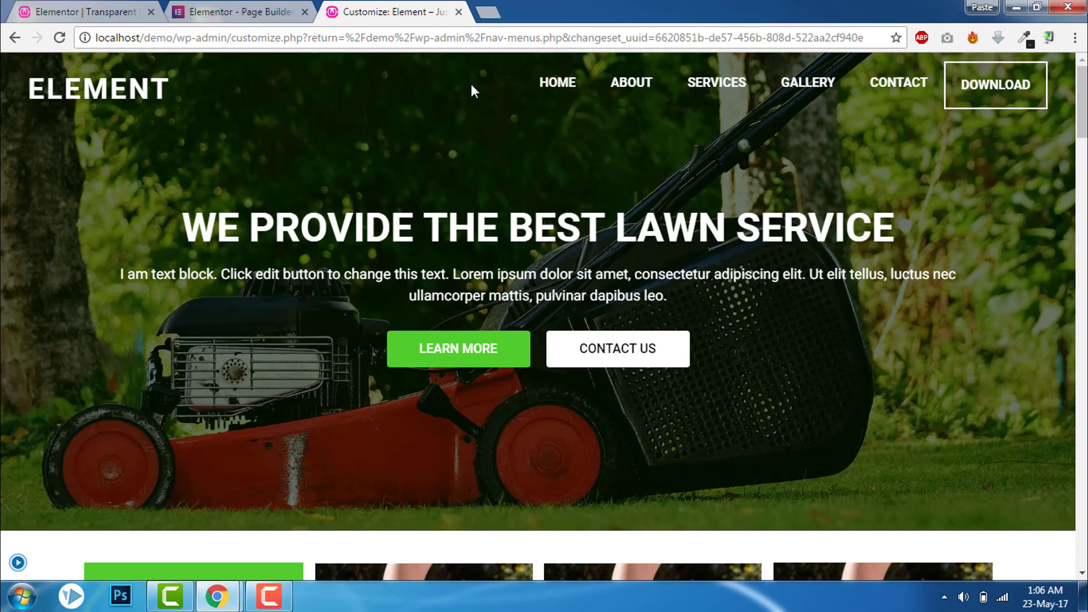
mouse_move(1080, 200)
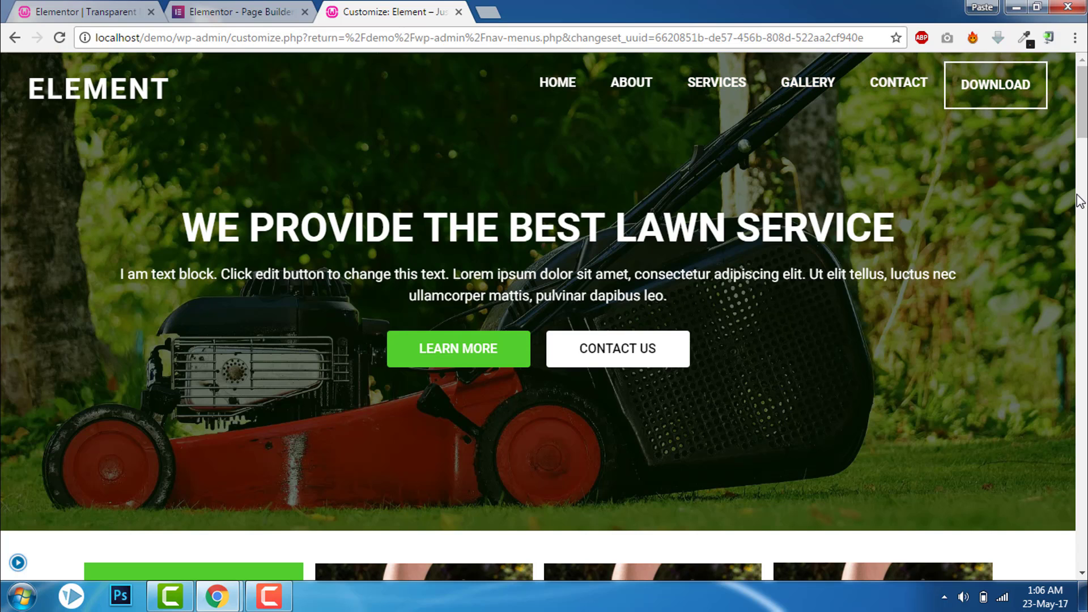
mouse_move(197, 12)
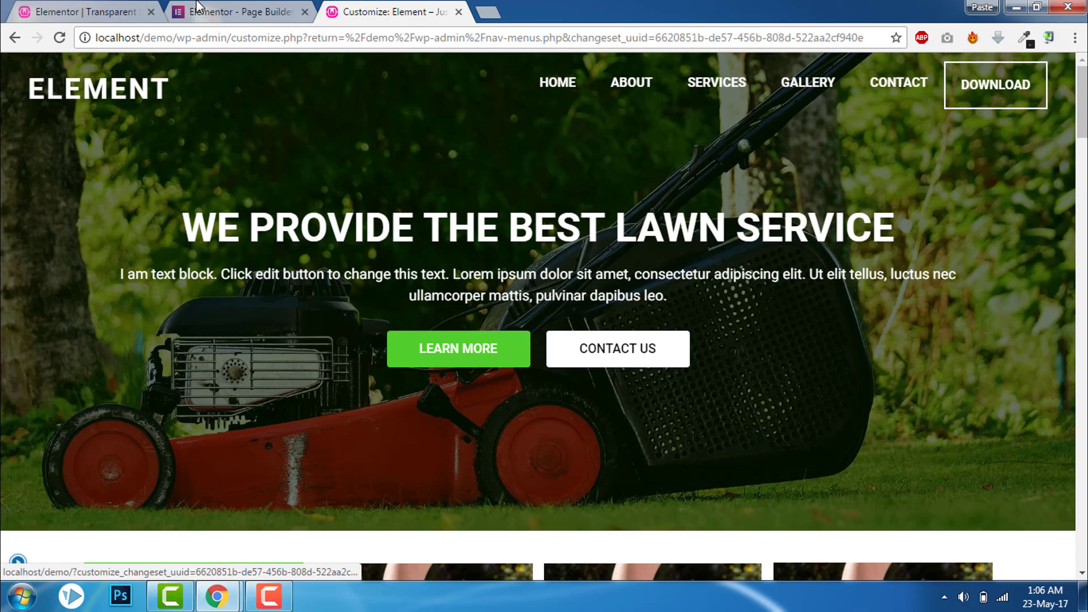
click(239, 11)
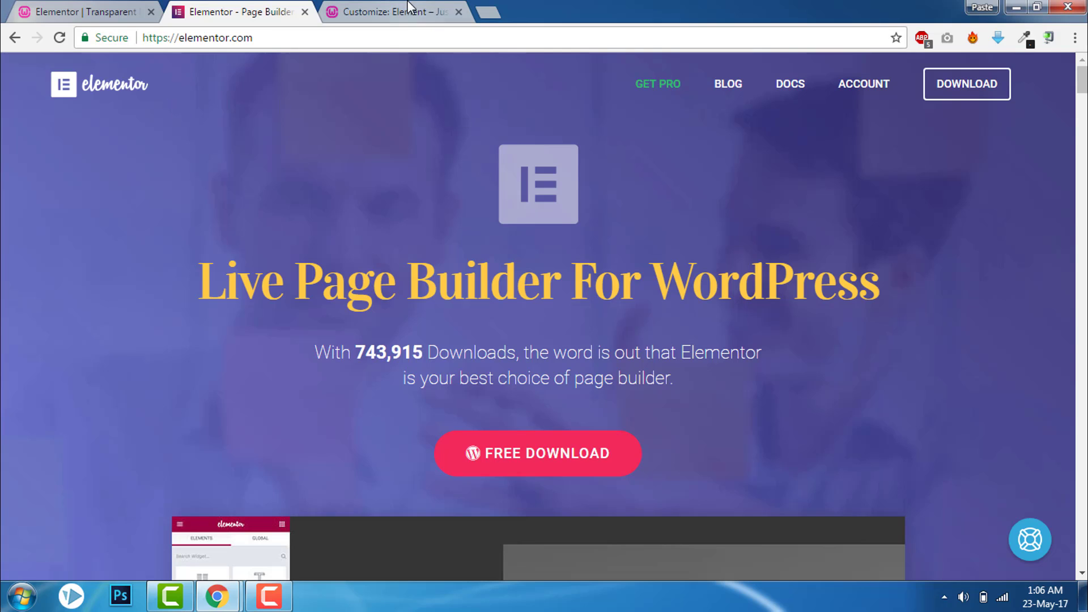
click(395, 11)
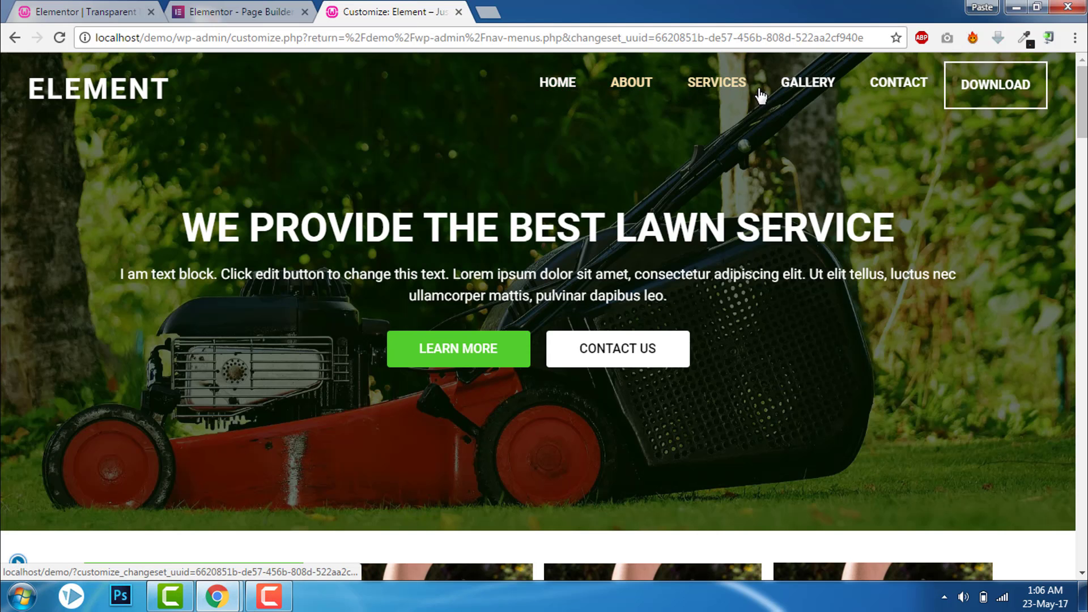
mouse_move(808, 85)
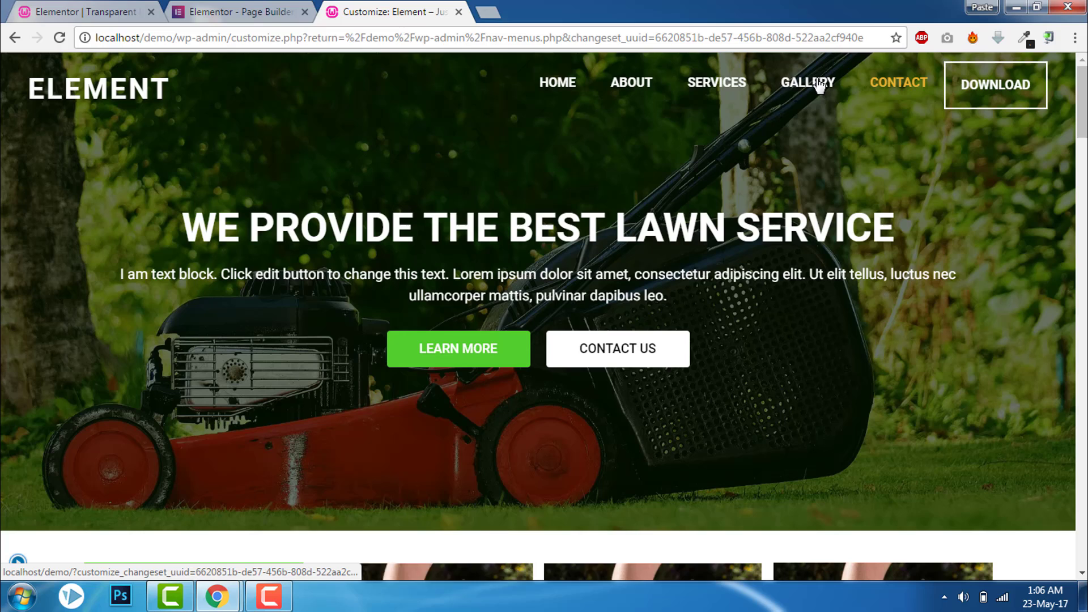
mouse_move(995, 85)
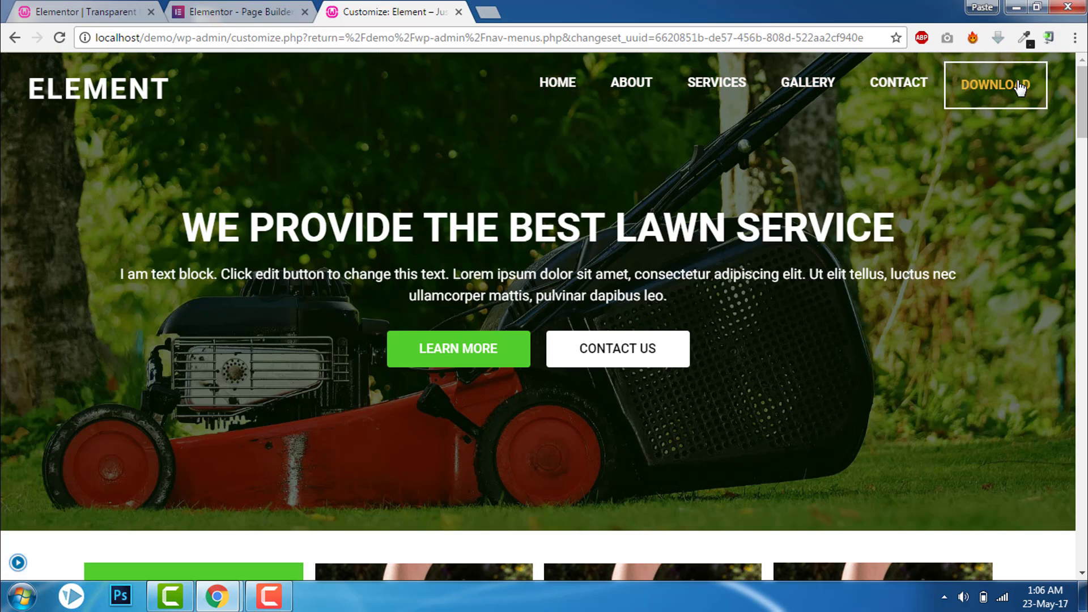
mouse_move(945, 127)
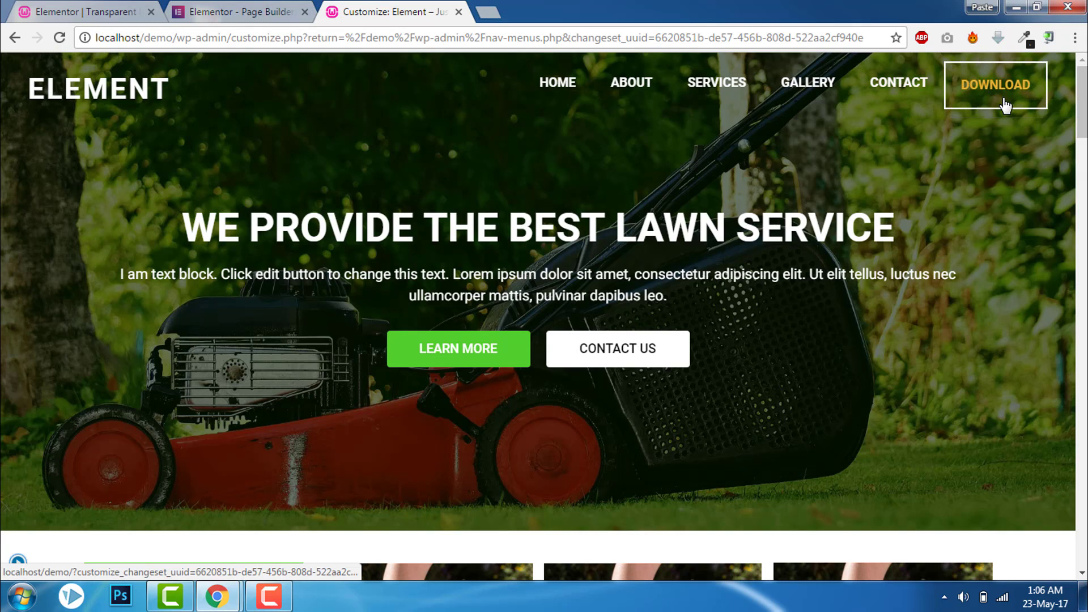
mouse_move(995, 90)
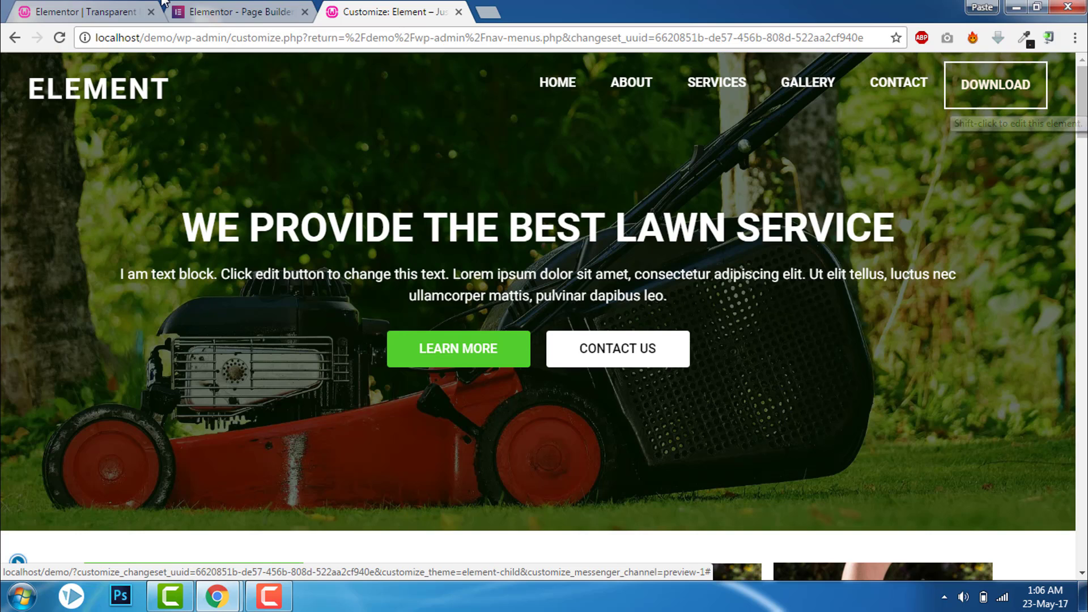
Set the menu button padding to 10 px top/bottom and 15 px left/right and save the header
click(83, 11)
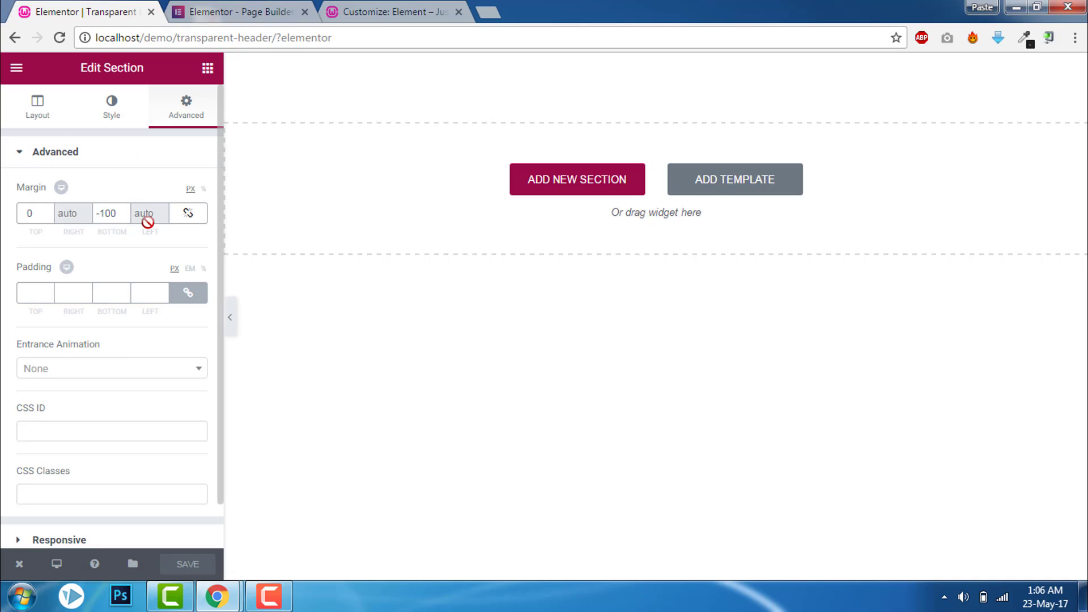
mouse_move(111, 111)
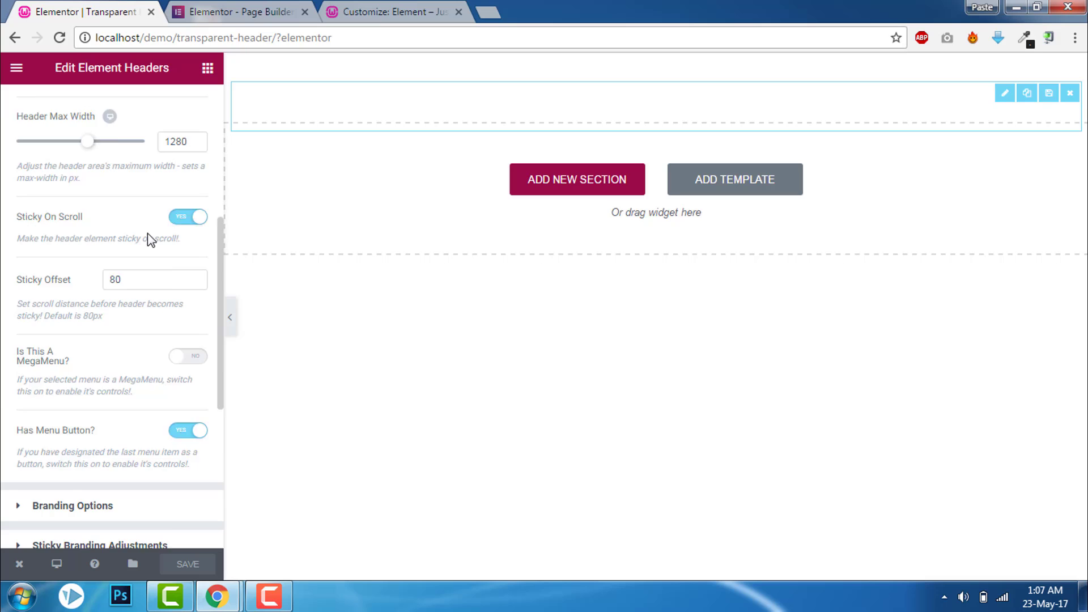
scroll(down, 3)
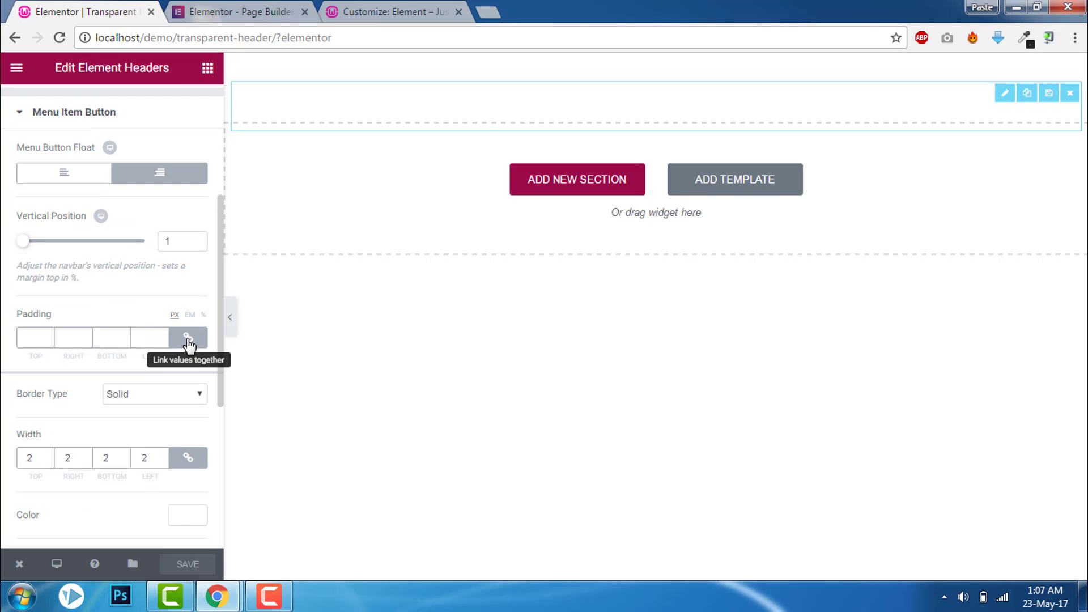
click(187, 337)
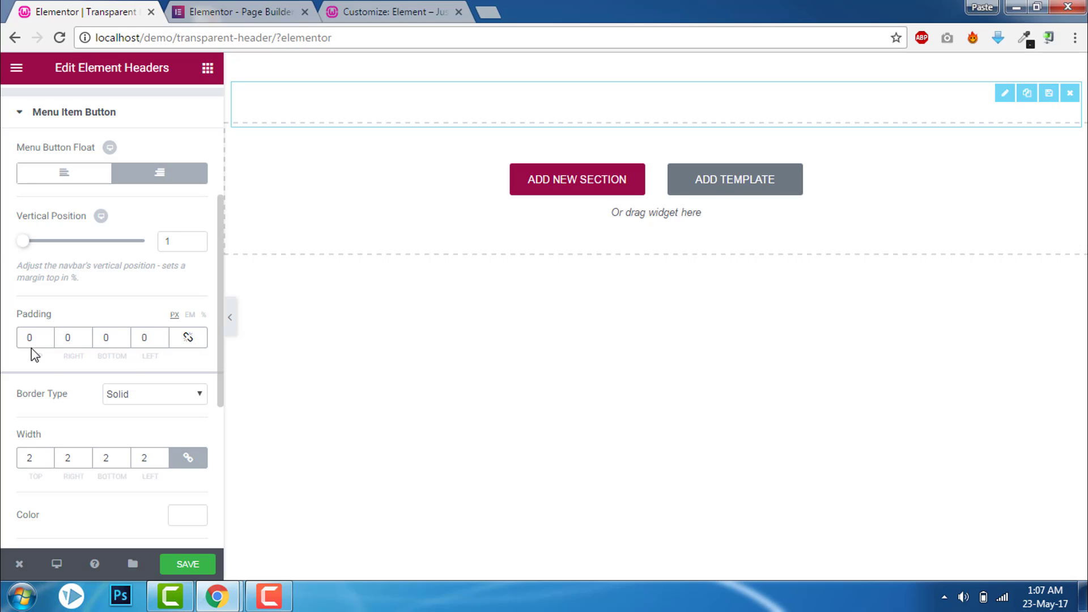
click(29, 338)
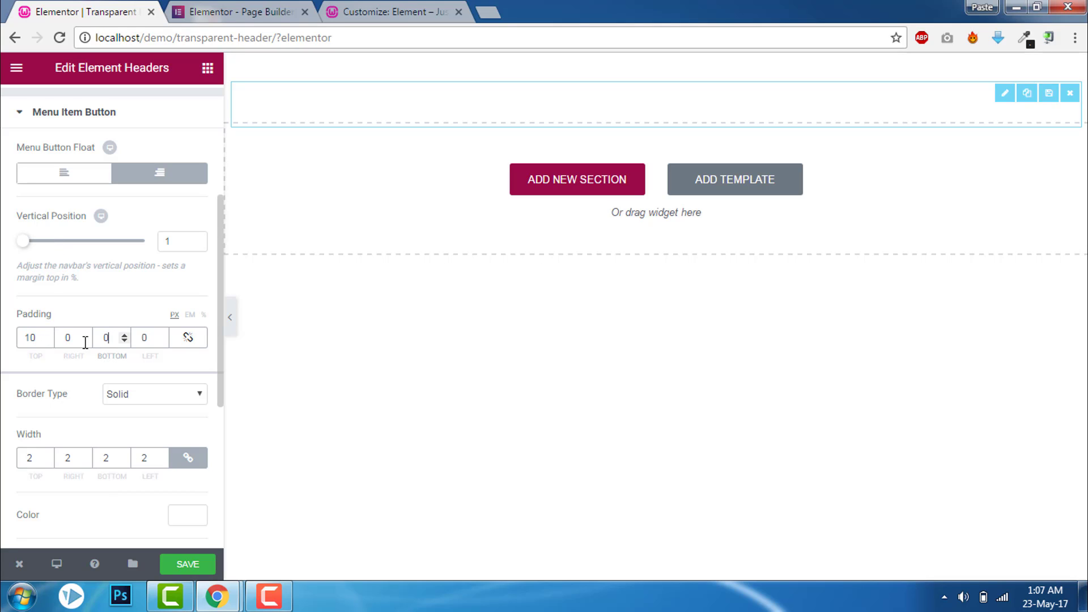
text(10)
click(72, 337)
text(15)
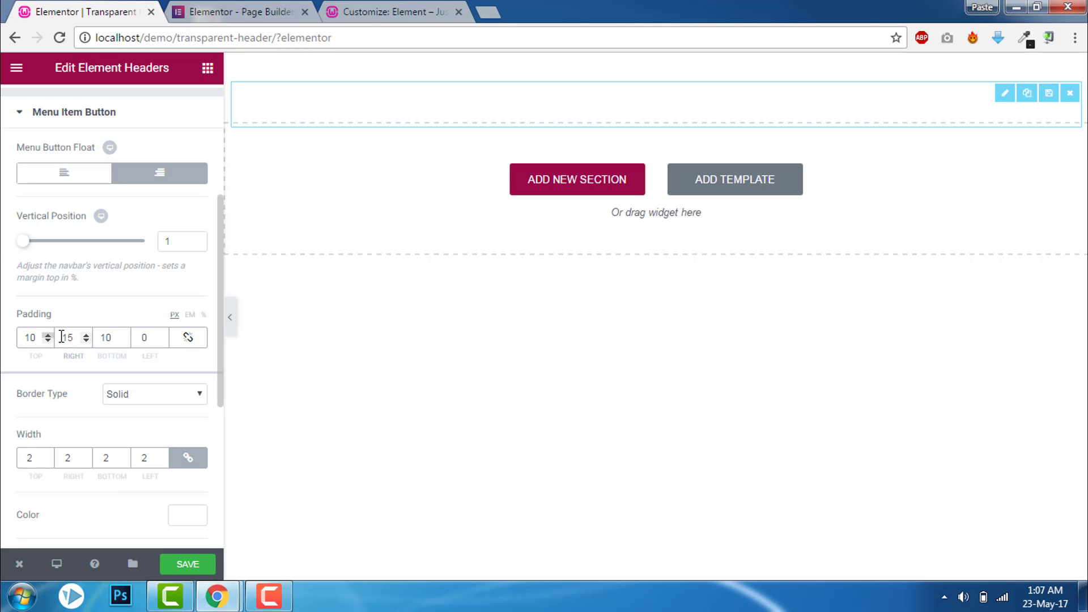
click(144, 338)
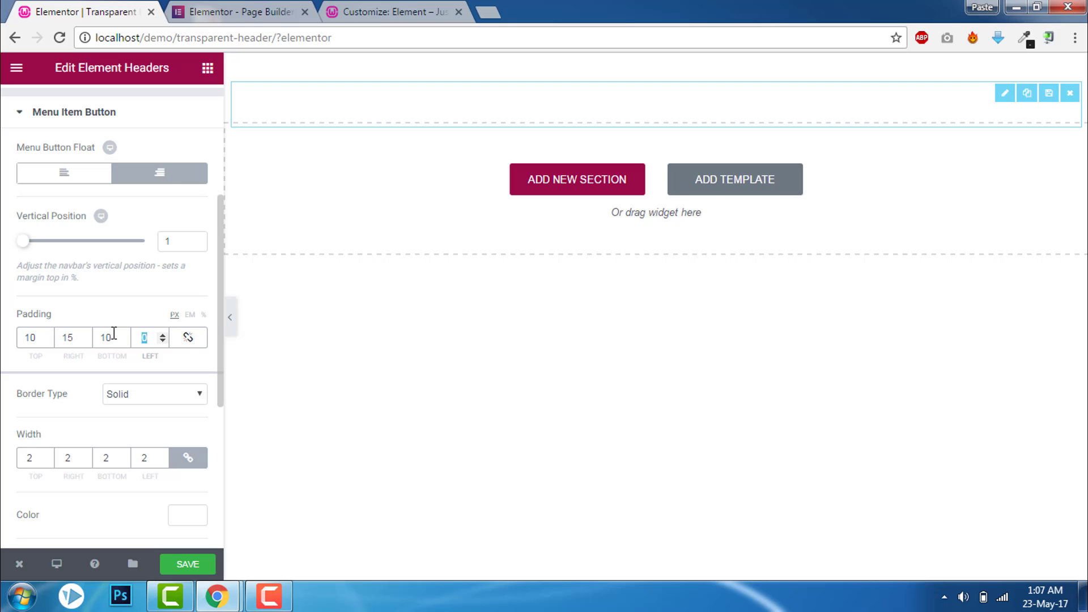
text(15)
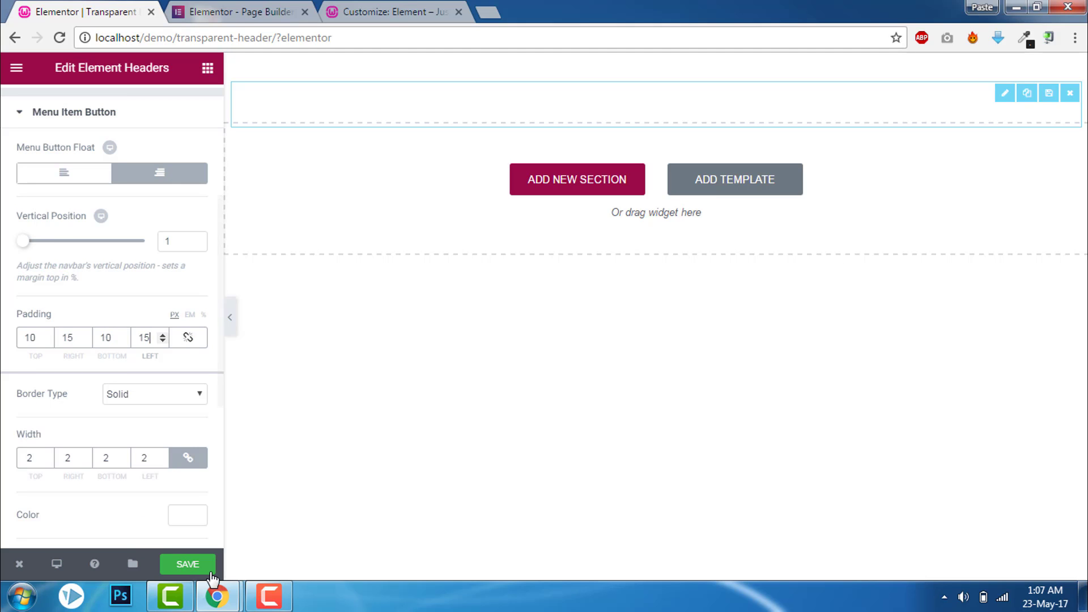
click(187, 564)
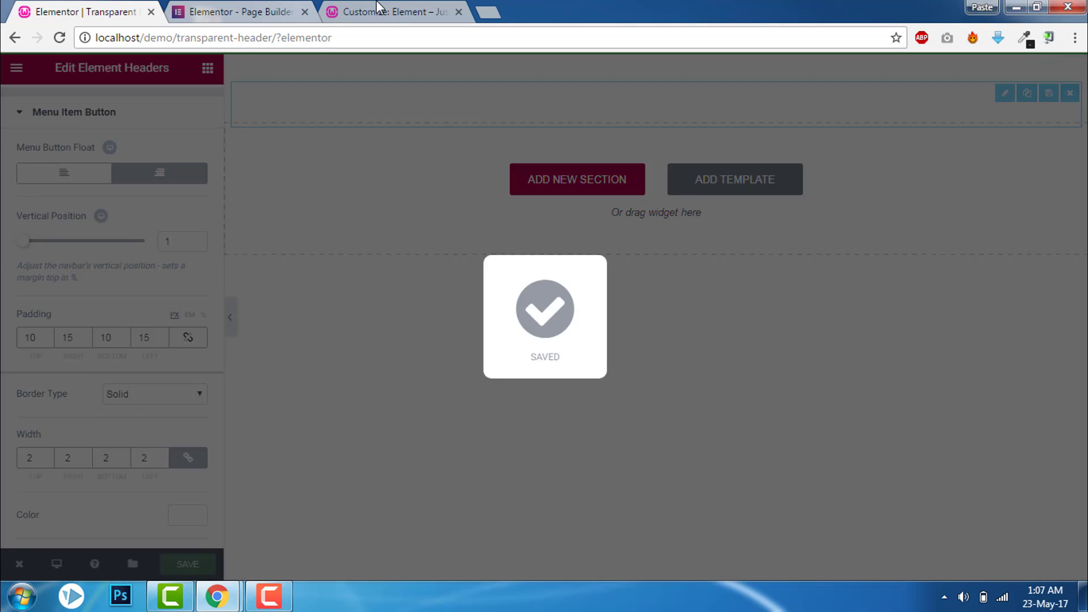
Publish the Customizer header settings and return to the Menus admin screen
click(392, 11)
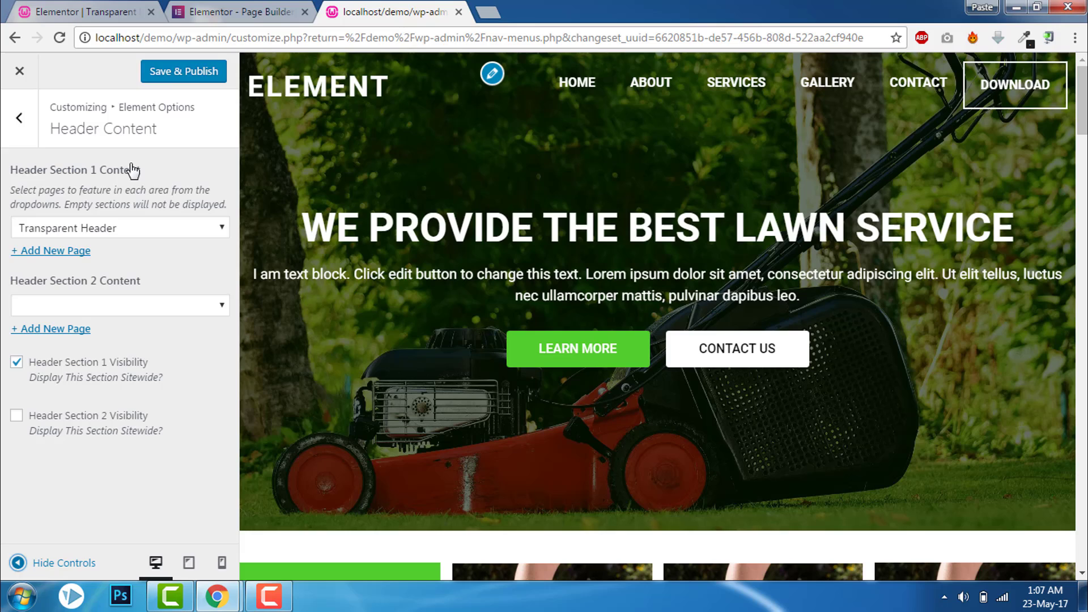
click(184, 70)
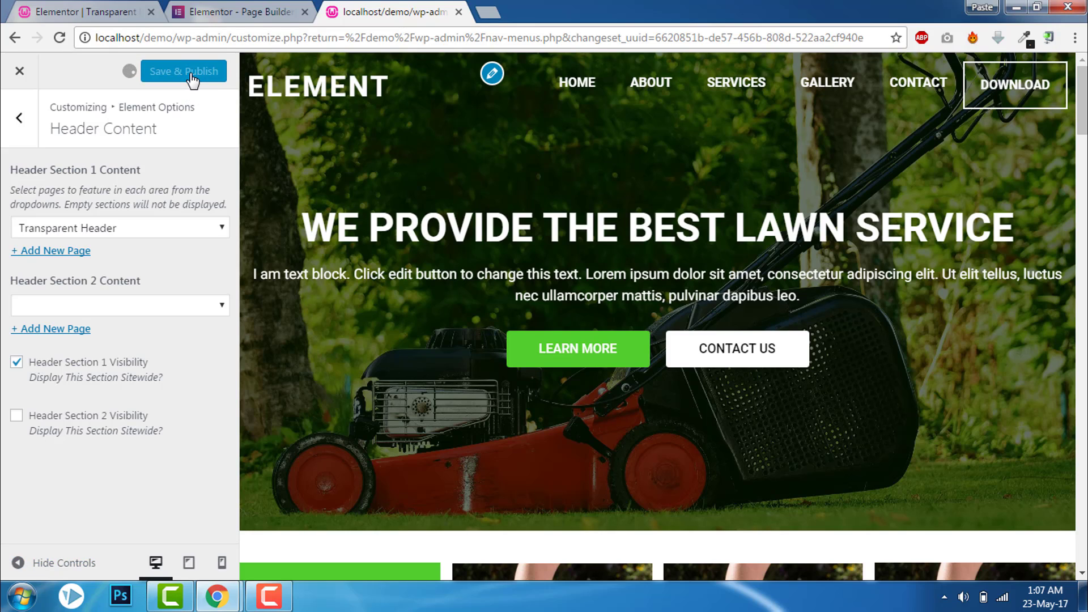
click(183, 70)
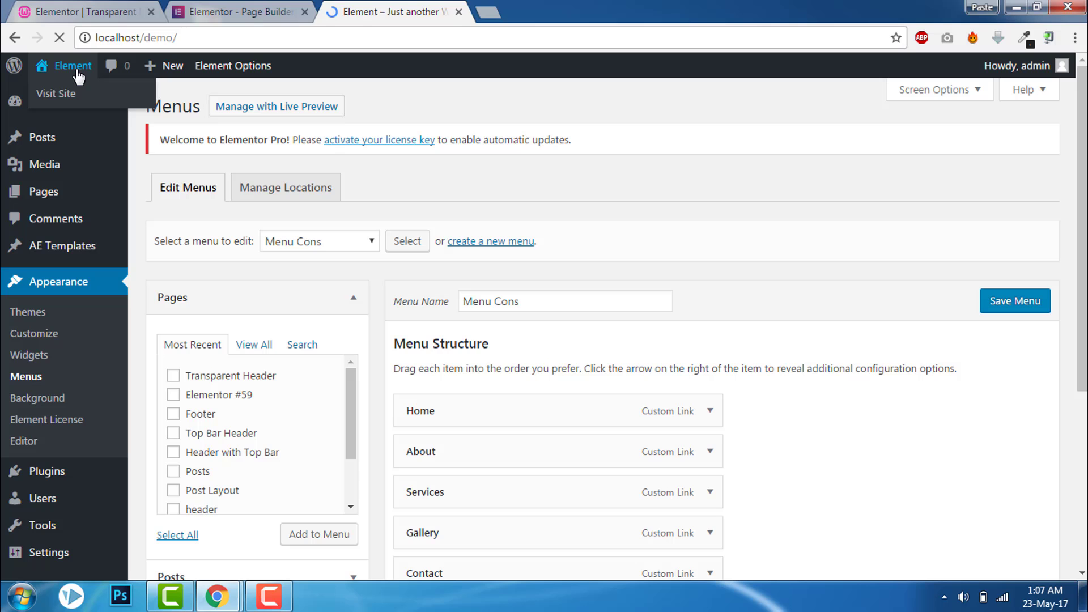
Visit the live site and check the transparent header over the hero image
click(56, 94)
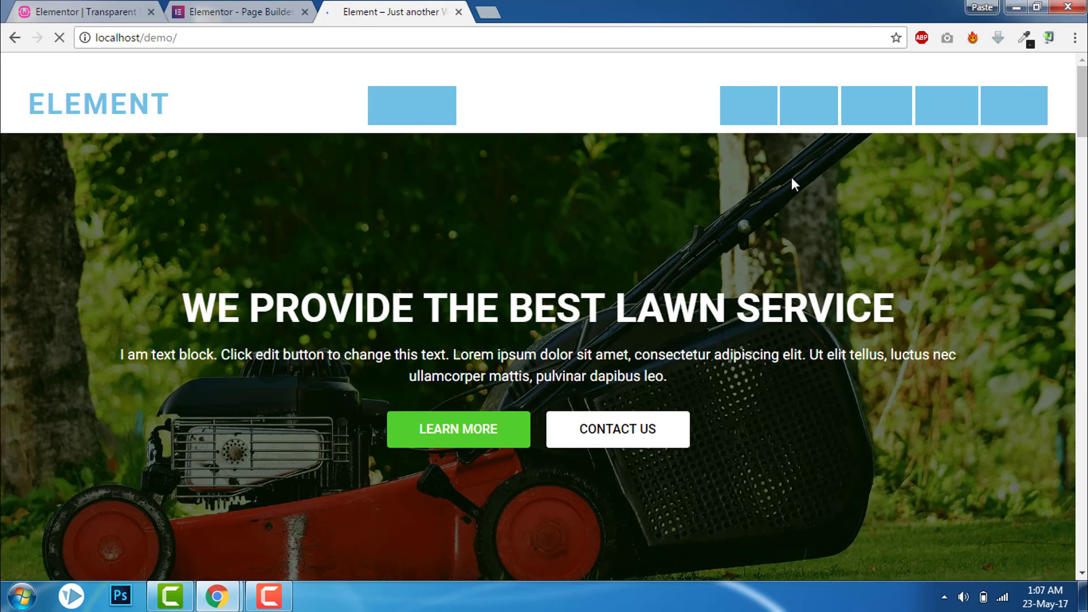
scroll(down, 3)
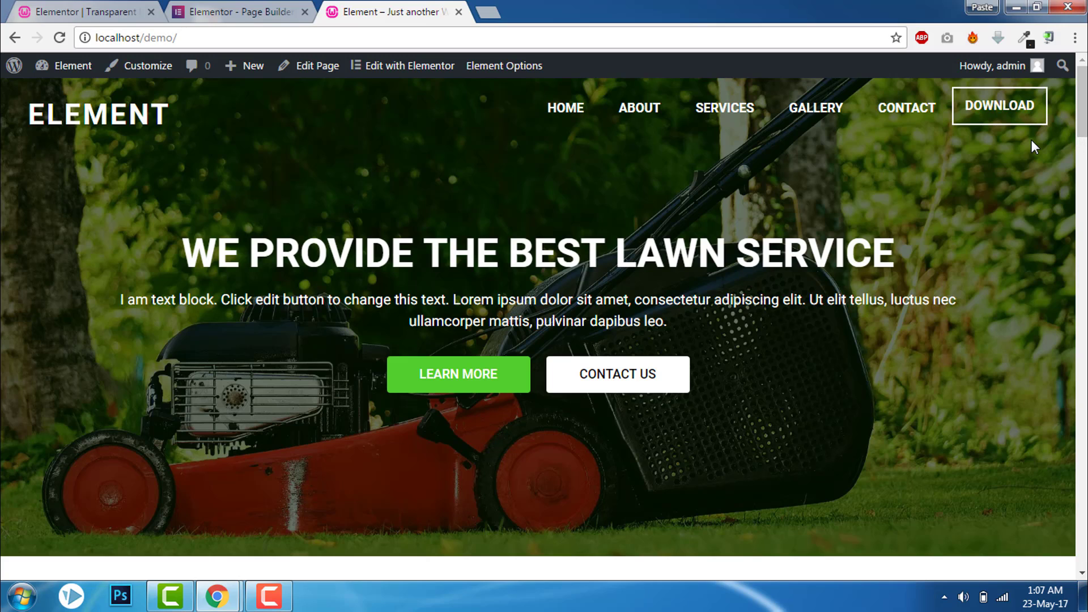
mouse_move(1061, 110)
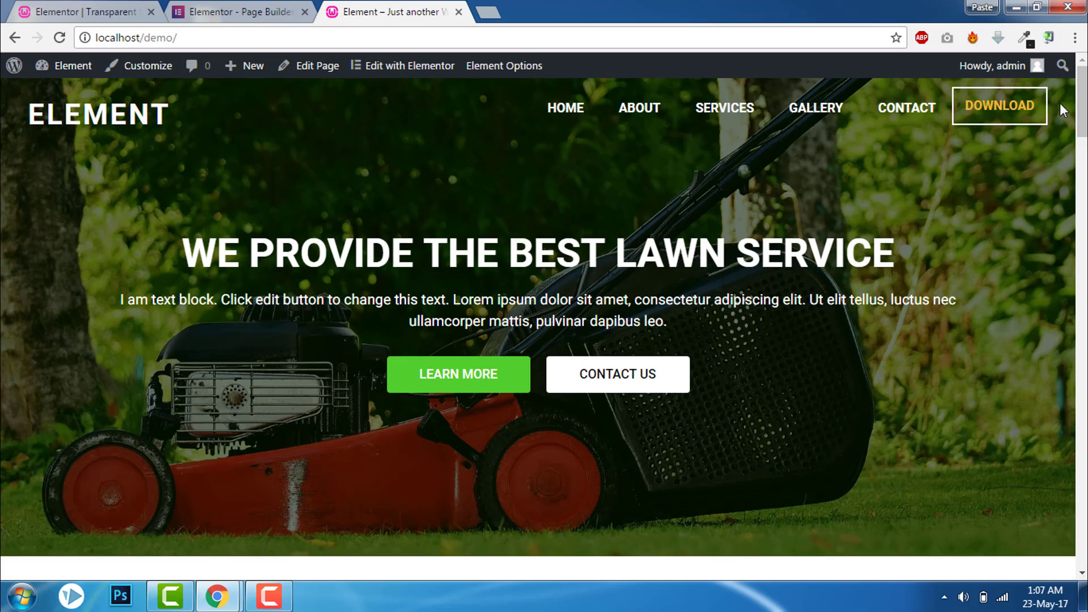
mouse_move(950, 173)
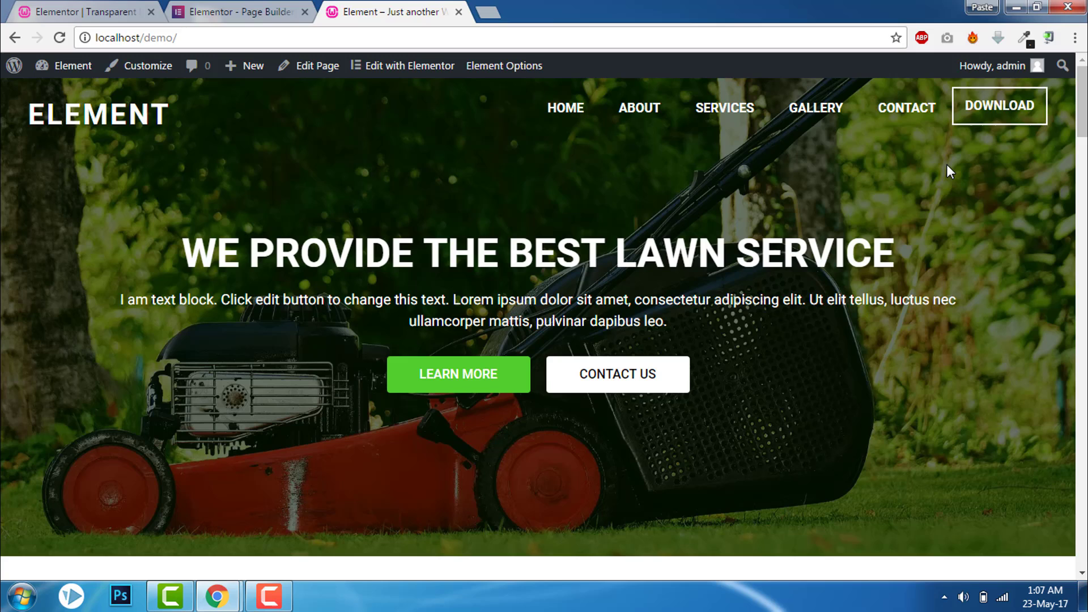
mouse_move(937, 104)
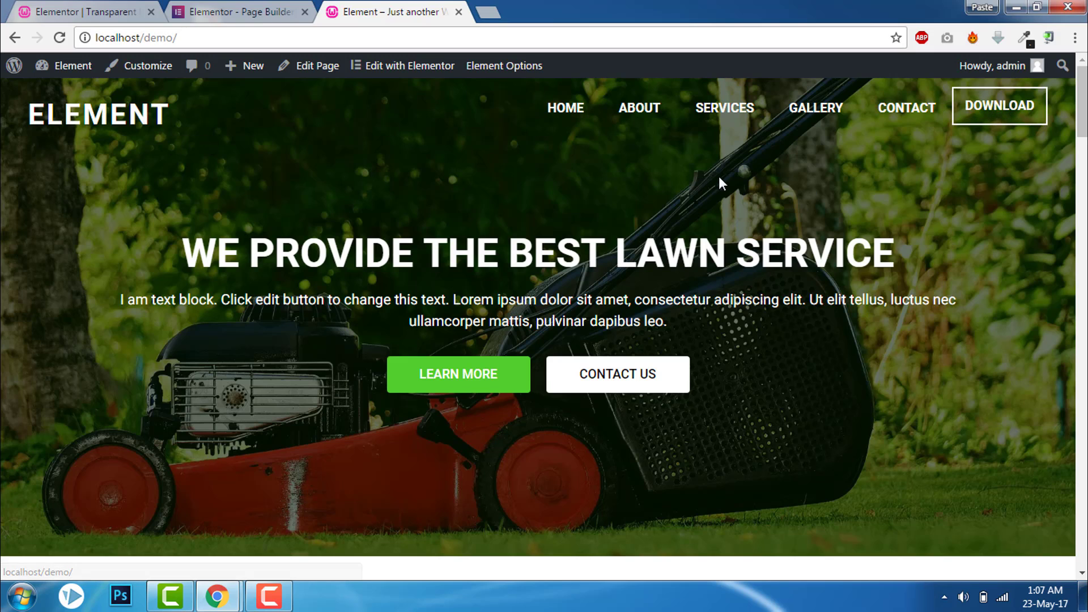
mouse_move(722, 147)
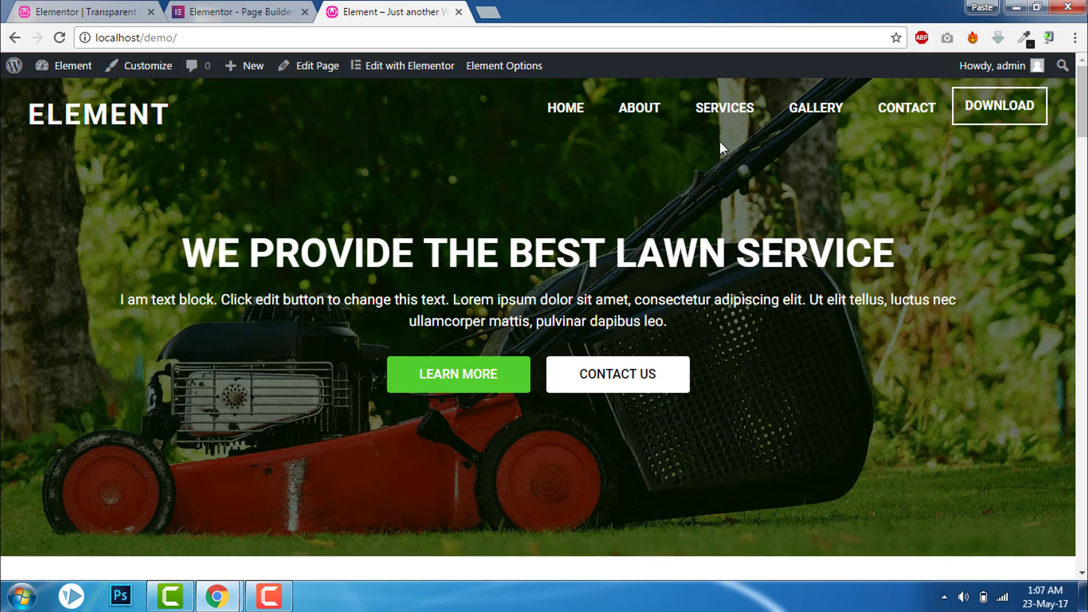